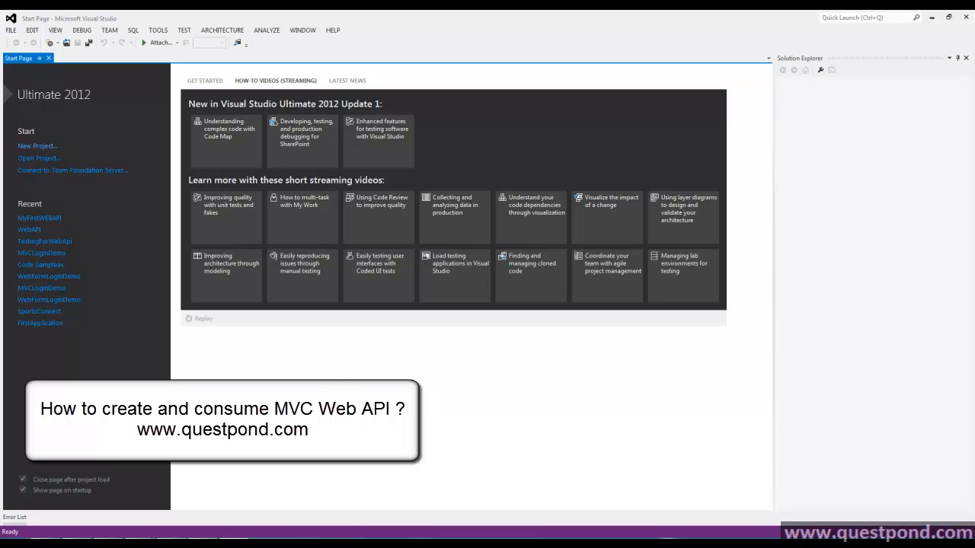
Start a new ASP.NET MVC 4 Web Application named MYFirstWebAPI with the Web API template.
click(10, 30)
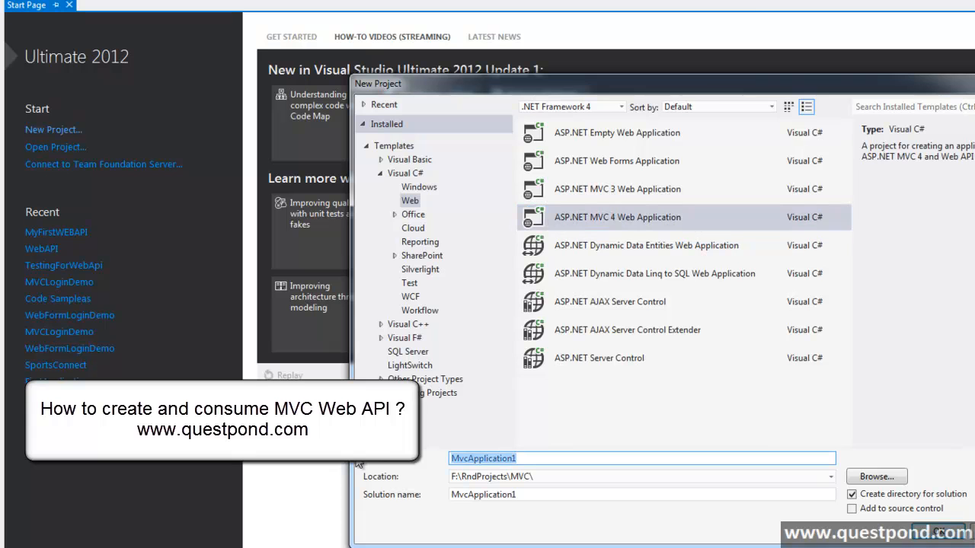
text(MY)
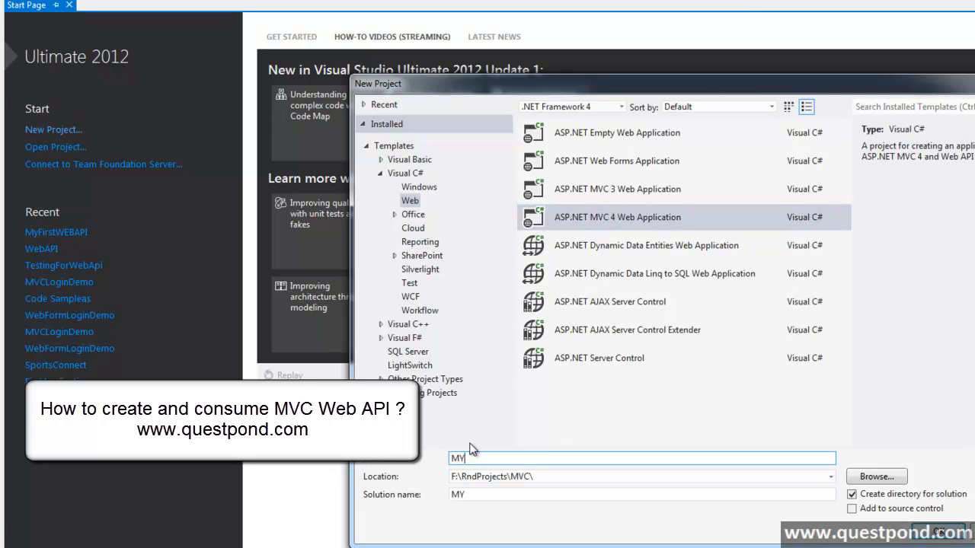
text(Fire)
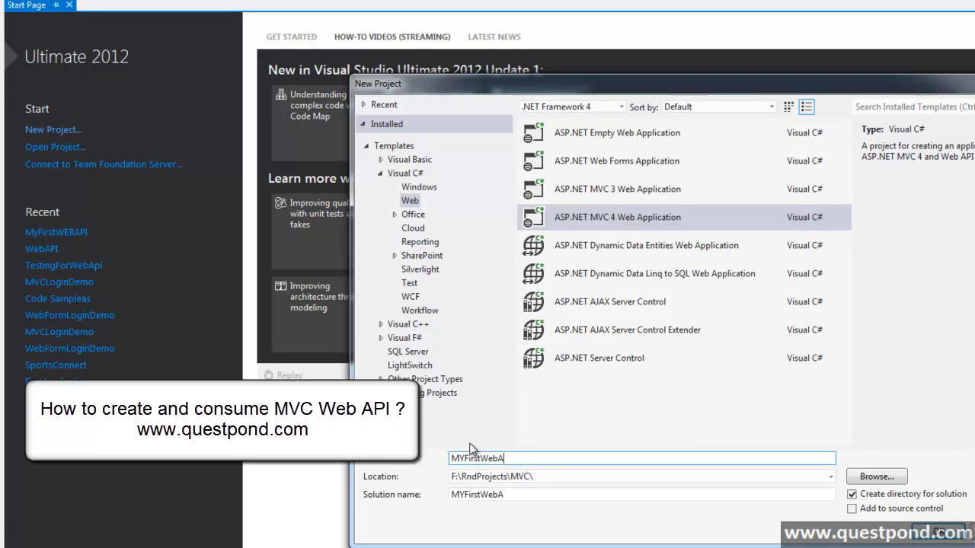
text(PI)
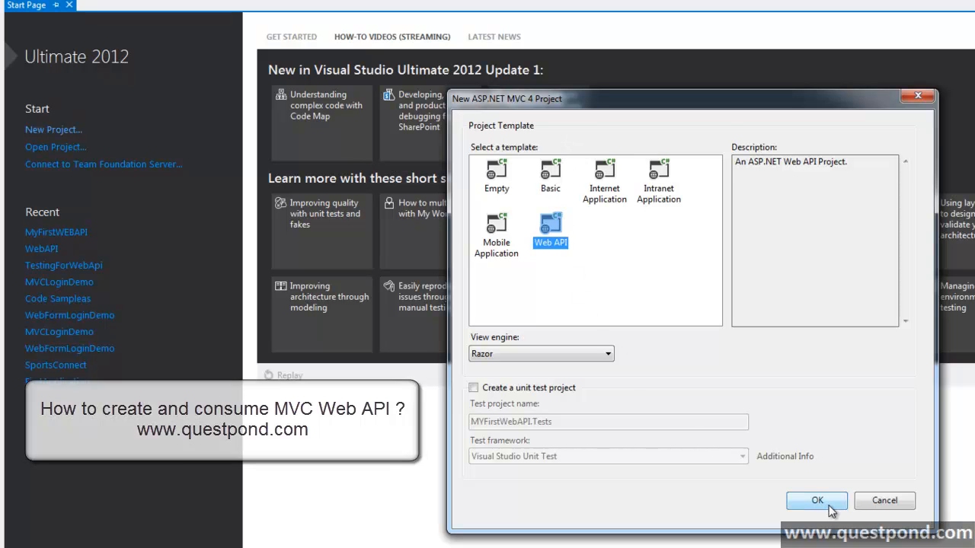
Create the project and review ValuesController.cs, marking its ApiController base class.
click(816, 500)
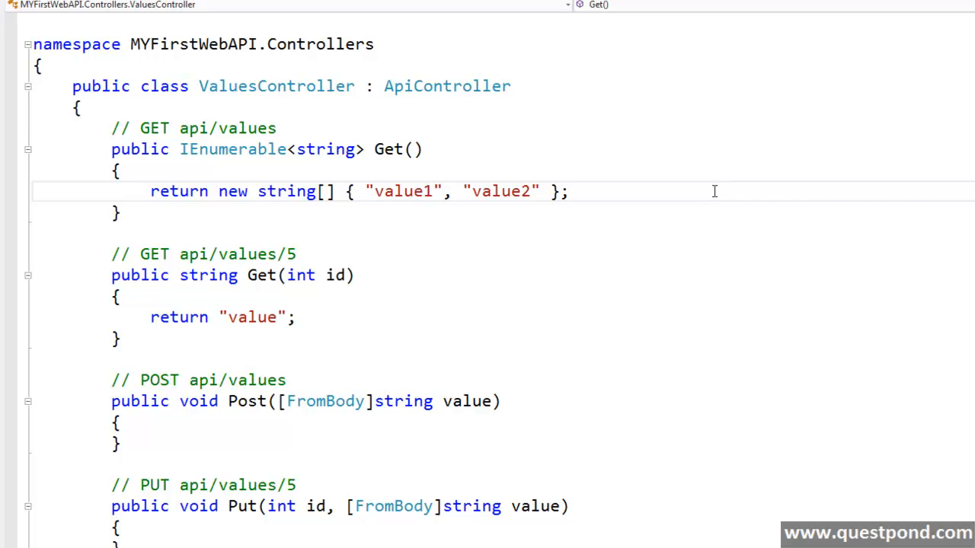
click(569, 192)
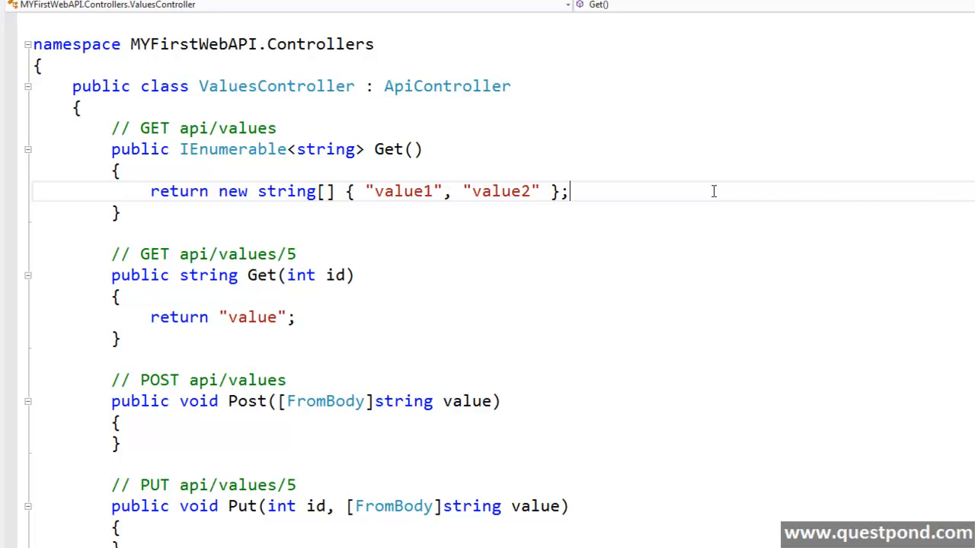
mouse_move(707, 192)
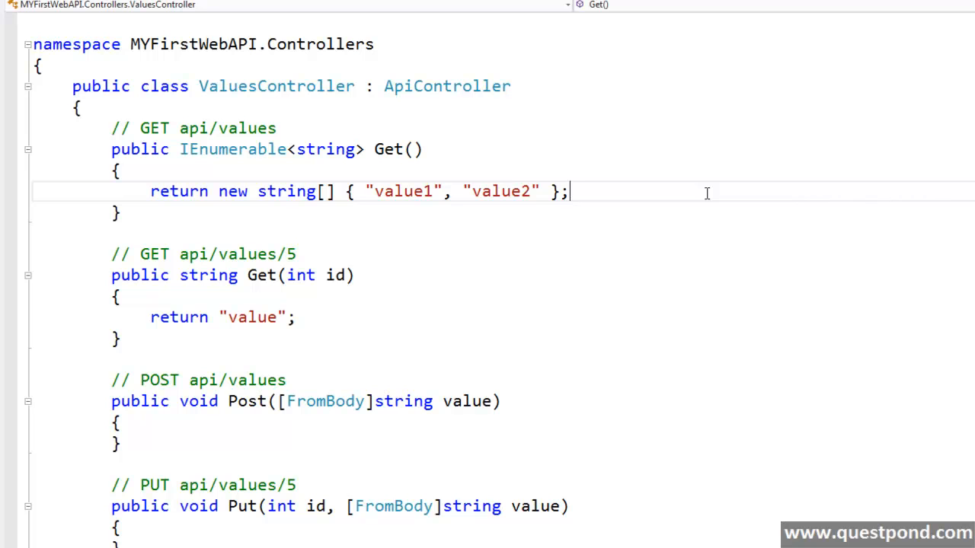
mouse_move(638, 365)
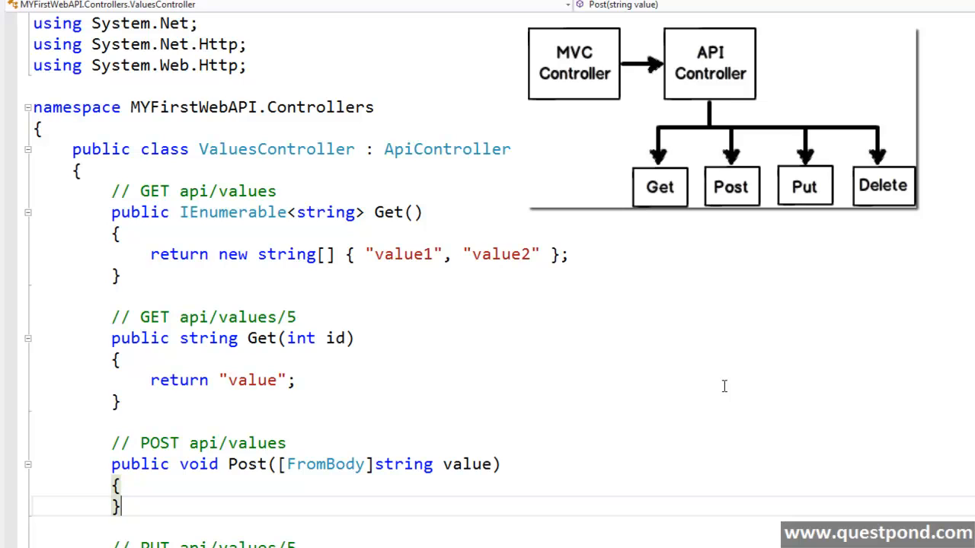
mouse_move(404, 137)
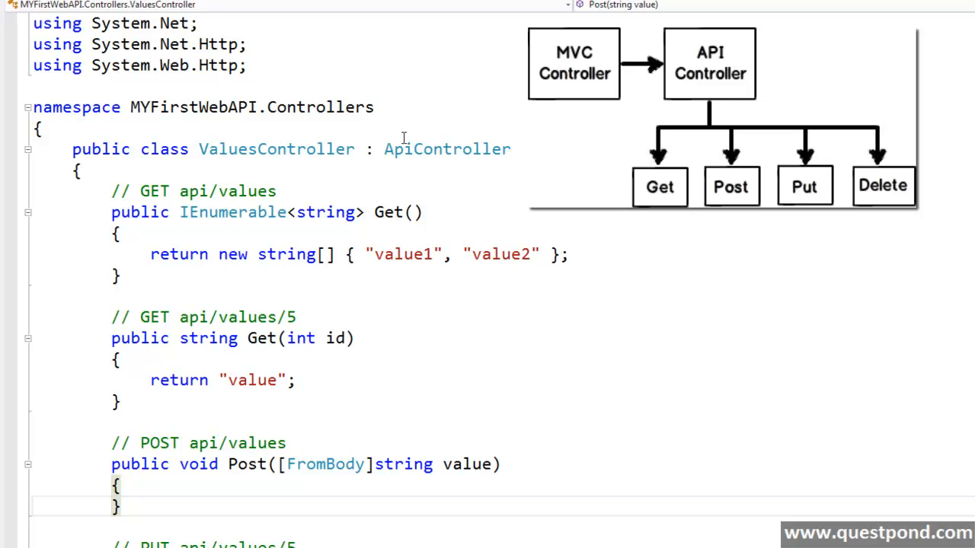
double_click(448, 150)
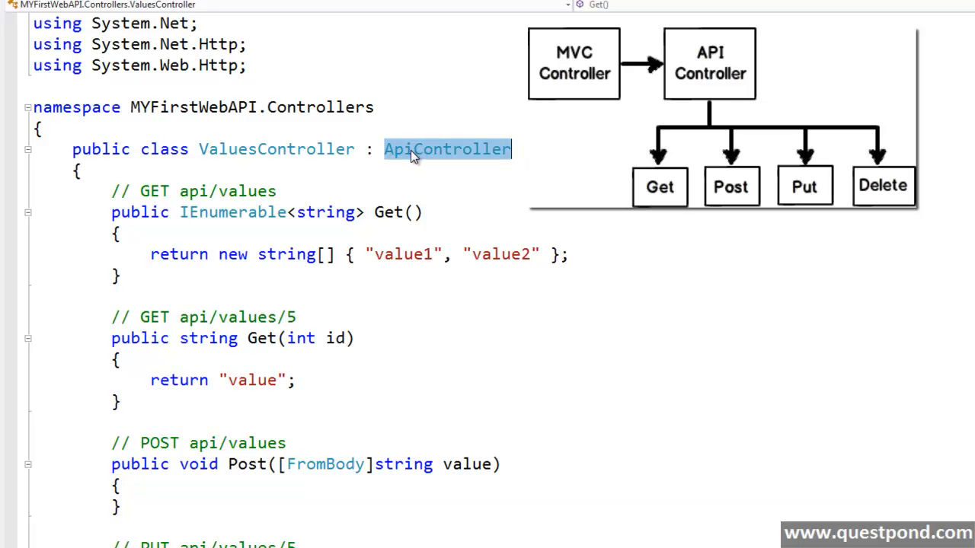
mouse_move(414, 180)
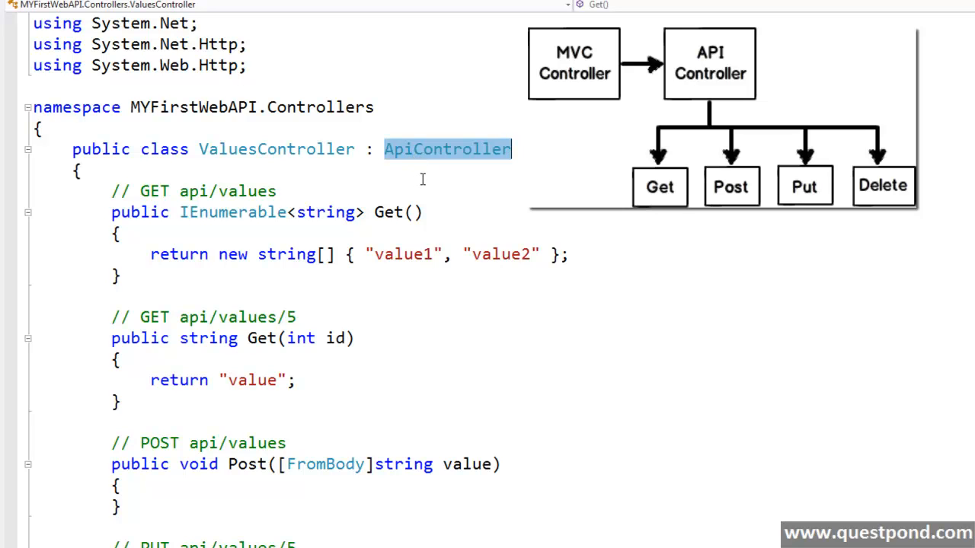
mouse_move(405, 213)
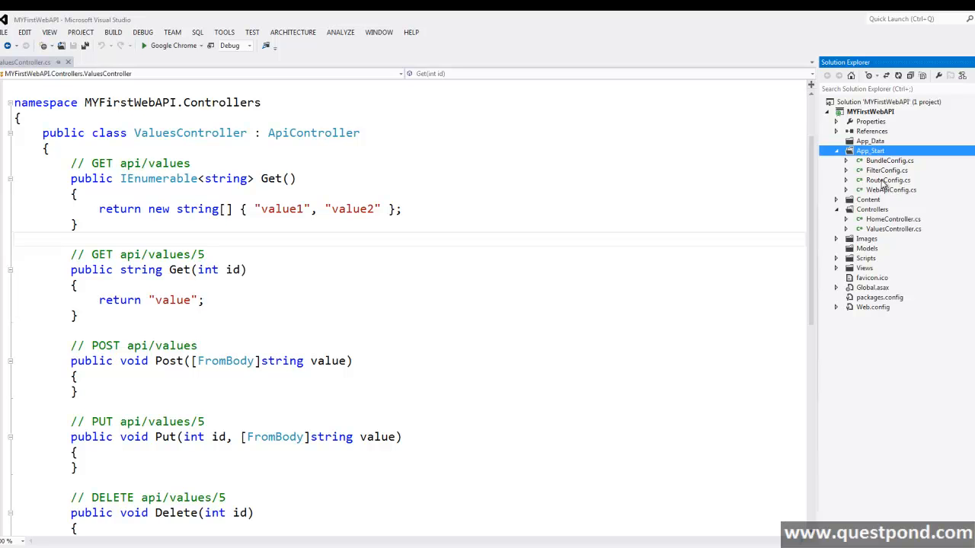
Open RouteConfig.cs and point out the {controller} placeholder in the default MVC route URL.
double_click(886, 180)
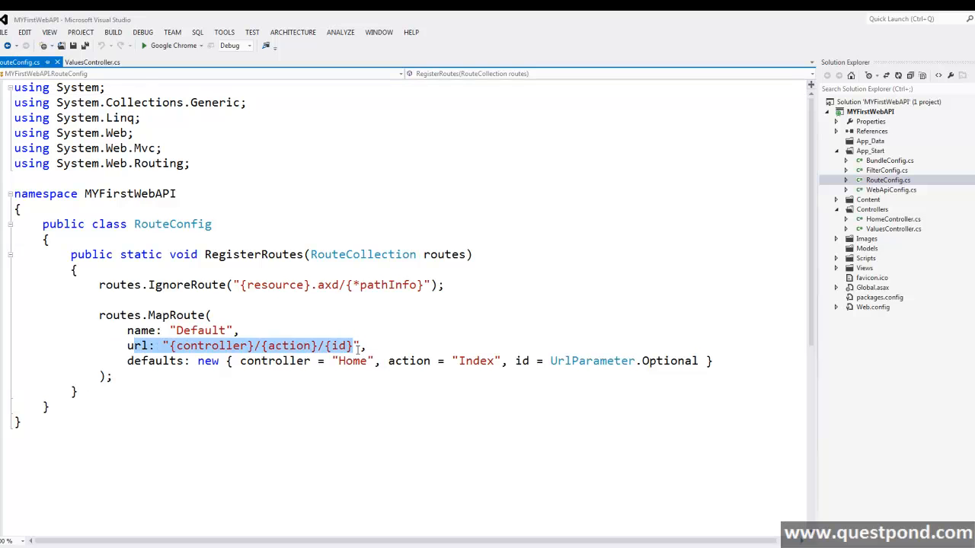
scroll(down, 3)
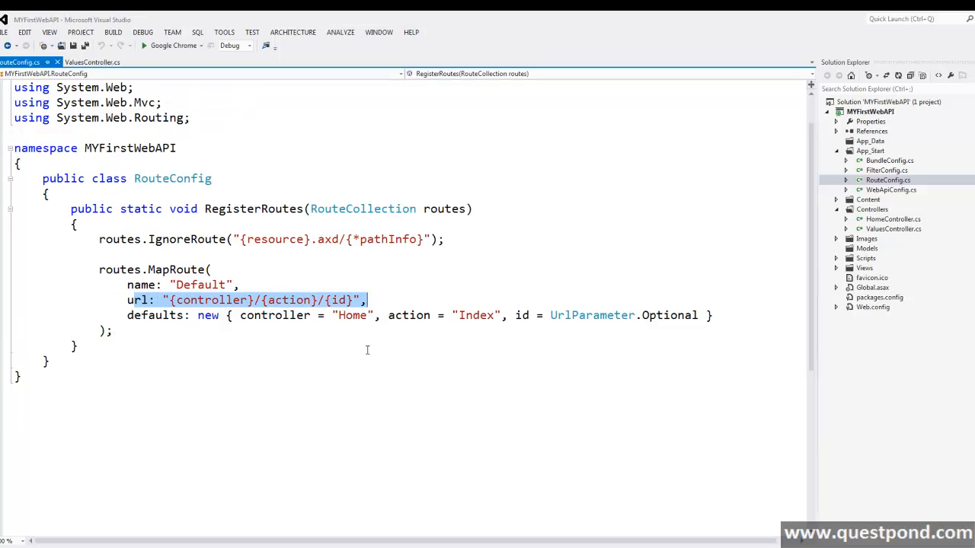
mouse_move(365, 348)
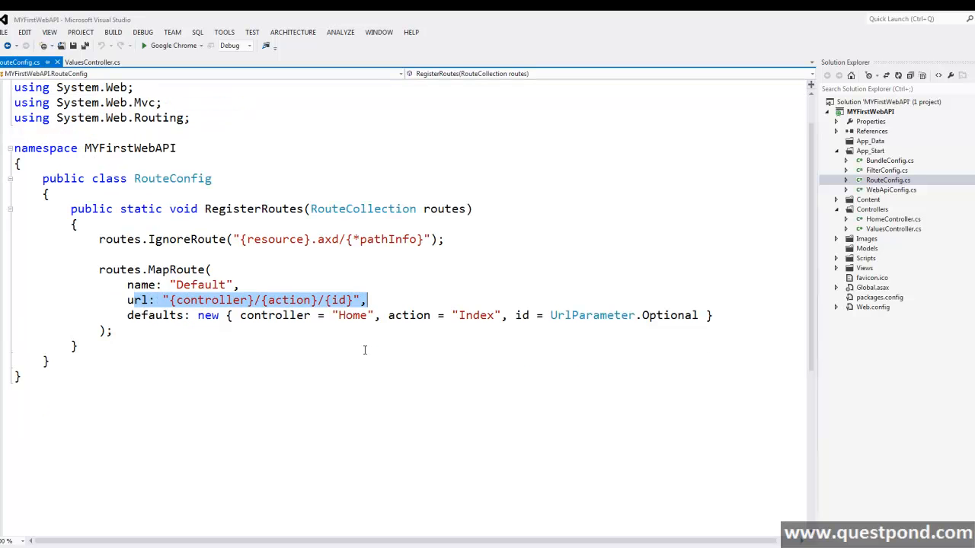
mouse_move(393, 352)
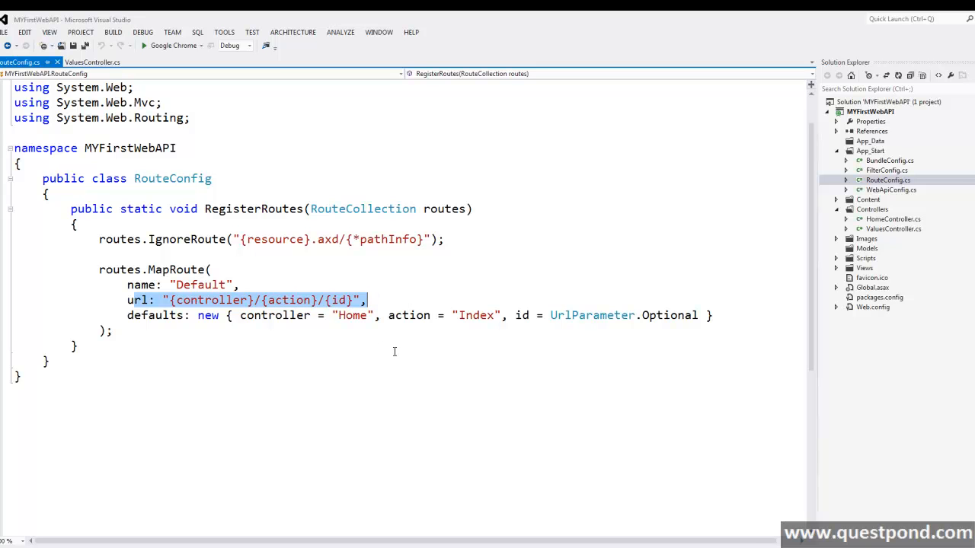
mouse_move(399, 348)
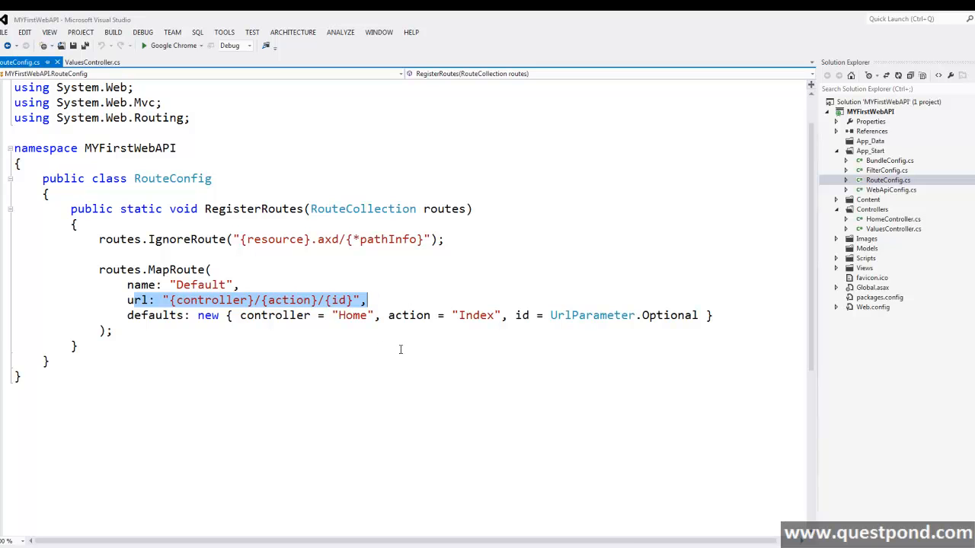
mouse_move(396, 348)
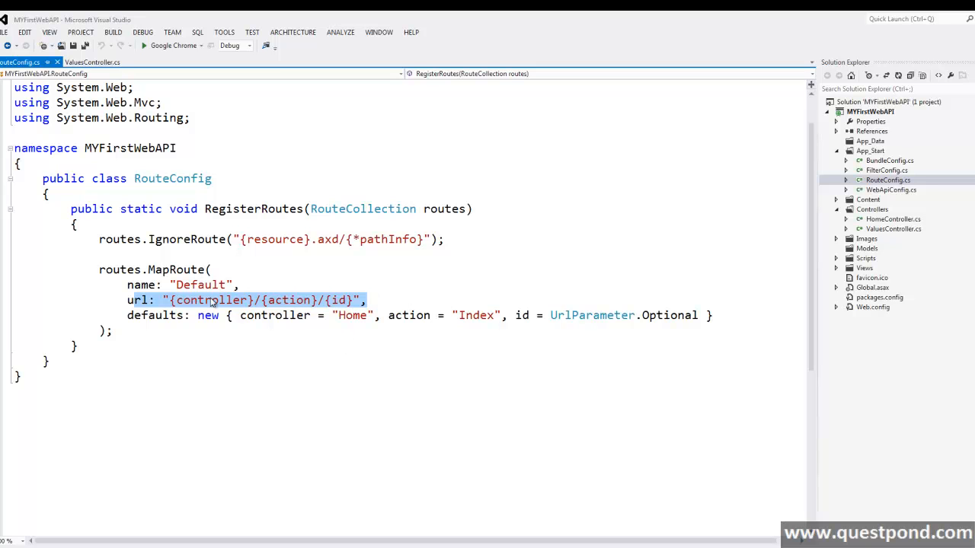
double_click(212, 299)
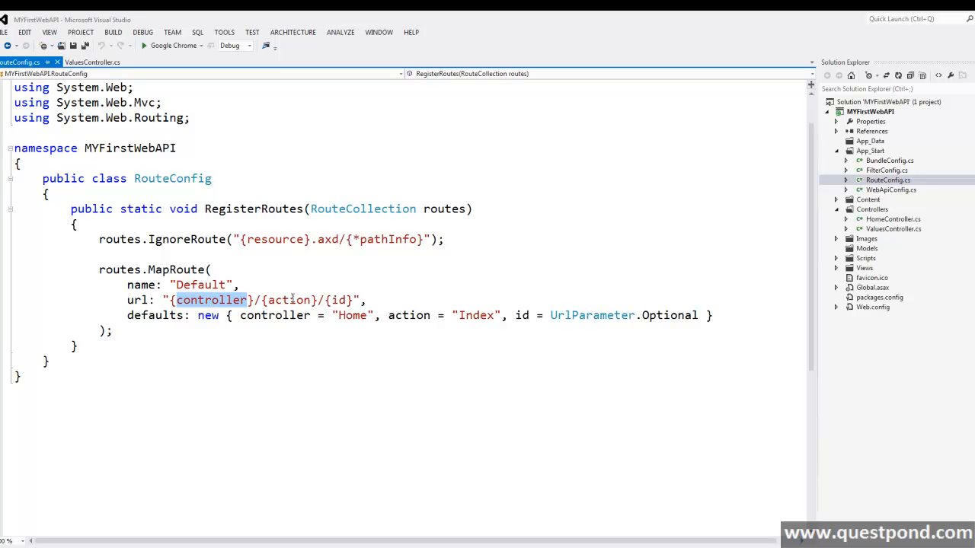
double_click(290, 298)
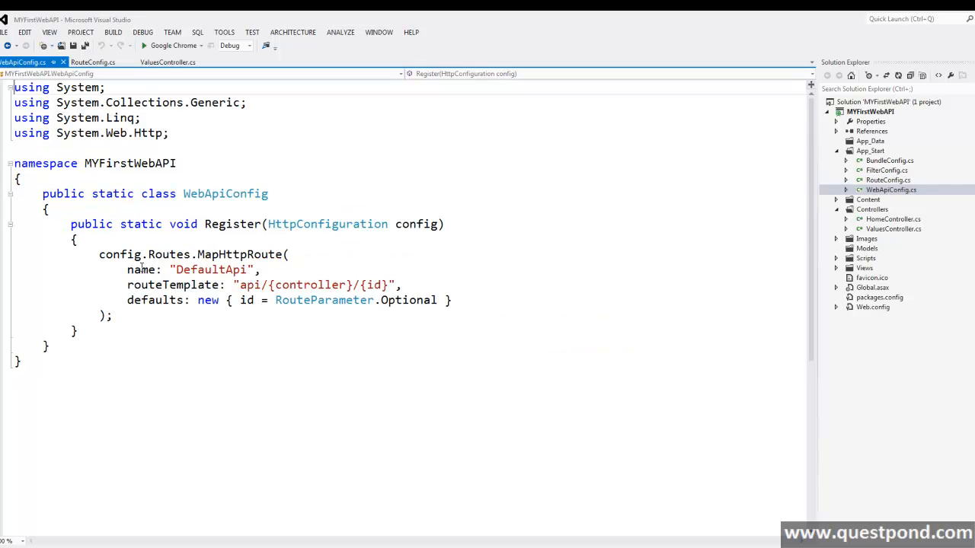
Highlight the api prefix and controller part of the DefaultApi route template in WebApiConfig.
drag(161, 270, 260, 269)
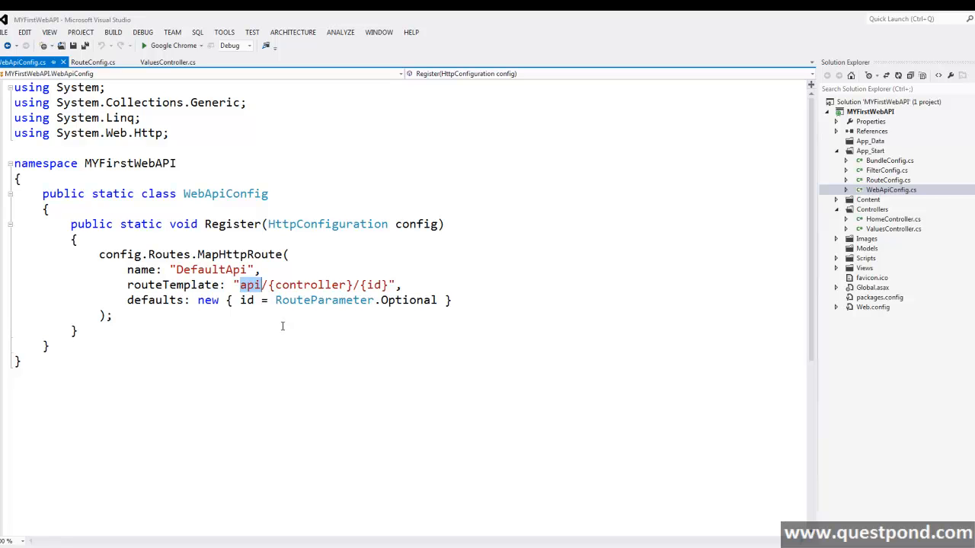
mouse_move(277, 328)
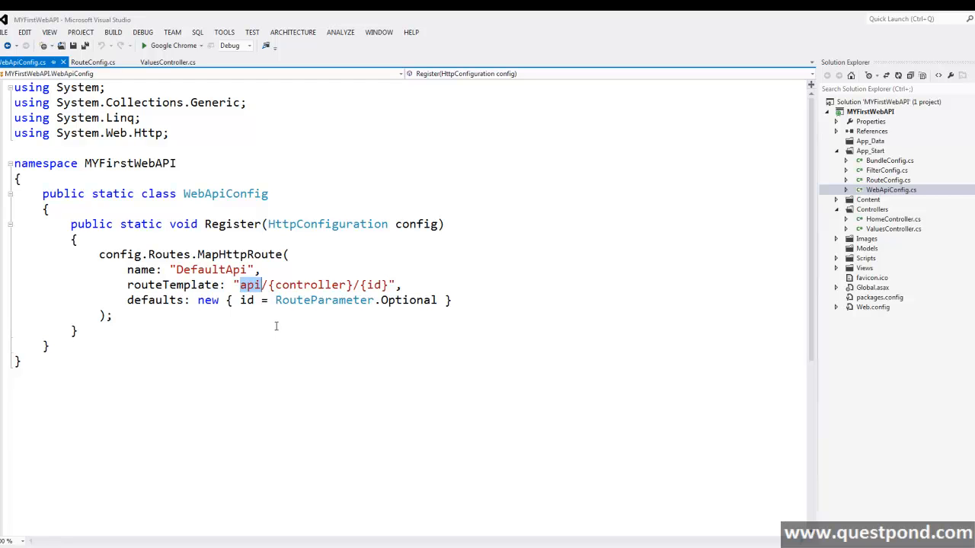
double_click(307, 285)
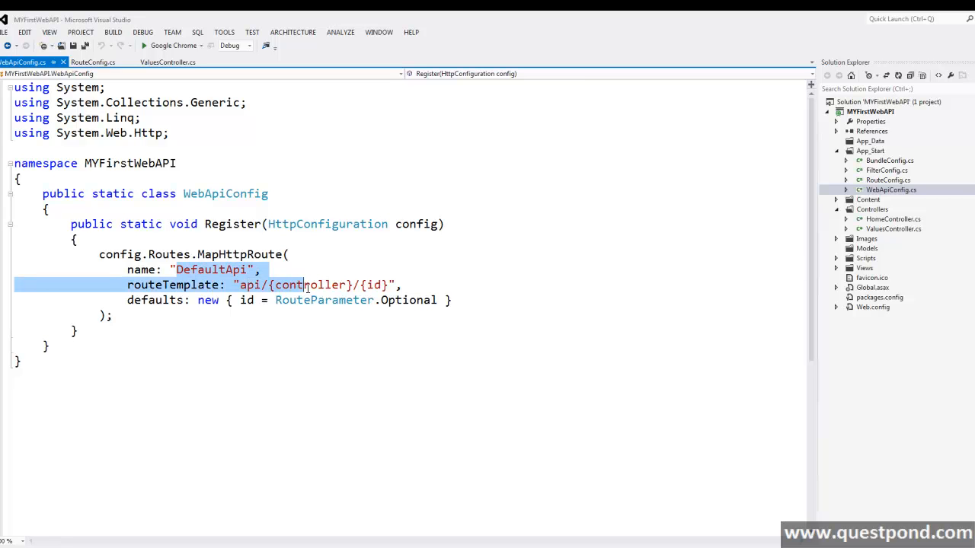
mouse_move(298, 296)
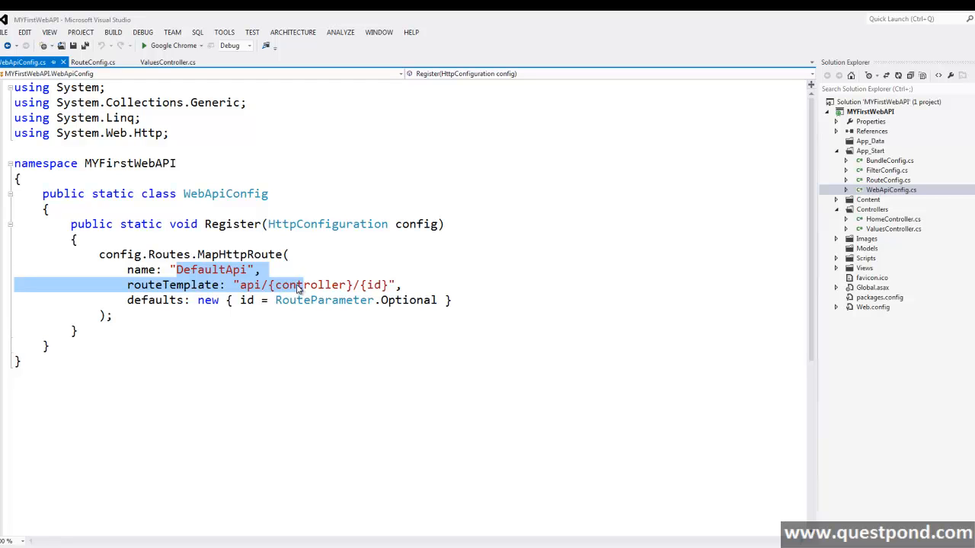
mouse_move(297, 291)
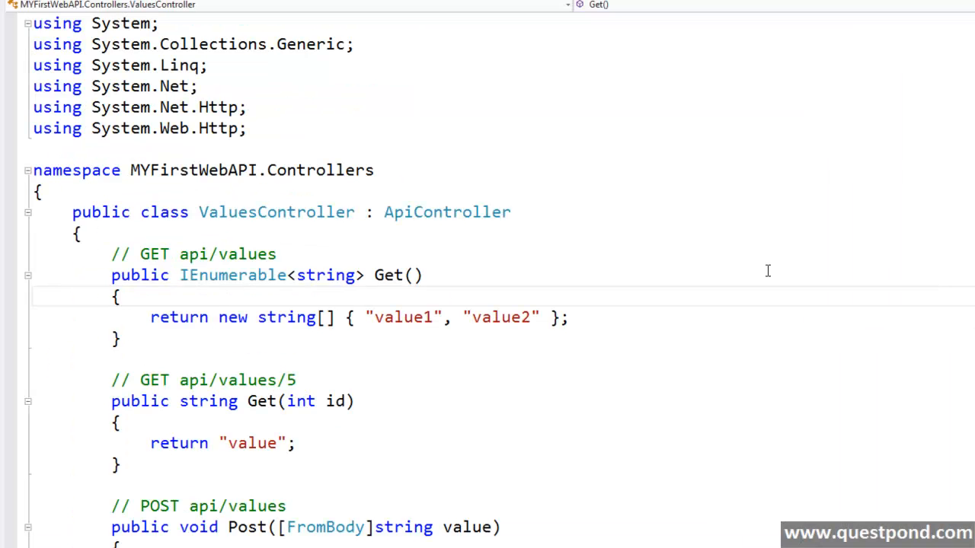
mouse_move(7, 305)
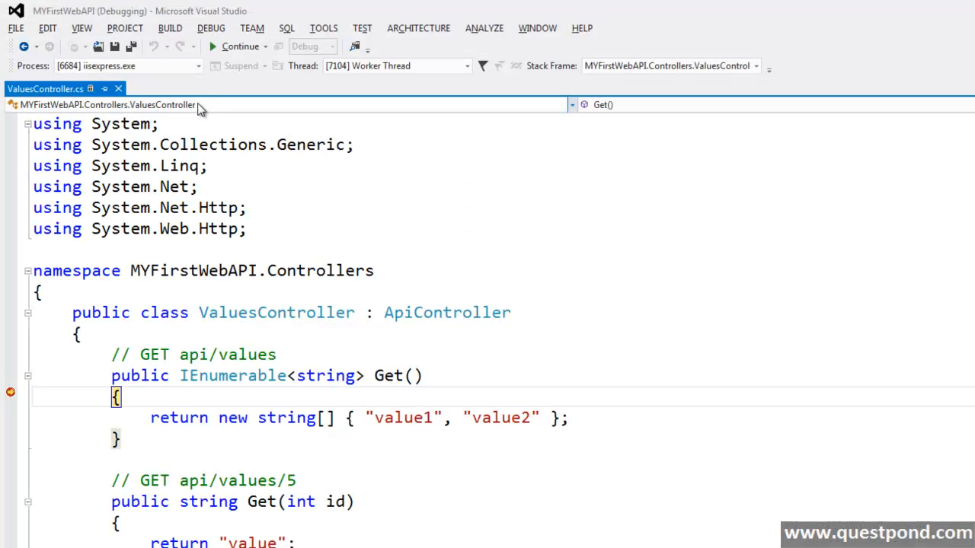
mouse_move(296, 405)
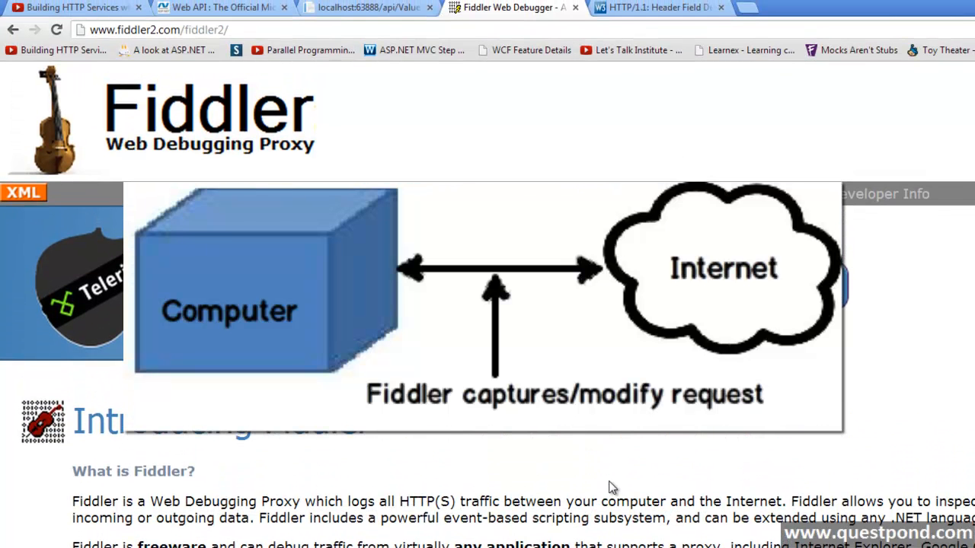
mouse_move(779, 501)
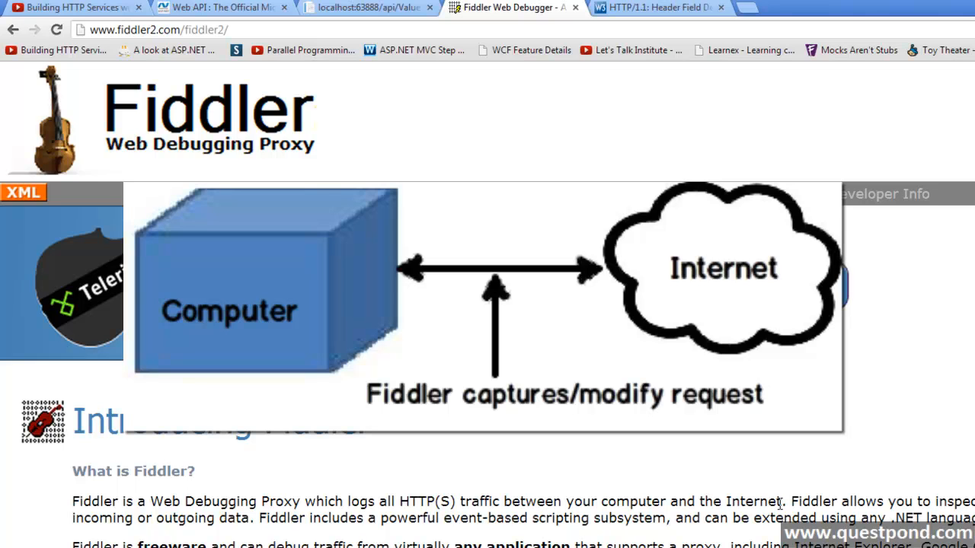
mouse_move(774, 505)
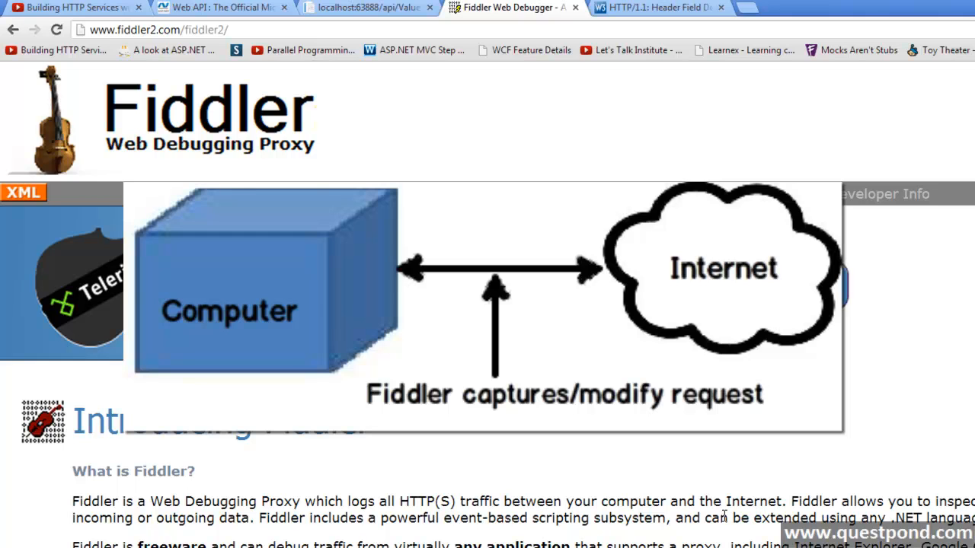
Switch from the Fiddler website in Chrome to the Fiddler Web Debugger tool.
click(152, 29)
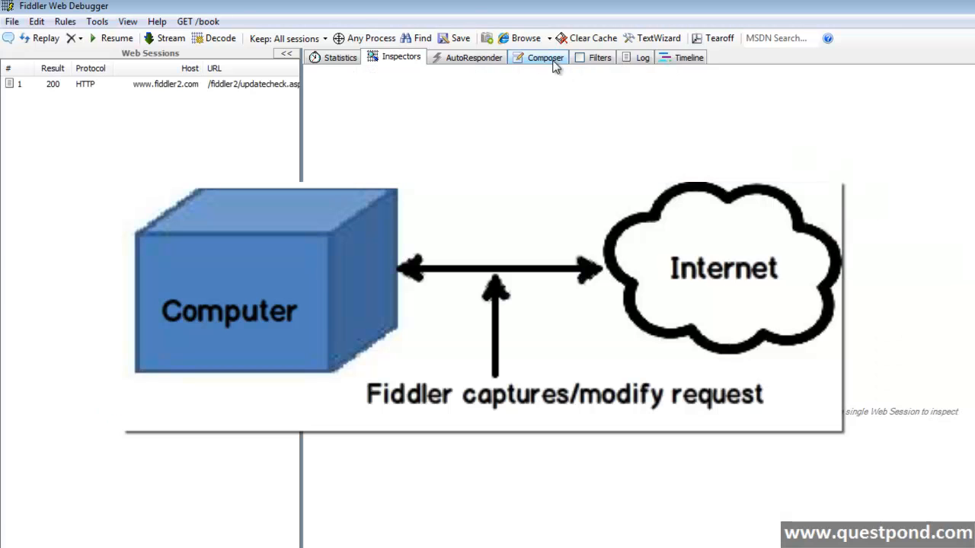
click(545, 58)
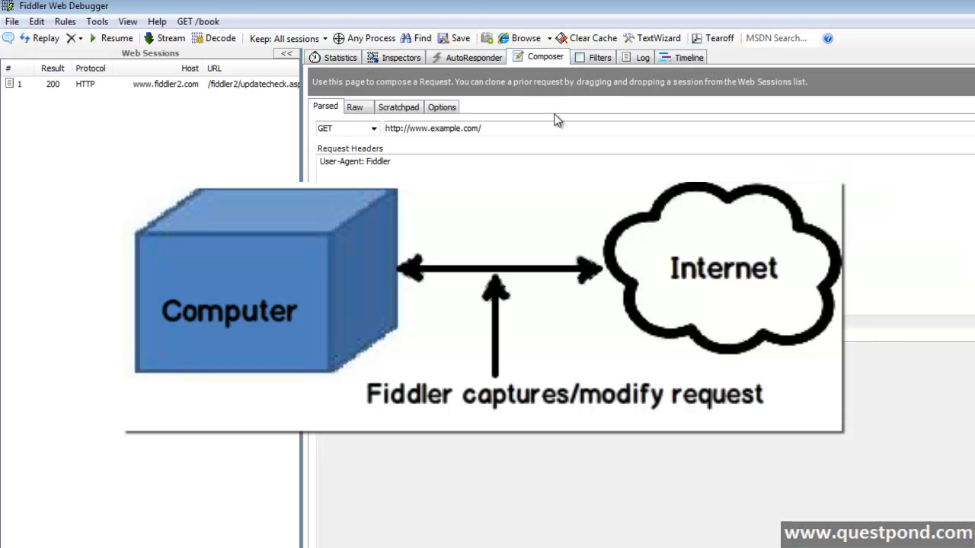
click(433, 128)
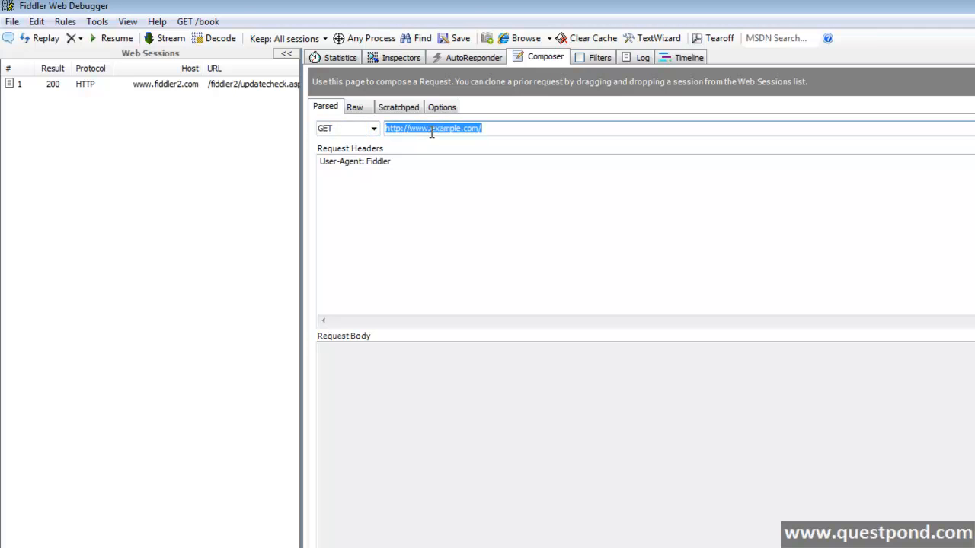
text(http://localhost:63888/api/Values)
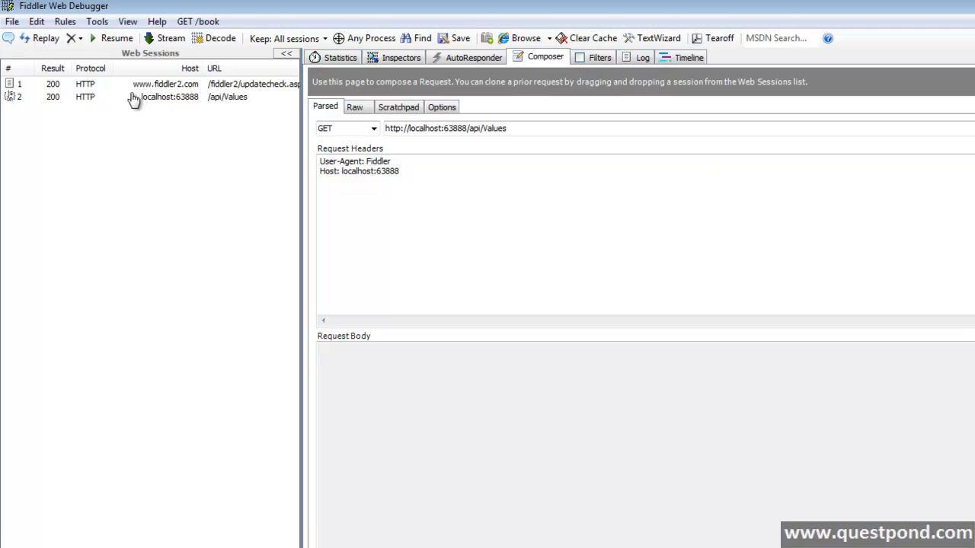
click(167, 97)
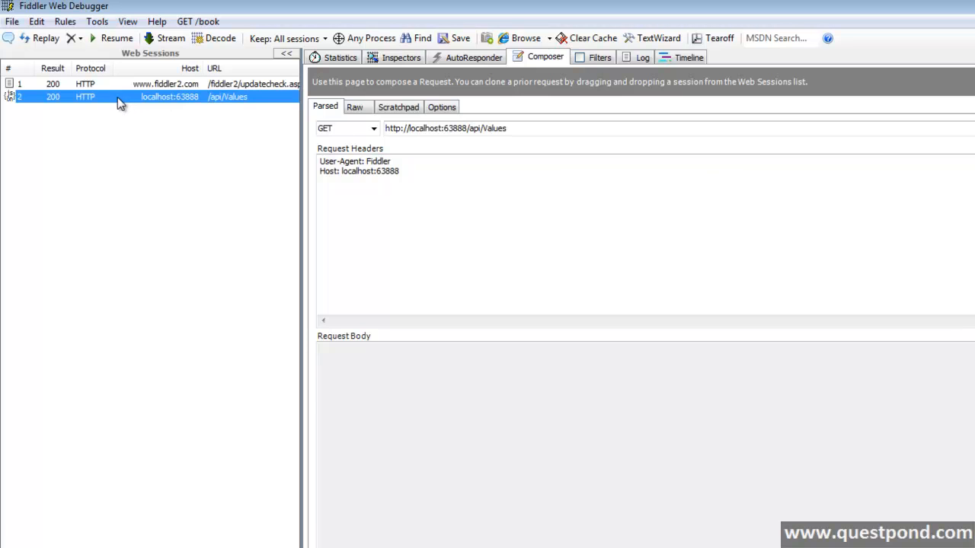
Inspect the api/Values response in Raw view and highlight its JSON body ["value1","value2"].
click(400, 58)
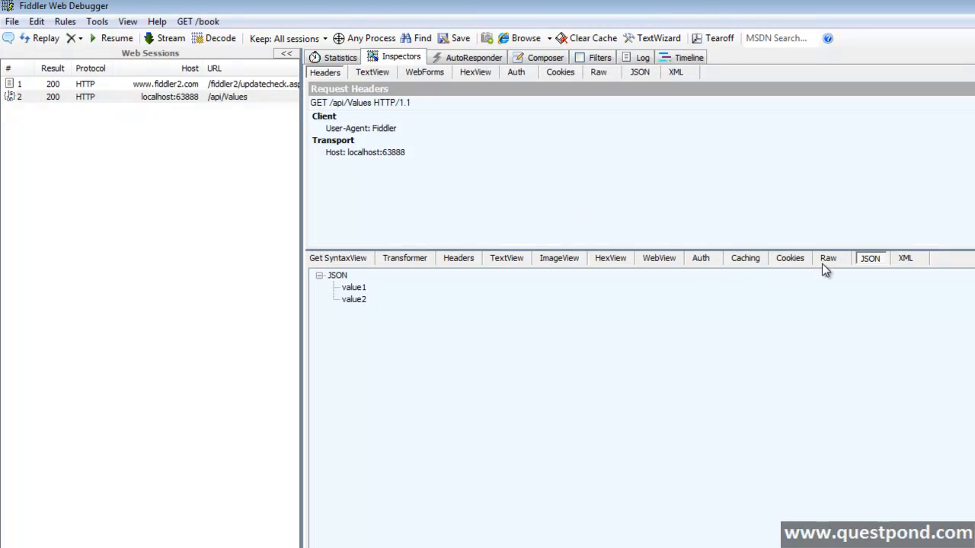
click(829, 259)
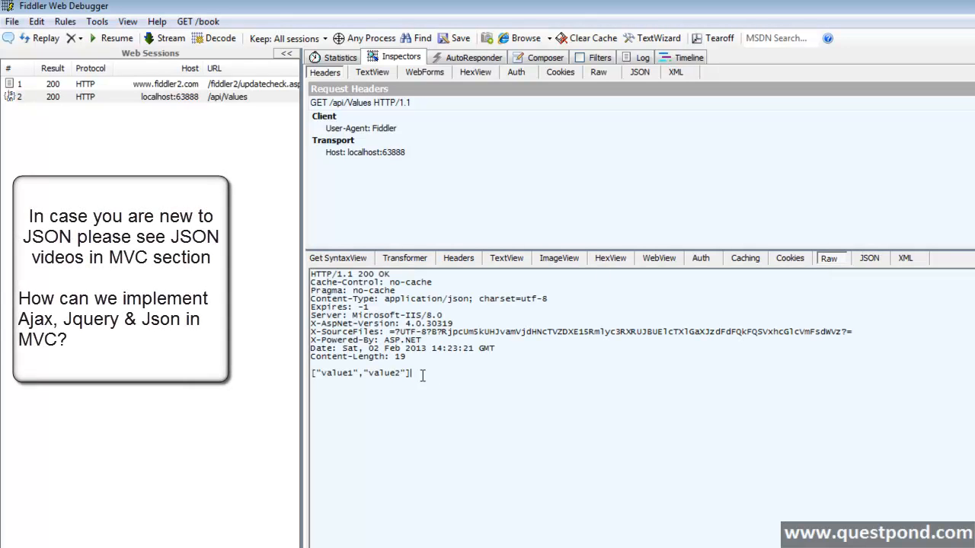
drag(311, 373, 411, 373)
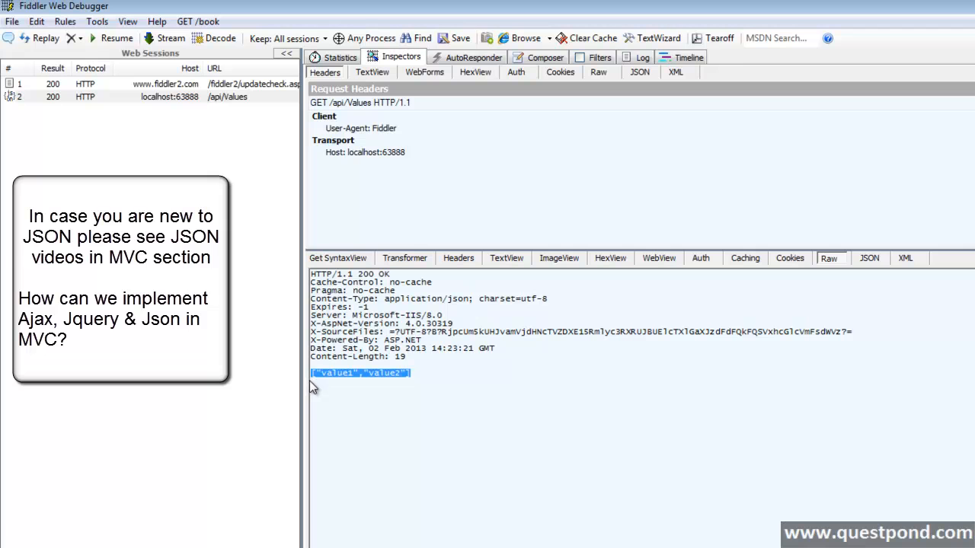
mouse_move(240, 469)
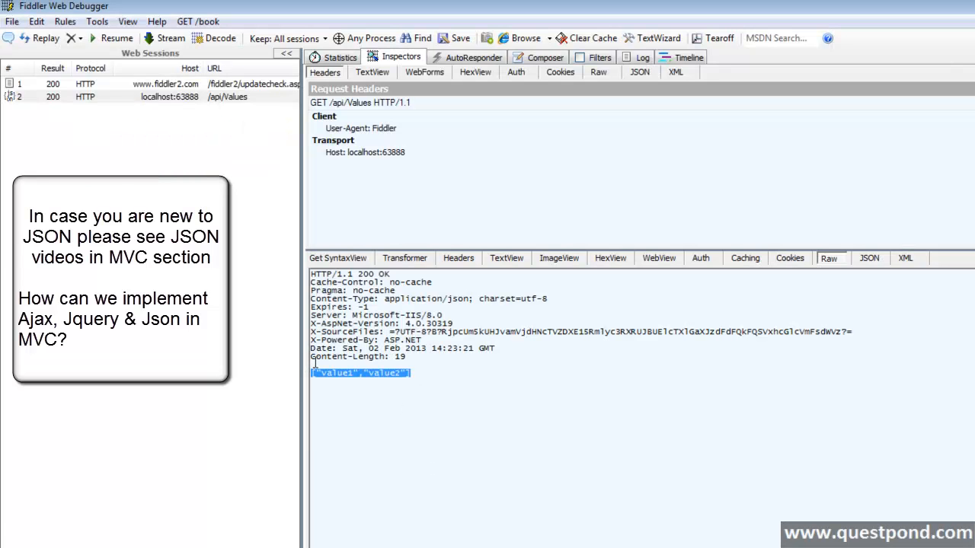
mouse_move(419, 236)
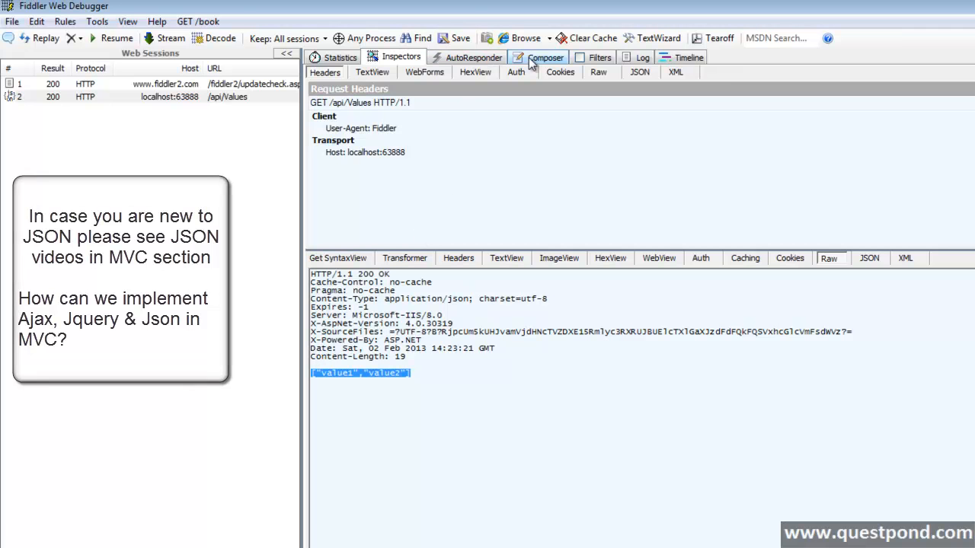
Add an Accept: application/xml request header in Composer and resend the api/Values request.
click(545, 57)
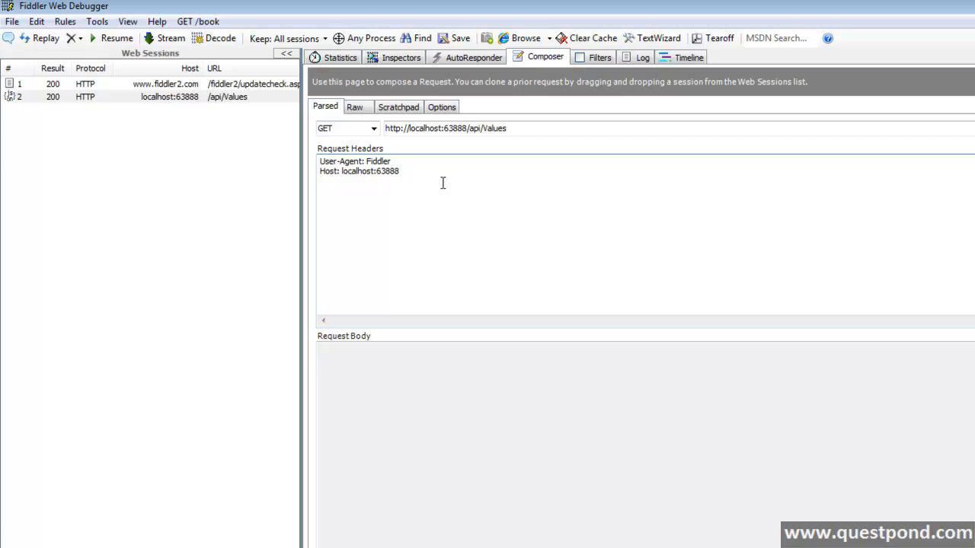
mouse_move(451, 177)
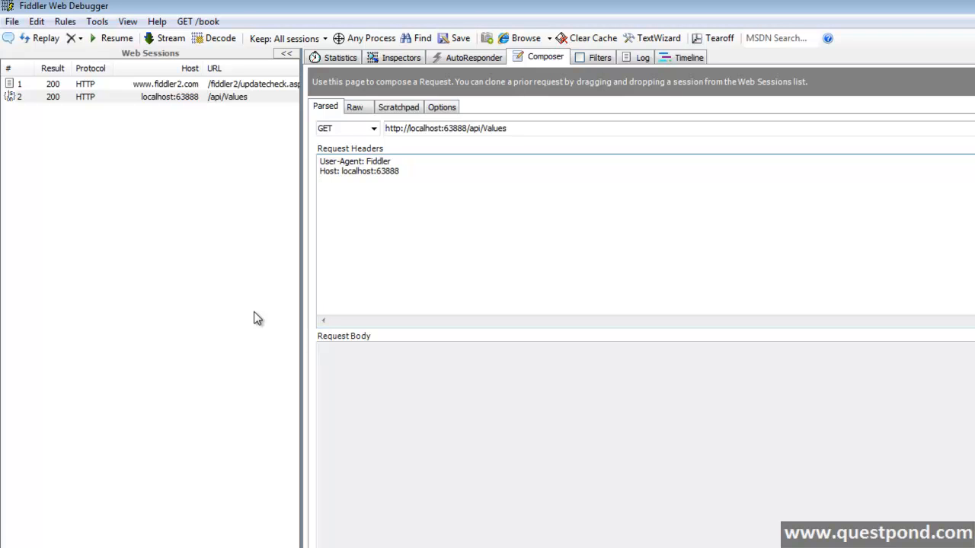
click(320, 180)
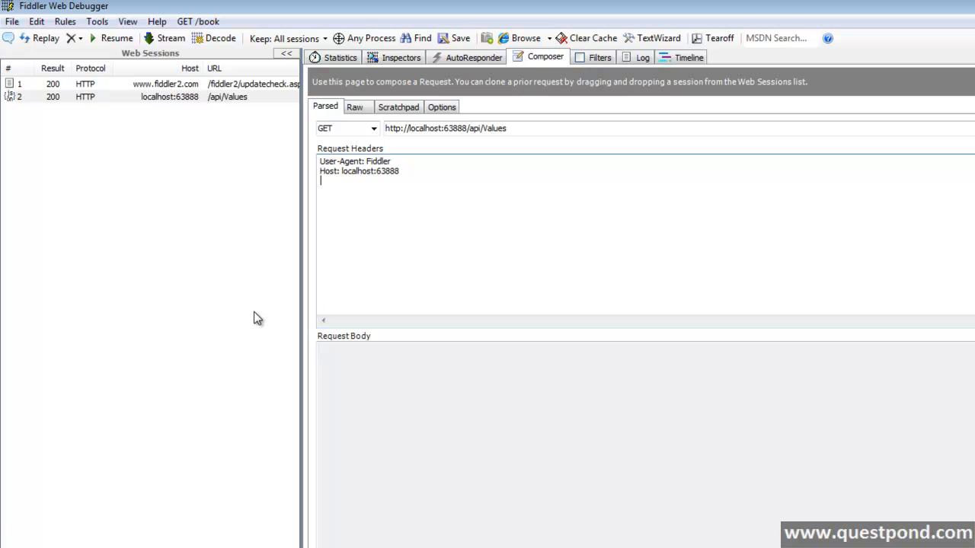
text(A)
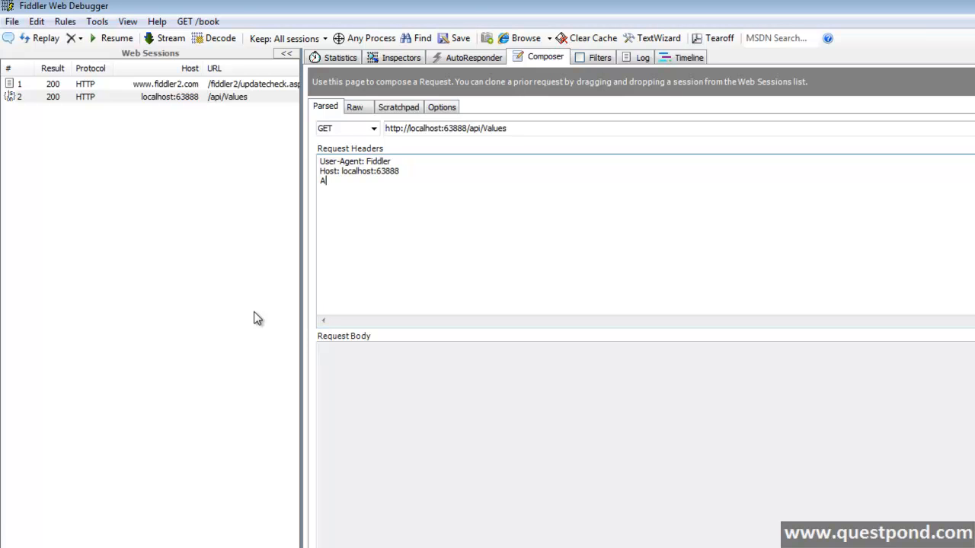
text(ccep)
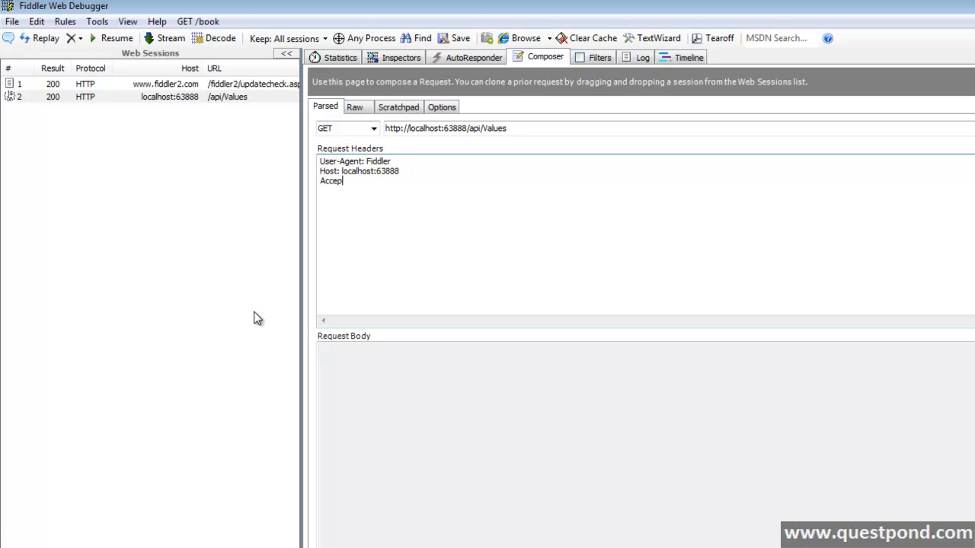
text(:applic)
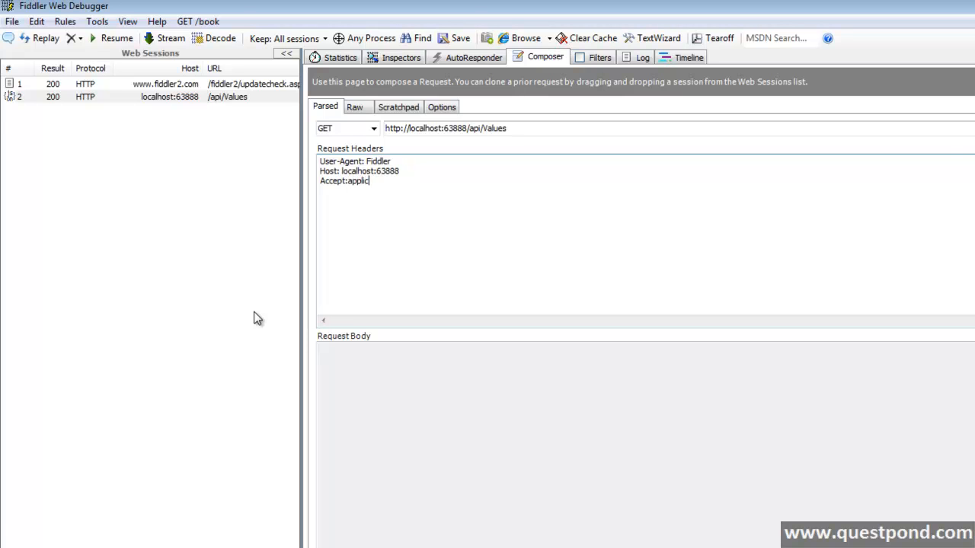
text(ation/)
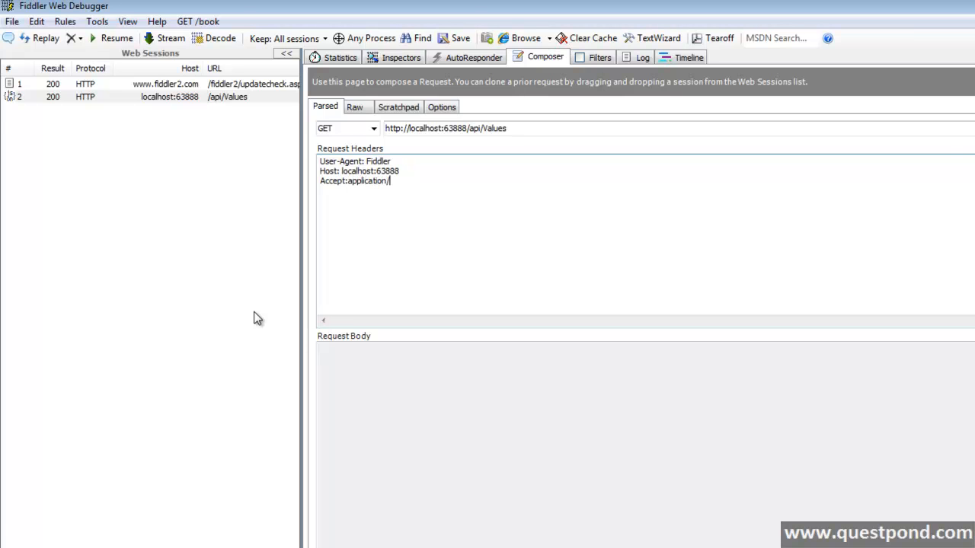
text(xml)
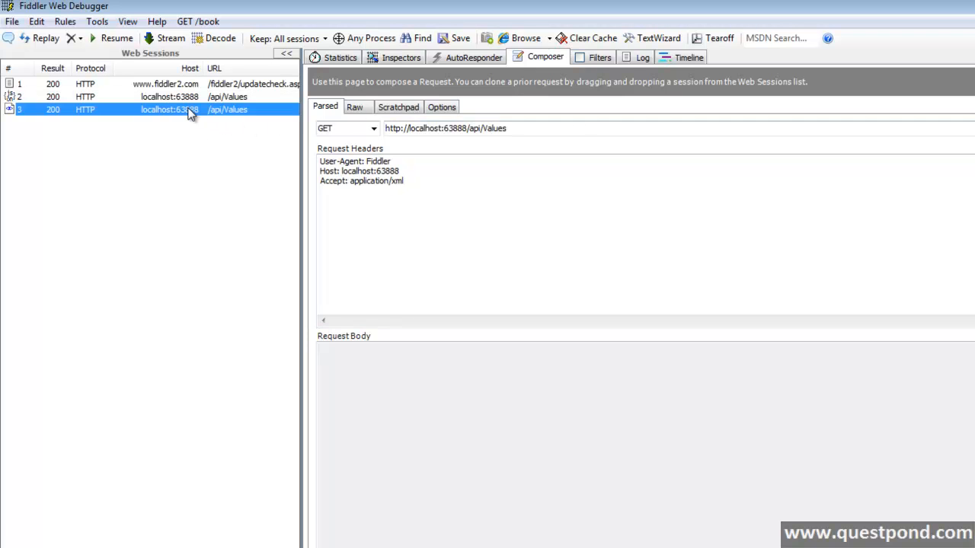
Confirm the XML reply for session 3 in the Raw inspector view.
click(400, 57)
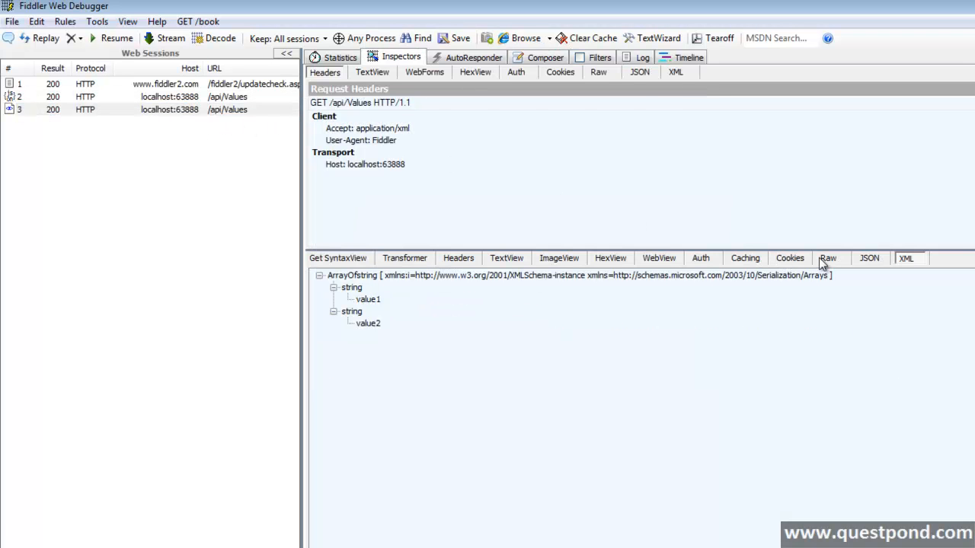
click(829, 257)
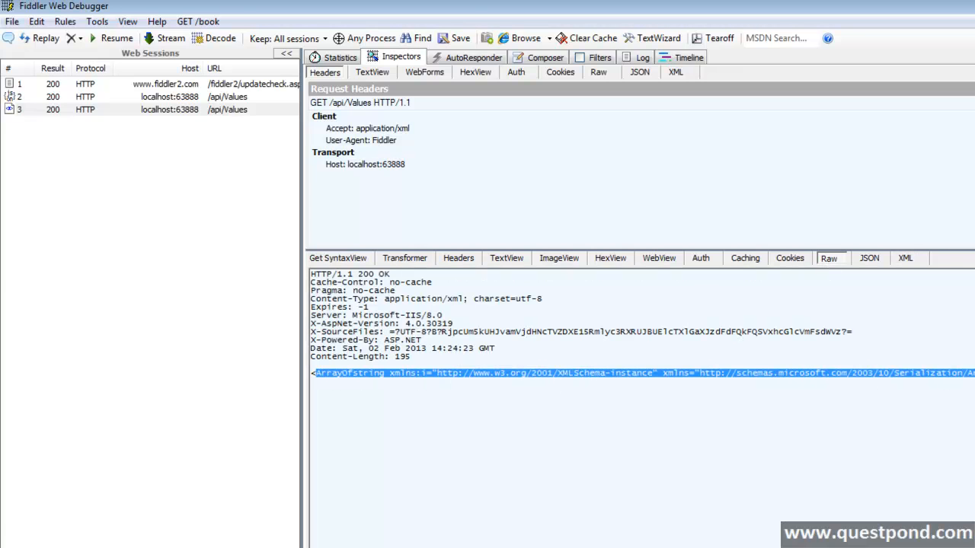
click(545, 56)
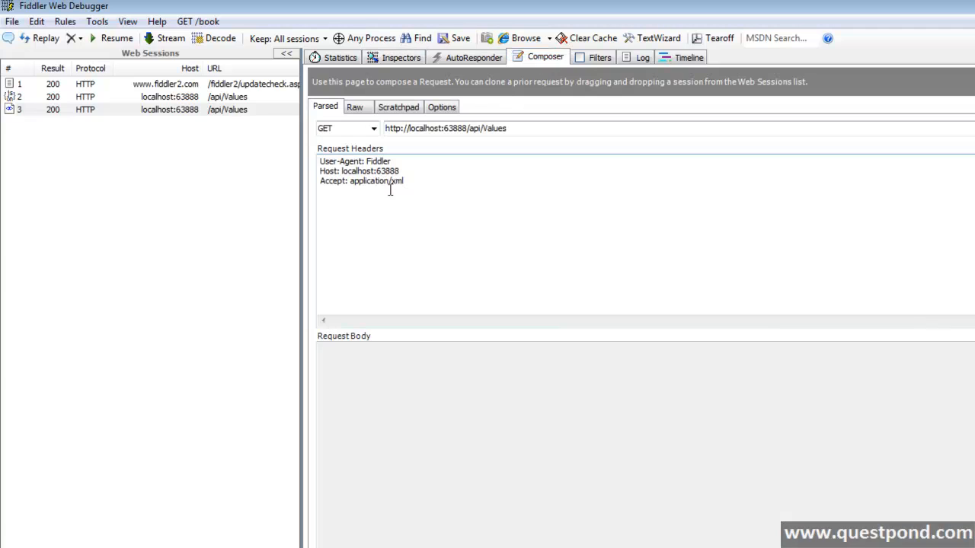
Change the Accept header to application/json, resend, and confirm the JSON reply of value1 and value2.
double_click(396, 181)
text(json)
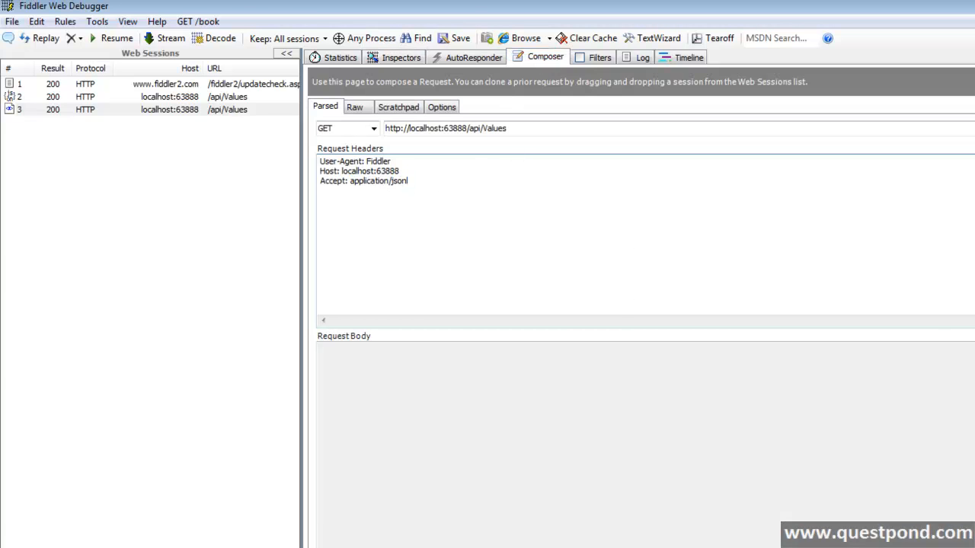
click(400, 56)
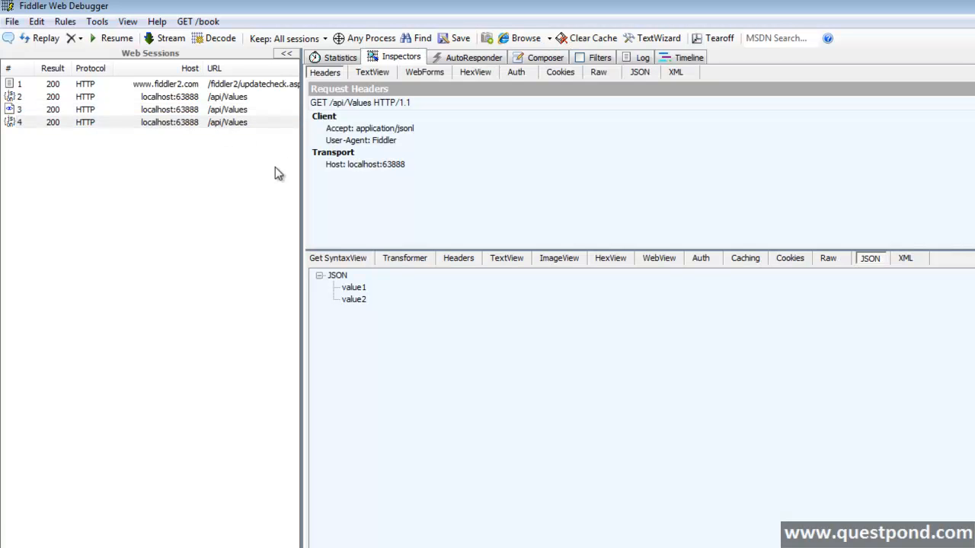
click(828, 258)
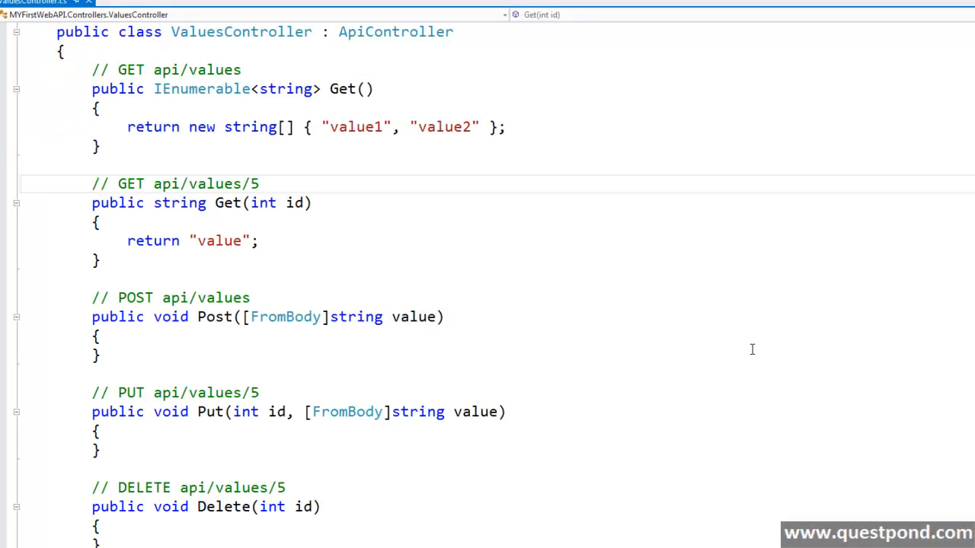
mouse_move(748, 354)
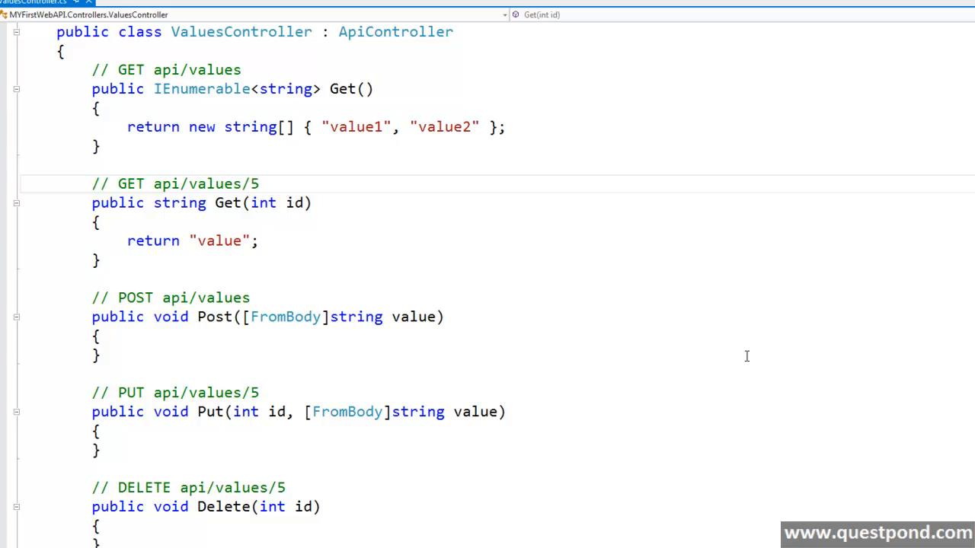
mouse_move(743, 358)
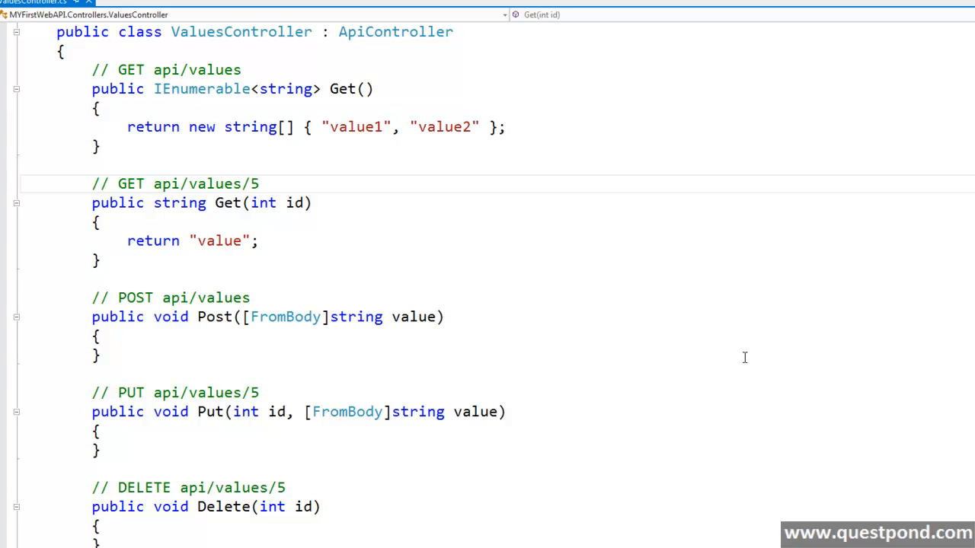
mouse_move(734, 378)
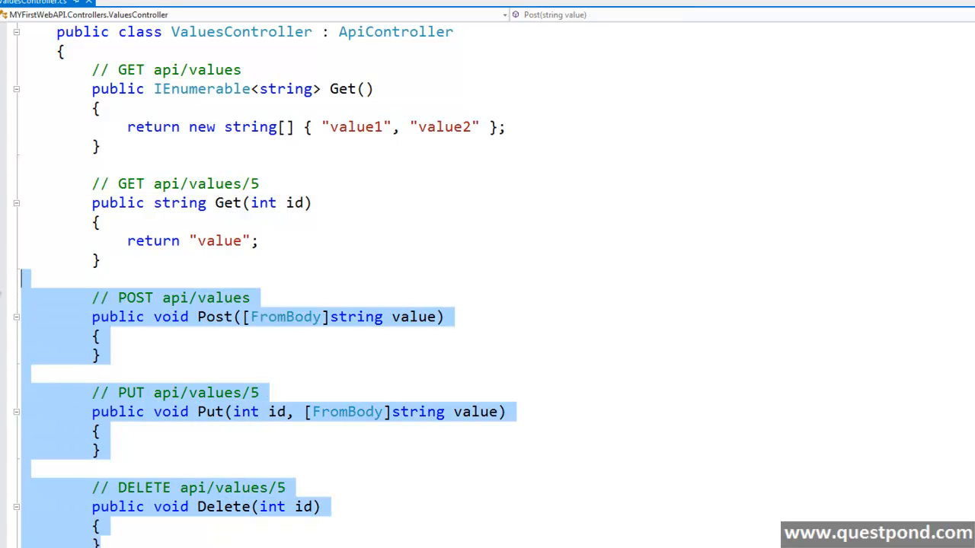
Delete the Post, Put and Delete actions, leaving ValuesController with only its Get actions.
key(Delete)
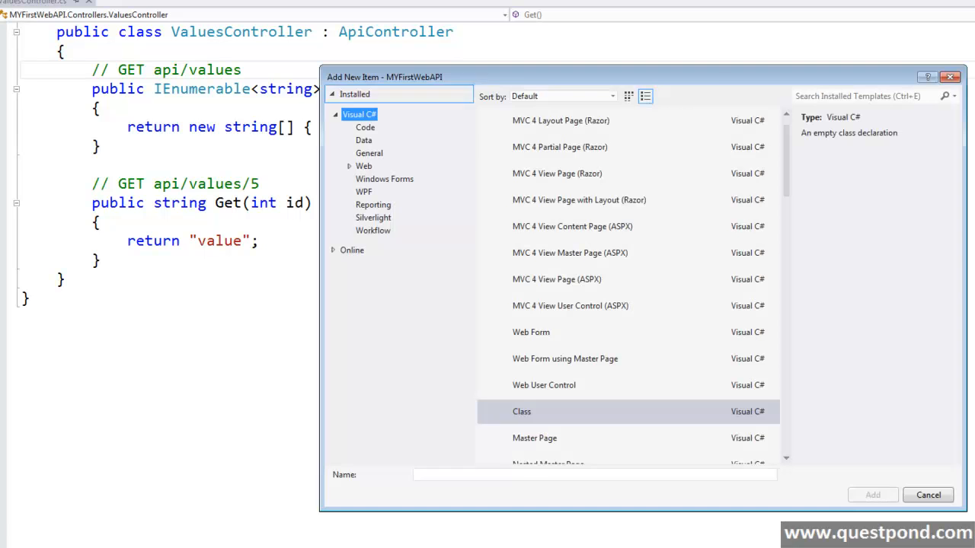
Create the Customer class with prop-snippet auto-properties int CustomerId and string CustomerName.
text(Customer)
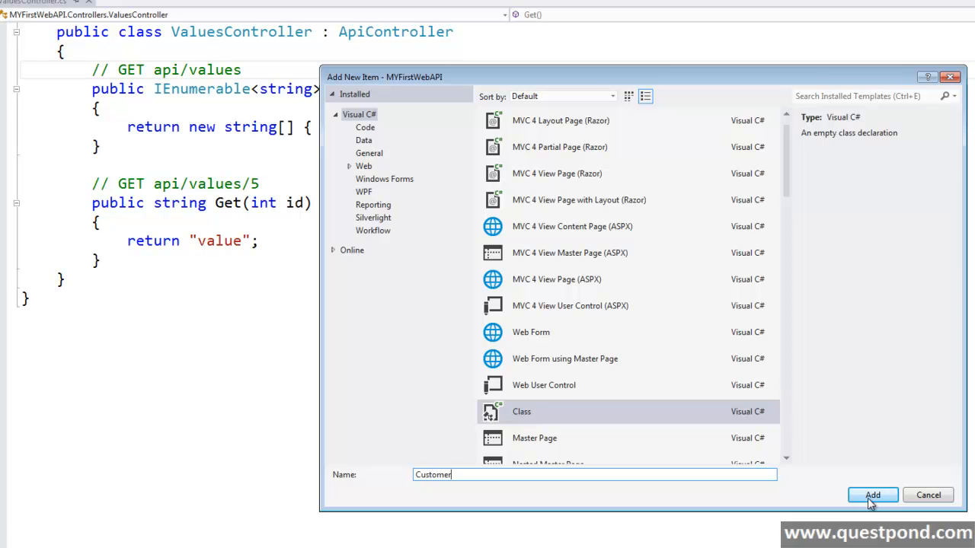
click(871, 495)
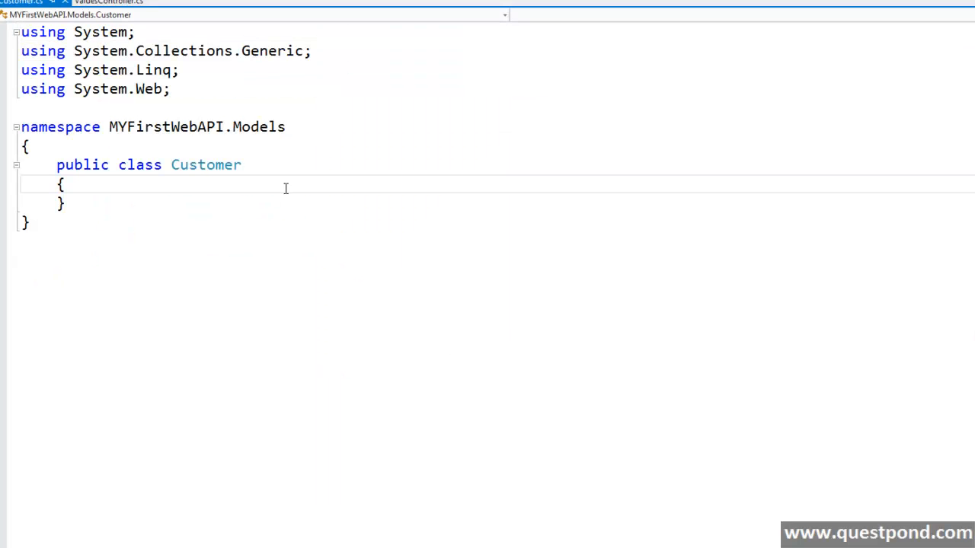
text(prop)
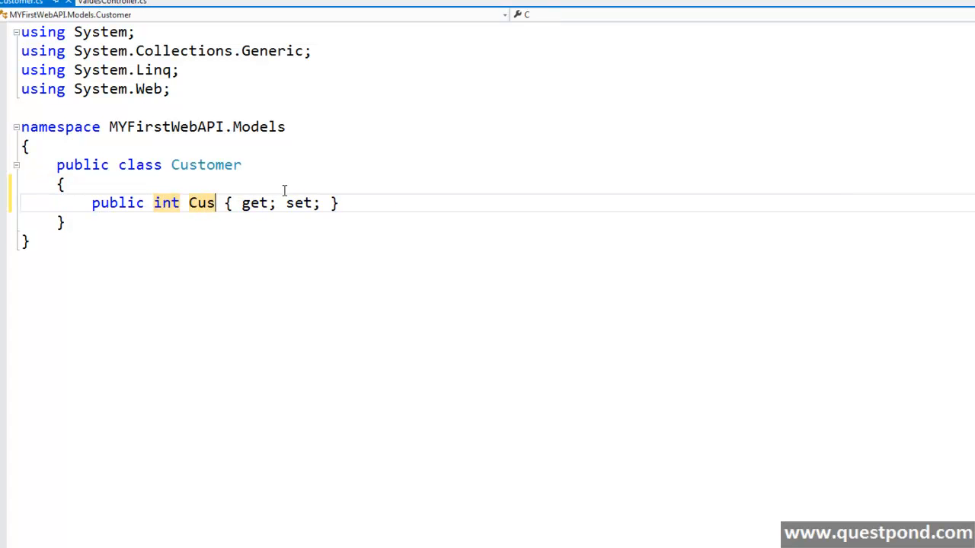
text(tomerid)
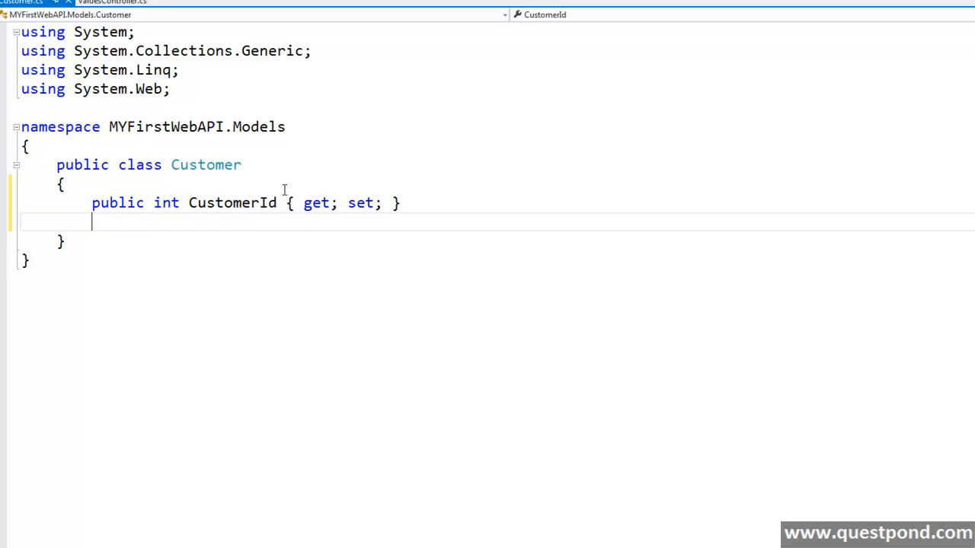
text(pro)
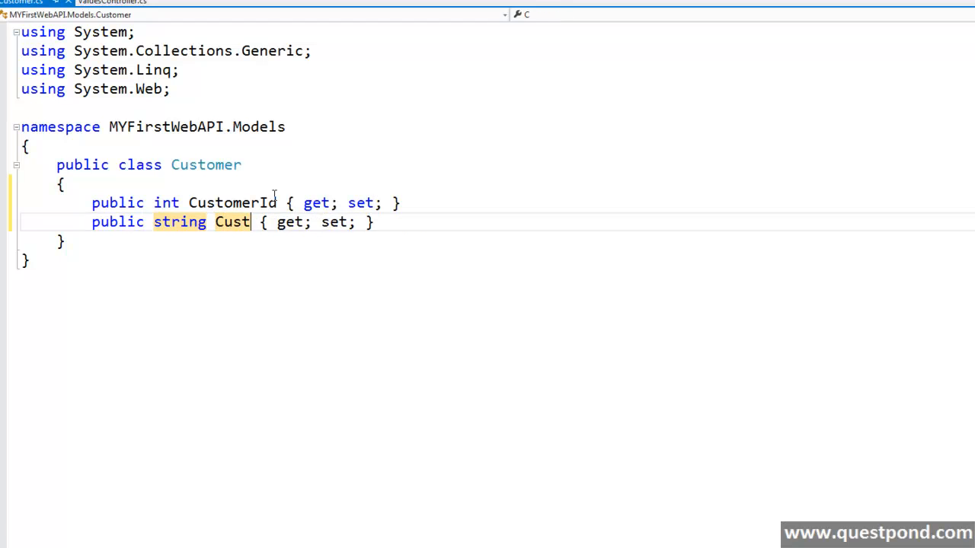
text(omerName)
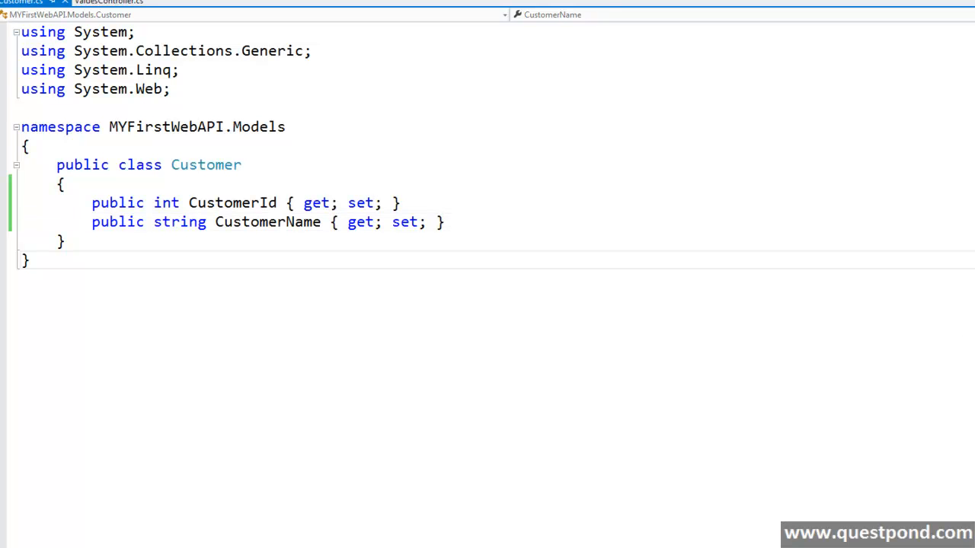
Change the return type of ValuesController's Get(int id) from string to Customer.
click(110, 3)
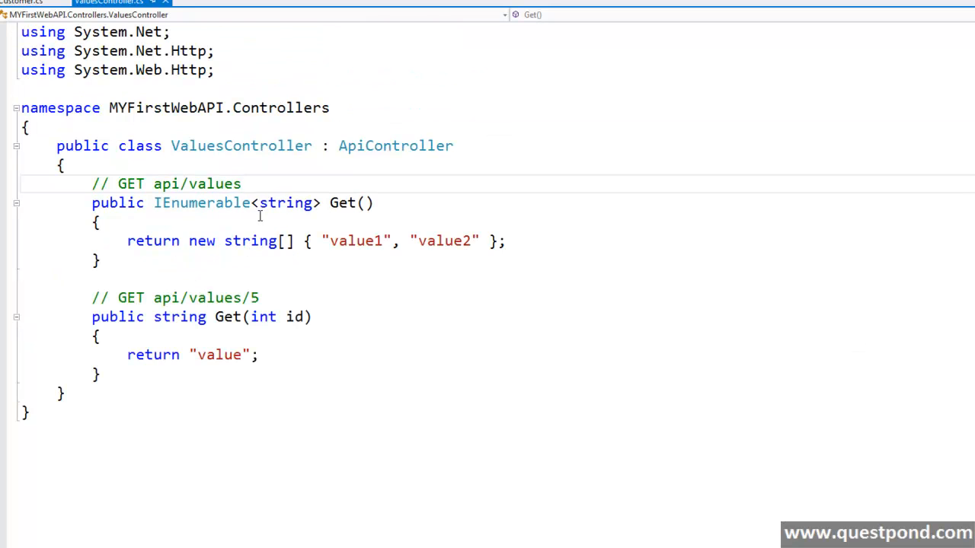
key(BackSpace)
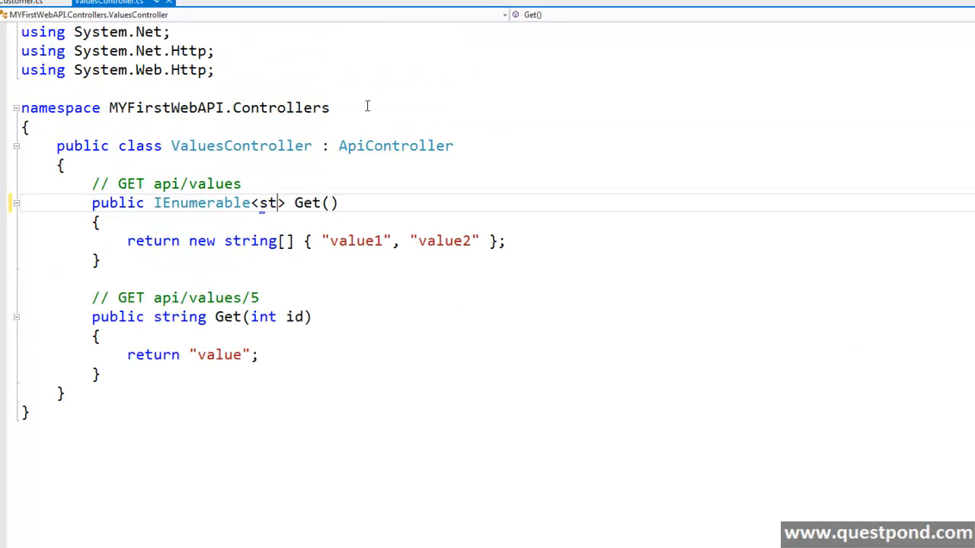
text(ring)
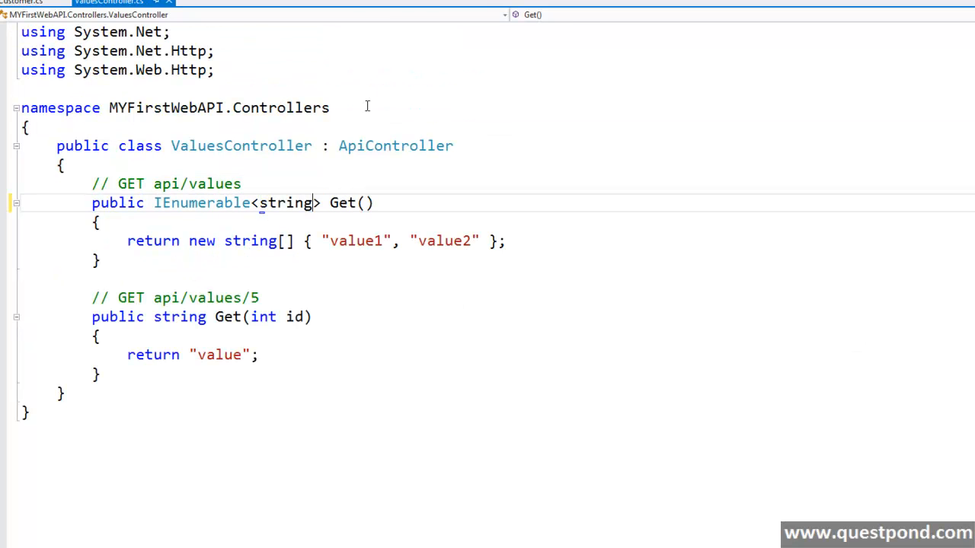
text(Custome)
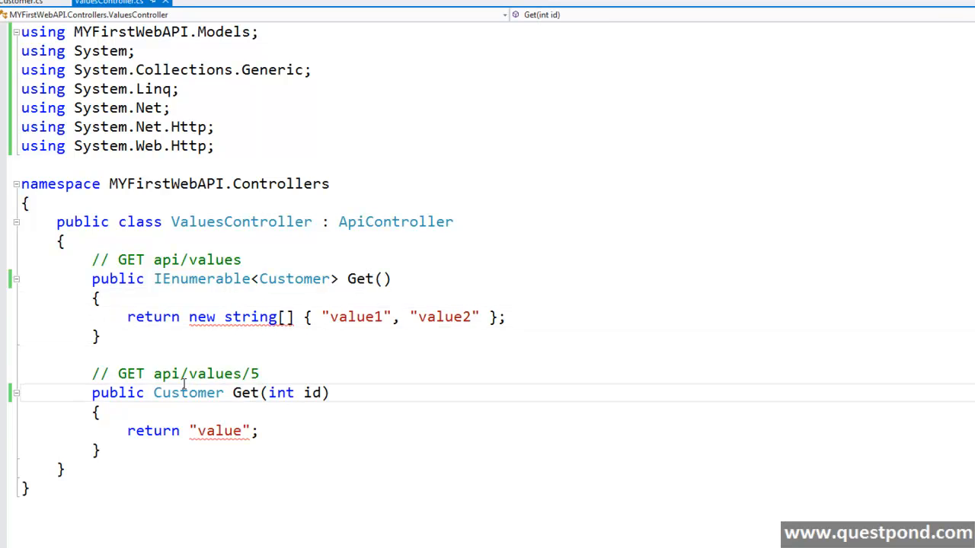
Add an id==1 branch returning new Customer { CustomerId=1, CustomerName } for the first customer.
text(if(i)
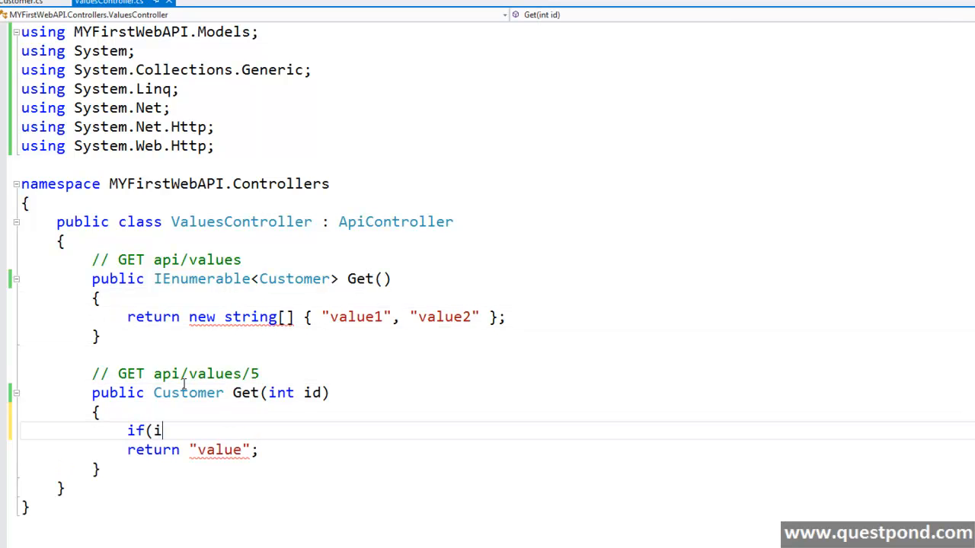
text(f=1))
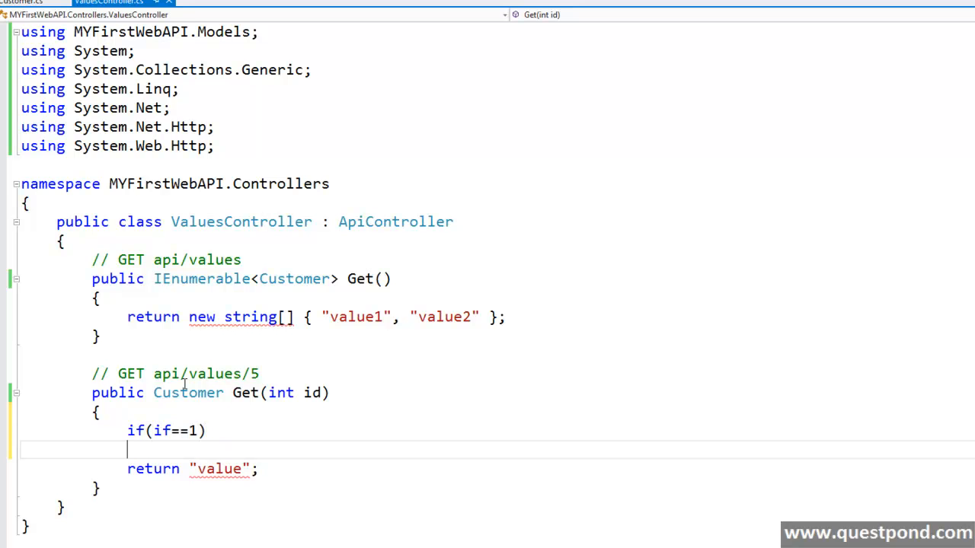
text({})
text(return )
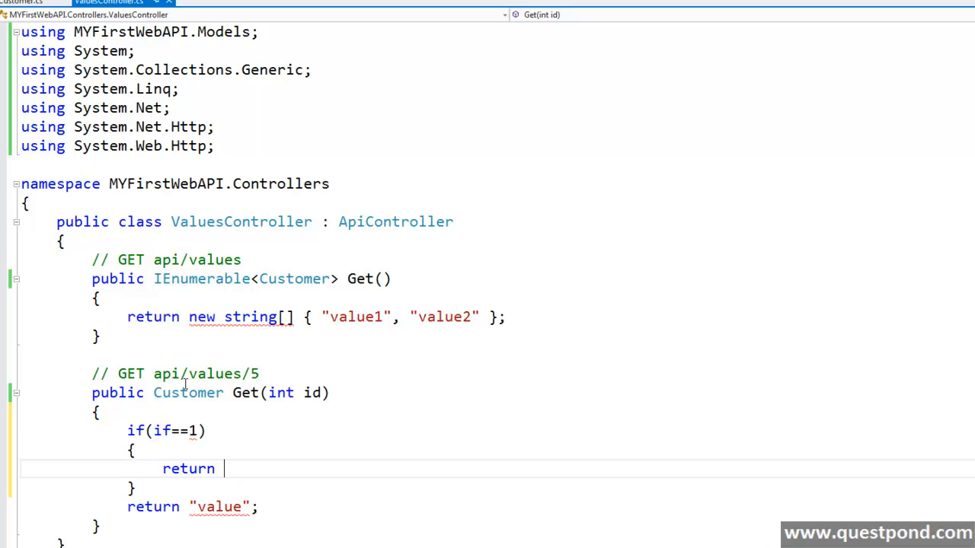
text(new C)
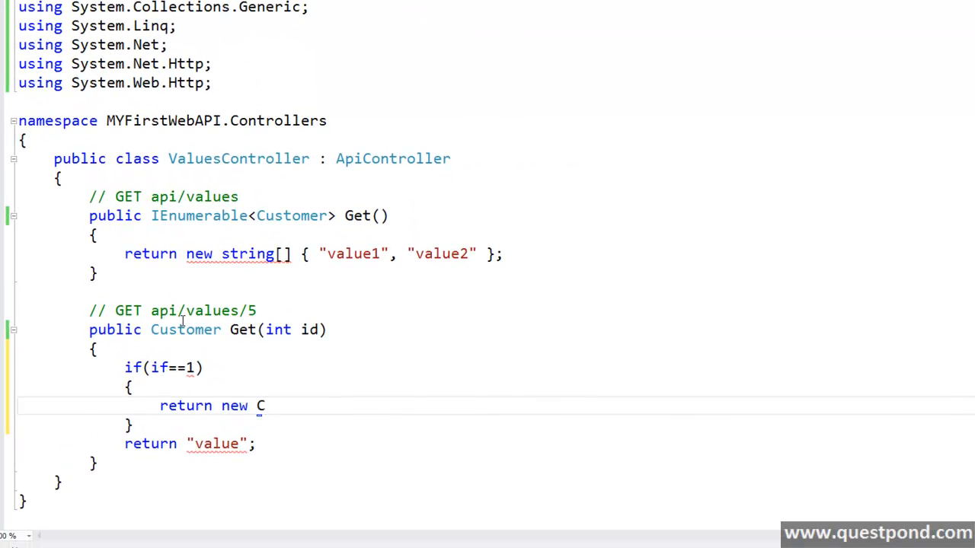
text(ustomer(){};)
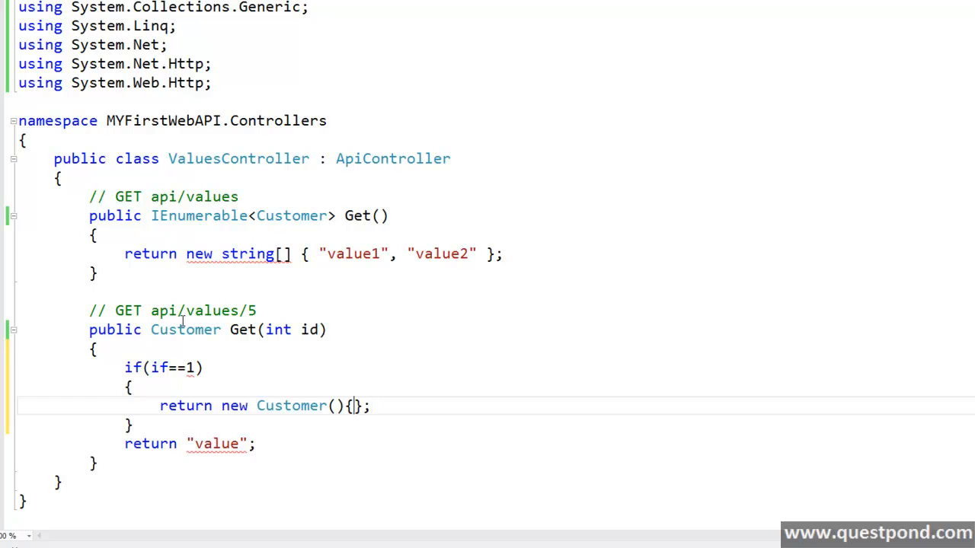
text(CustomerId=)
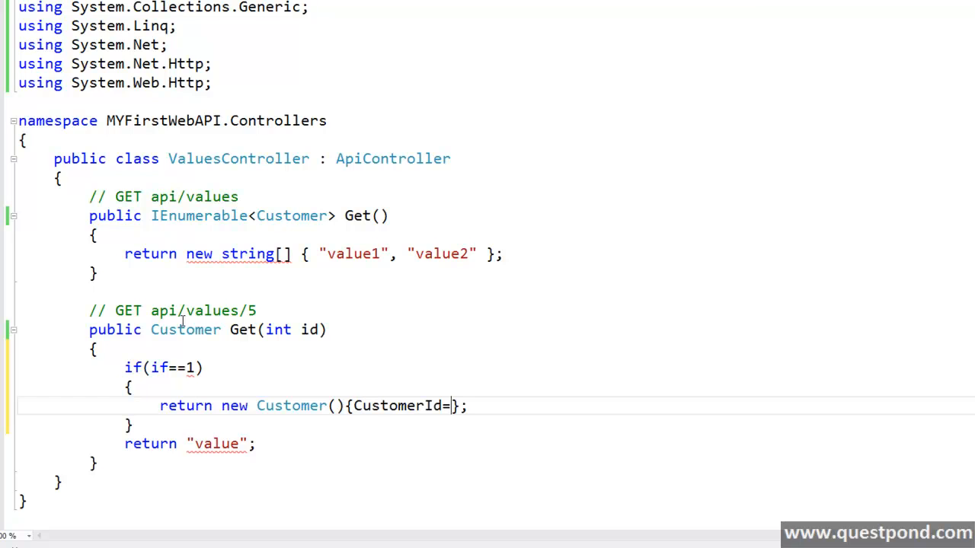
text(1,C)
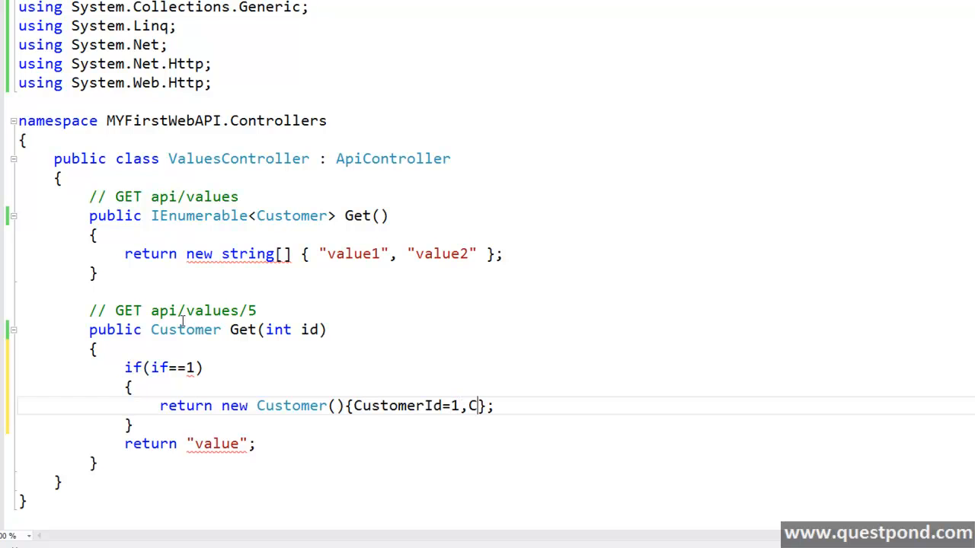
text(ustomerName="Sukesh Marla)
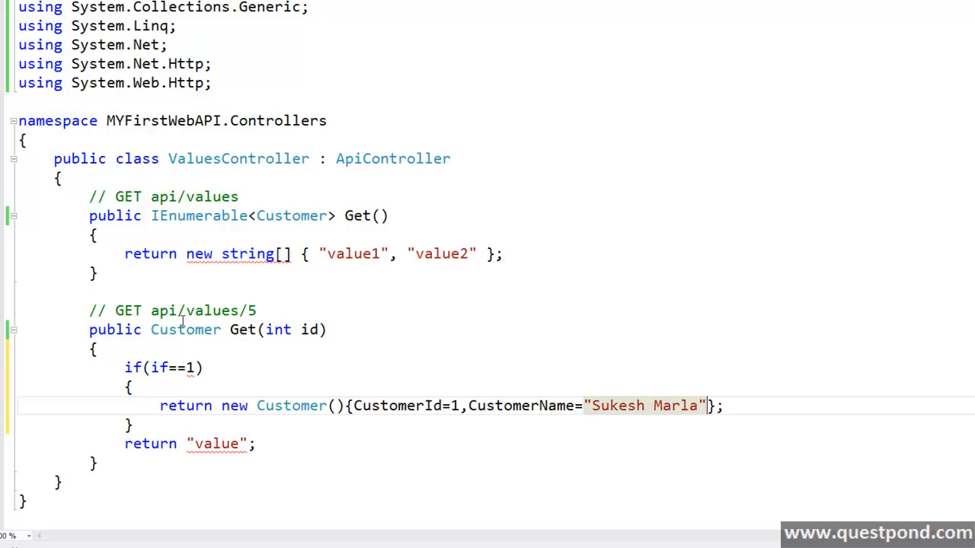
text(e)
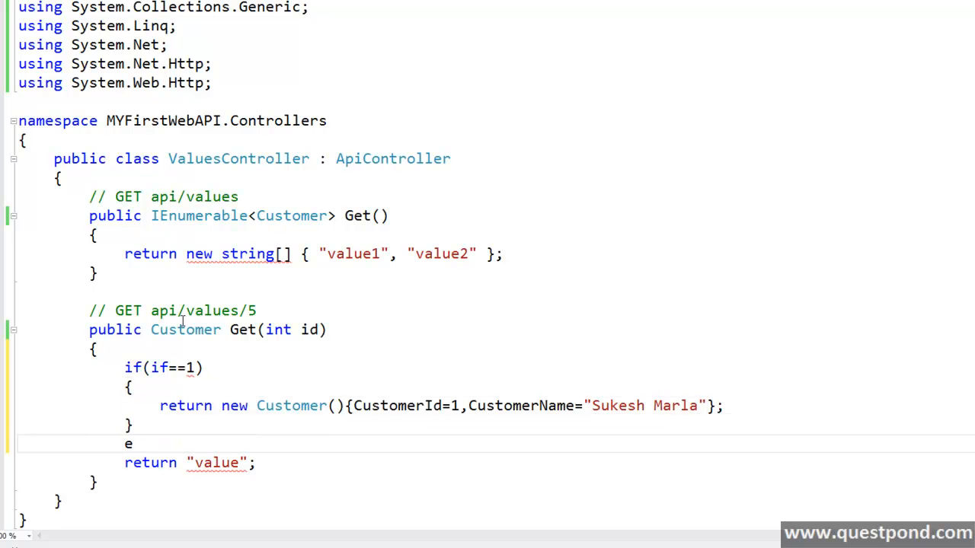
text(le)
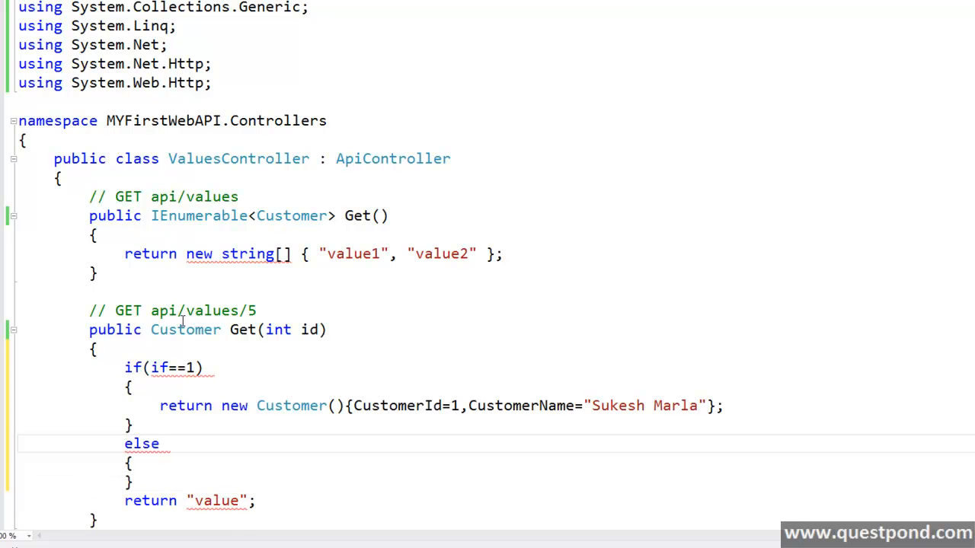
Add an id==2 branch returning new Customer { CustomerId=2, CustomerName="New Customer" }, otherwise null.
text(if()
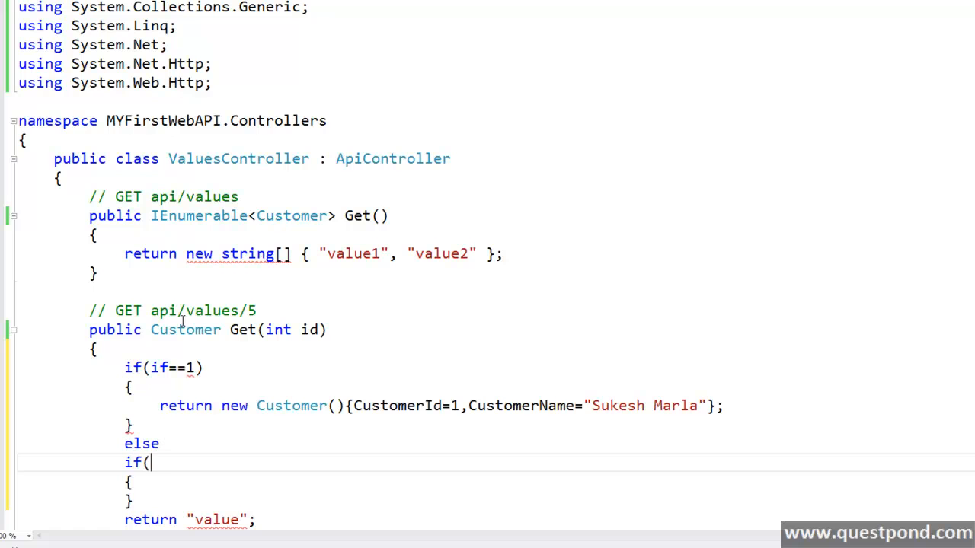
text(if==2)
click(163, 367)
text(d)
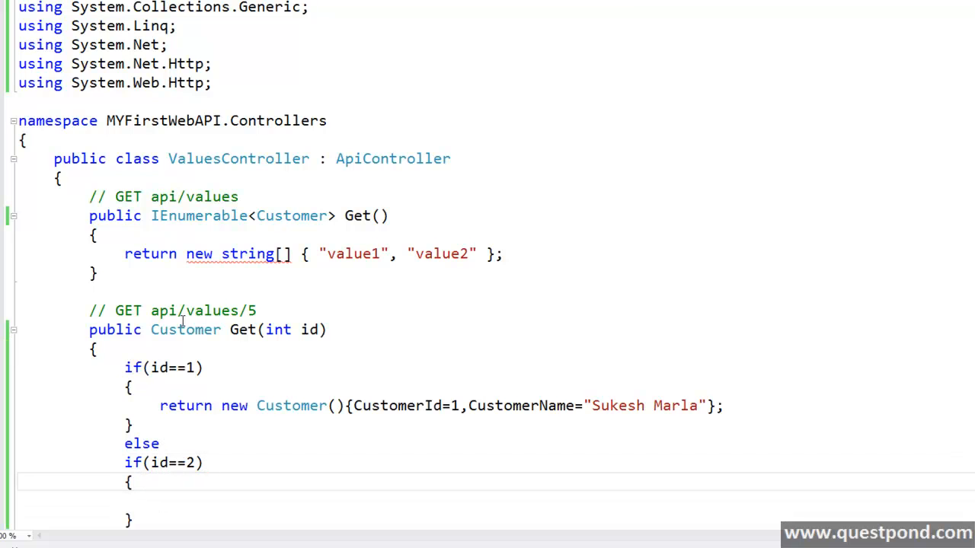
text(return)
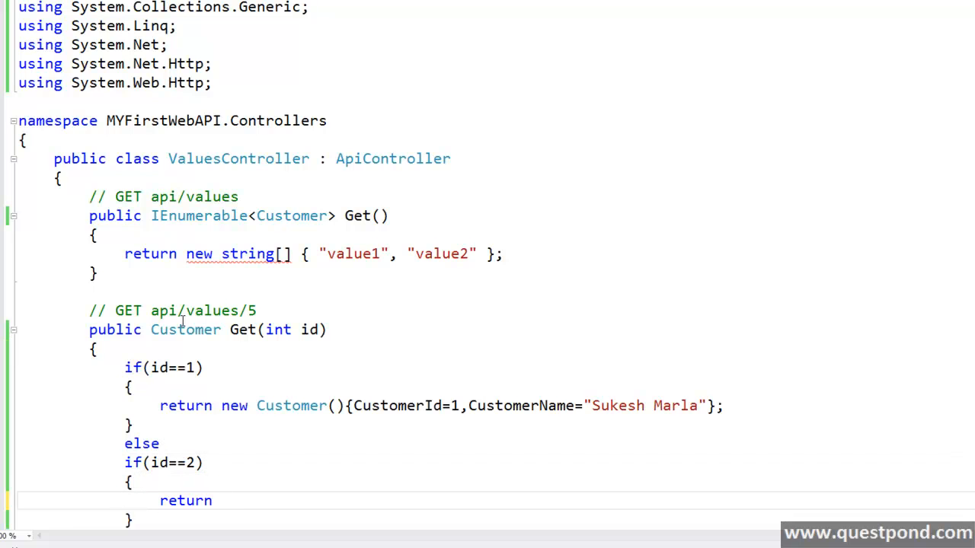
text(new Customer(){)
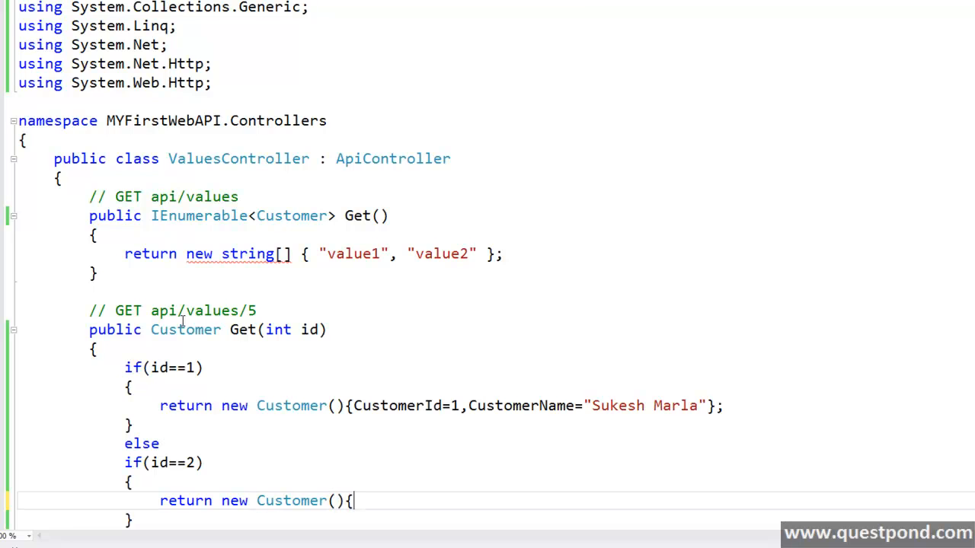
text(C};)
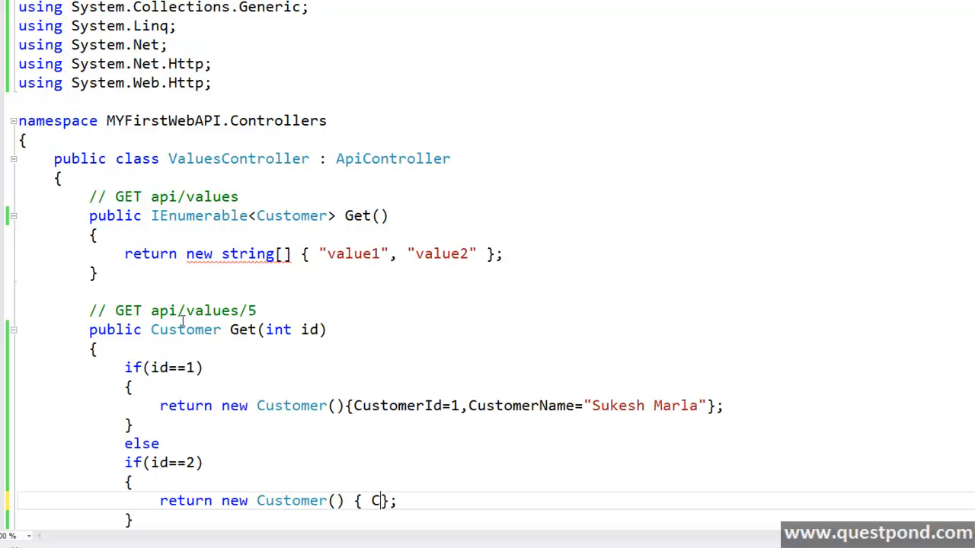
text(ustomerId=2)
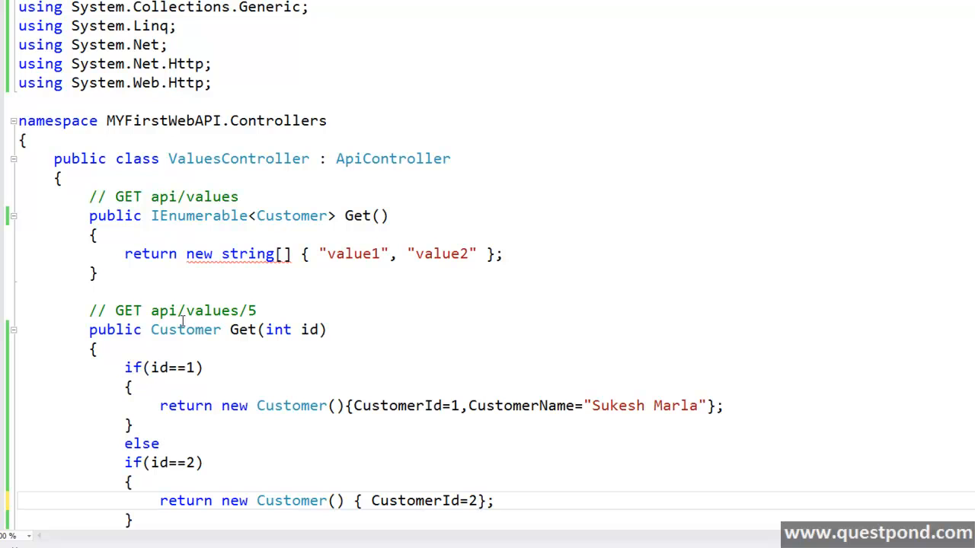
text(,)
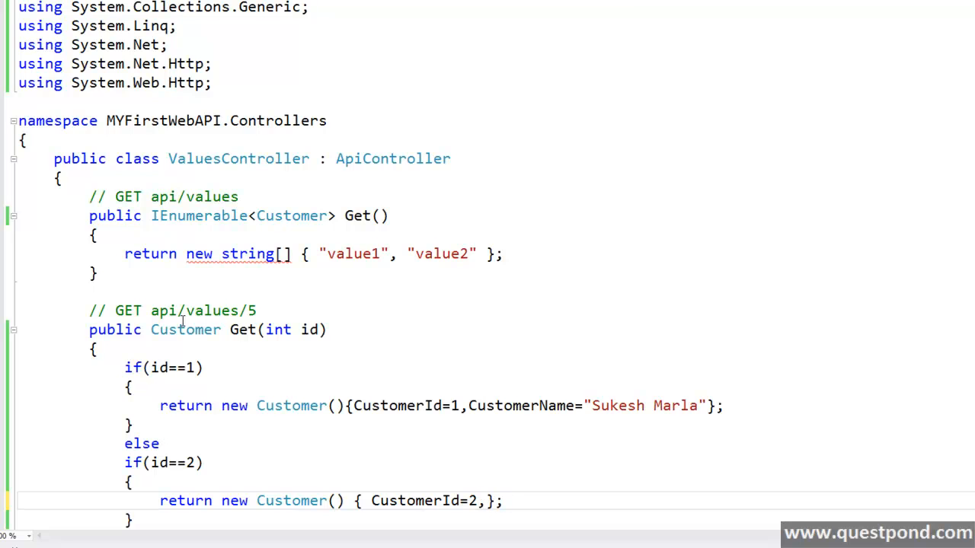
text(CustomerName="")
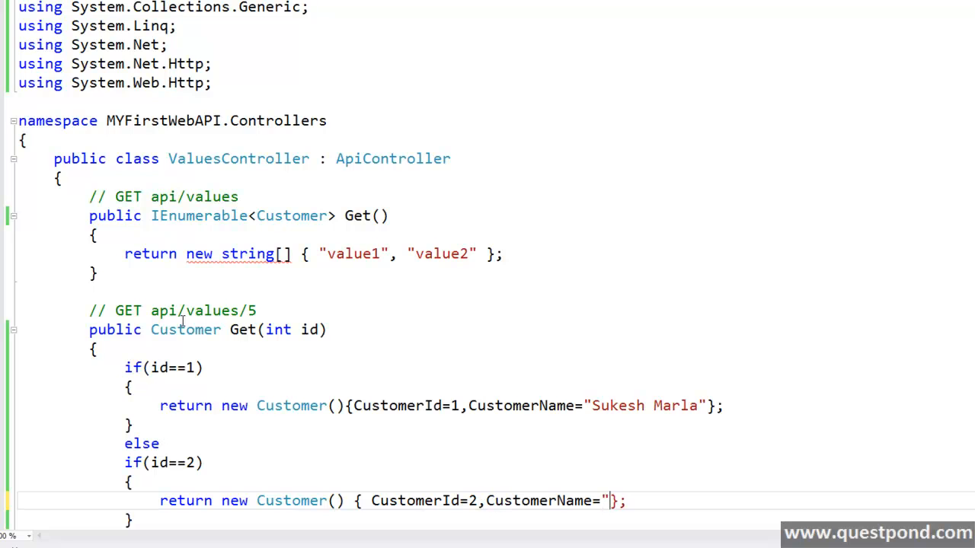
text(New Custo)
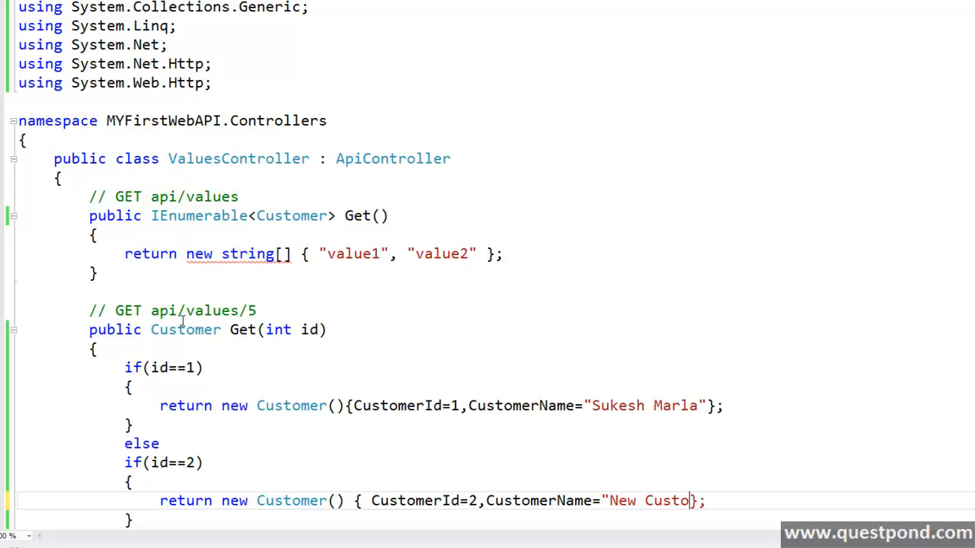
text(mer)
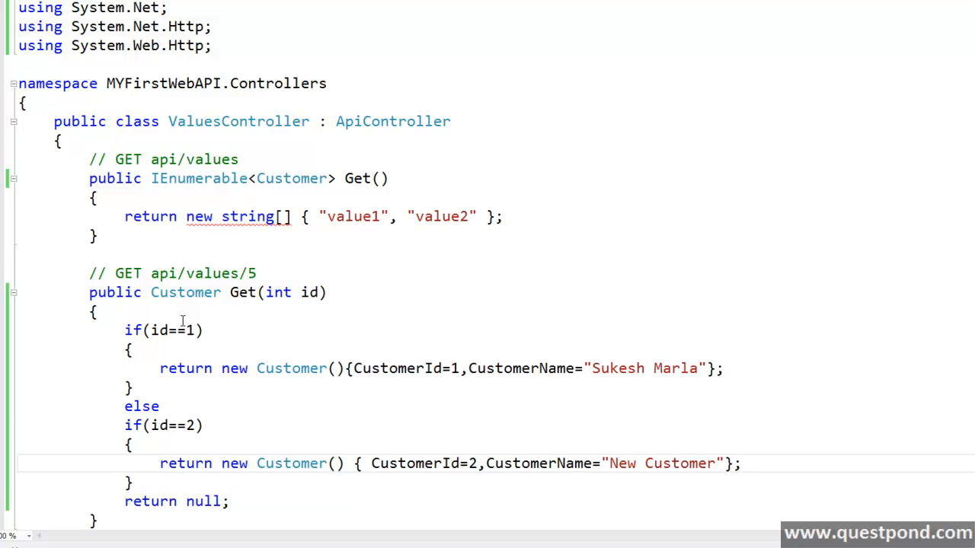
Replace Get()'s string array with return new List<Customer> { Sukesh Marla, New Customer };.
scroll(down, 3)
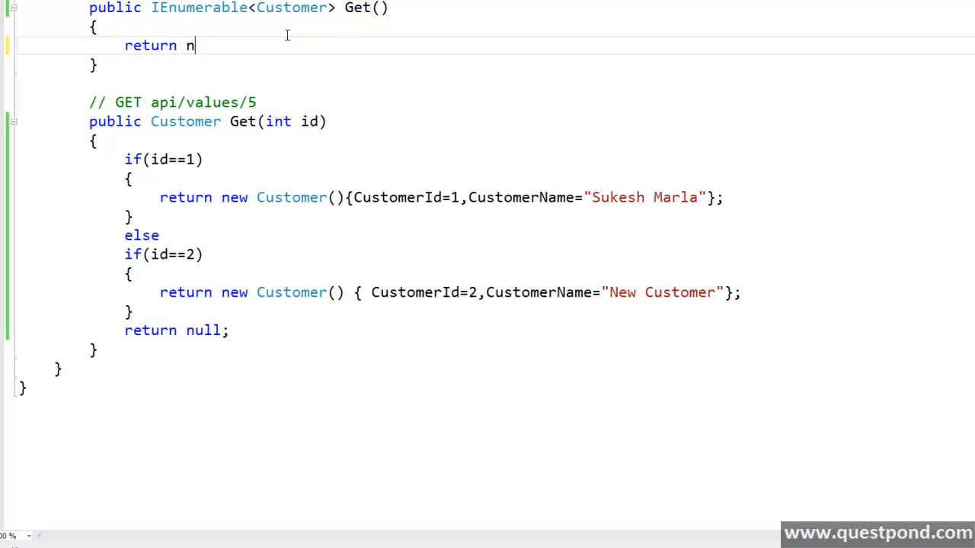
text(ew Lis)
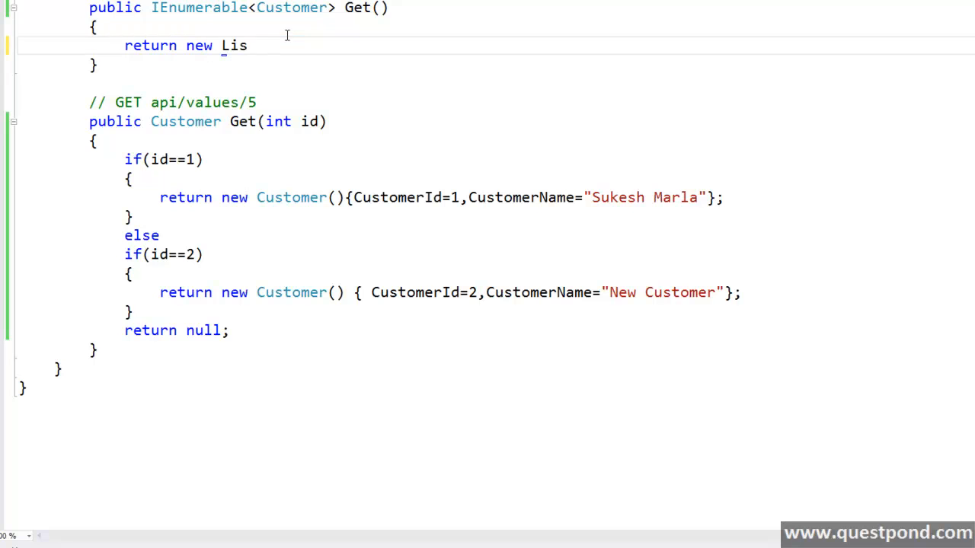
text(t<Customer>()
text({)
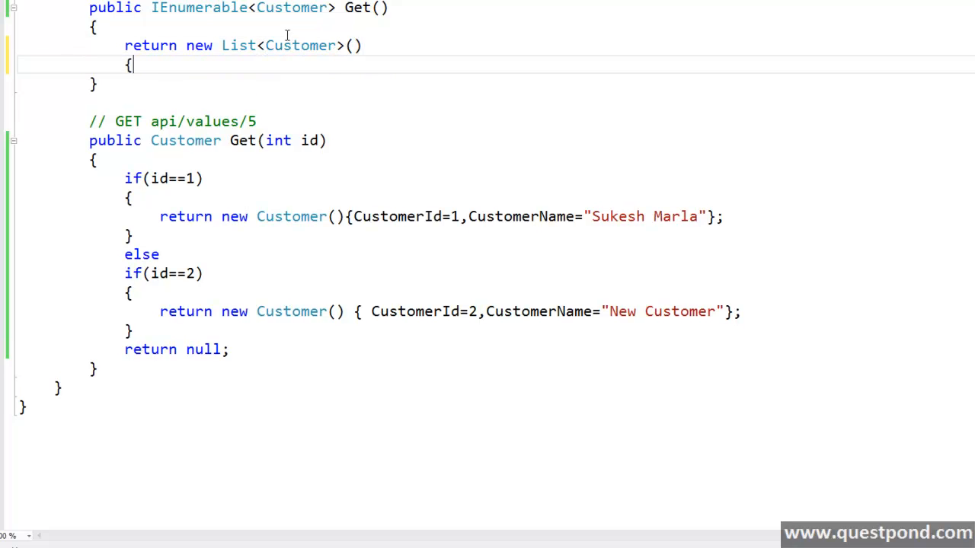
text(};)
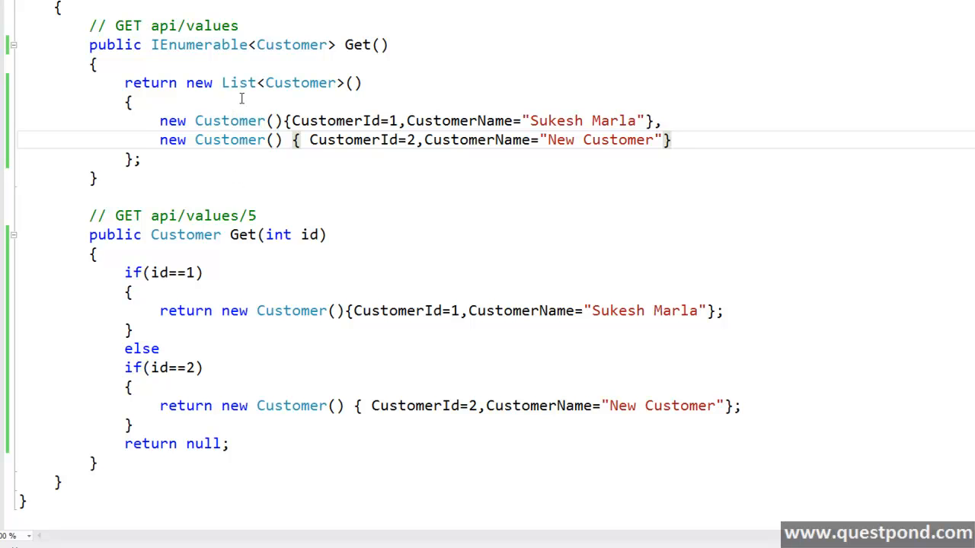
scroll(up, 3)
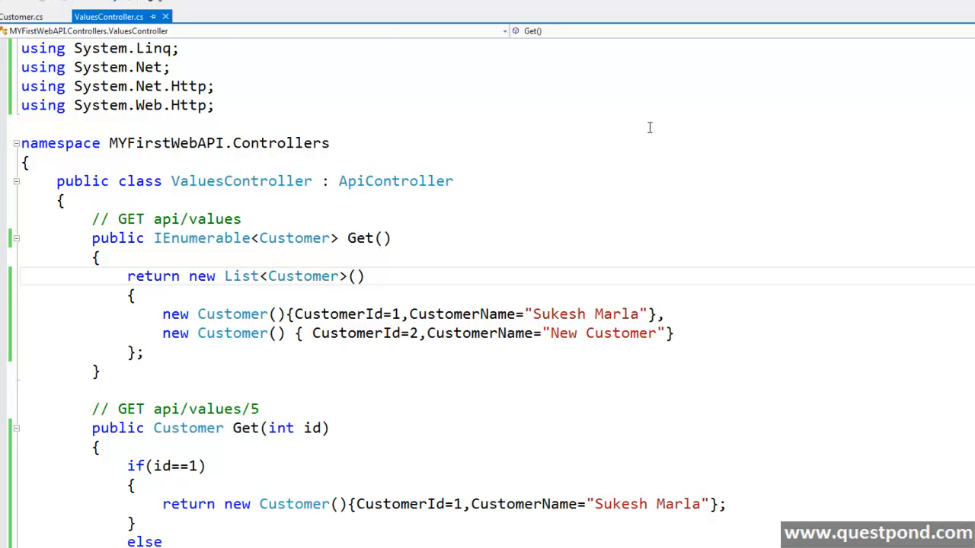
mouse_move(649, 128)
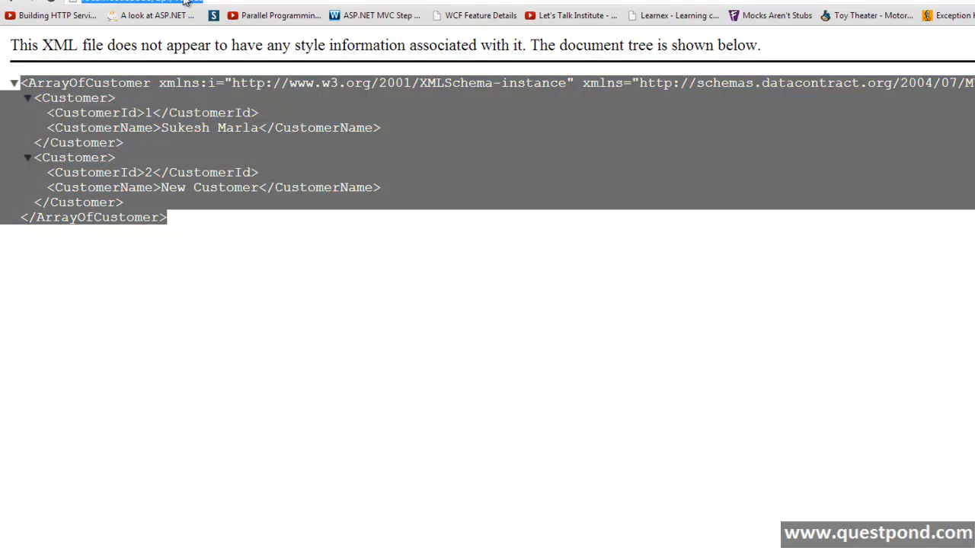
mouse_move(189, 9)
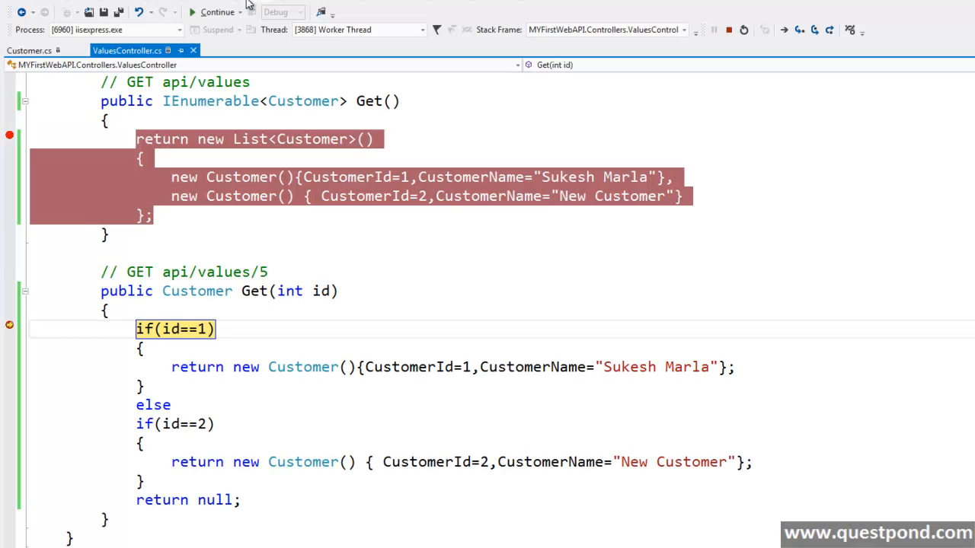
Continue past the if(id==1) breakpoint until Chrome shows the single Customer XML response.
click(813, 31)
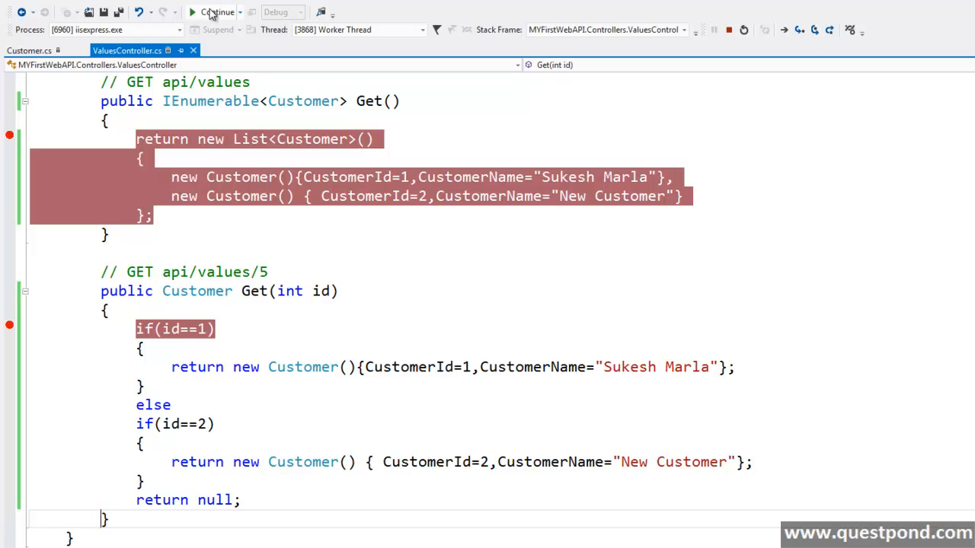
click(212, 12)
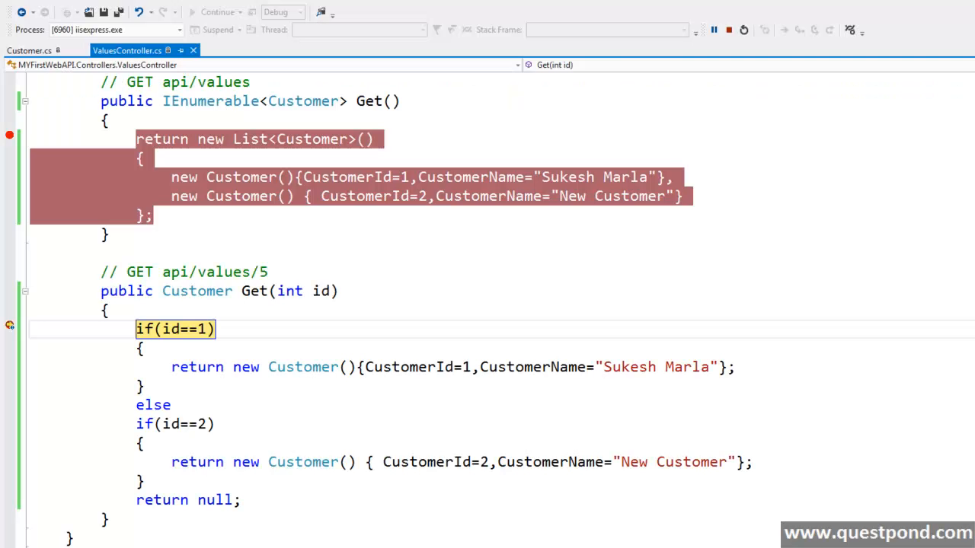
click(815, 31)
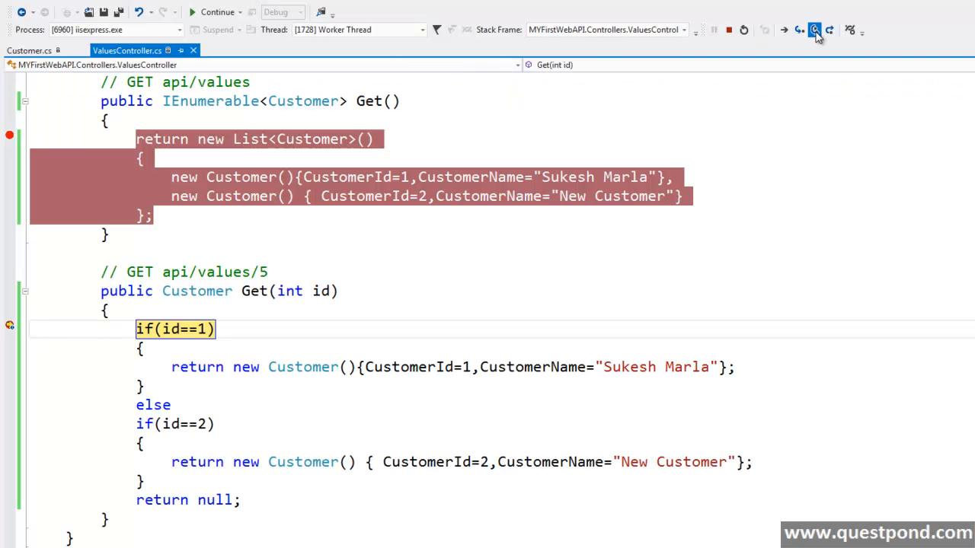
click(813, 31)
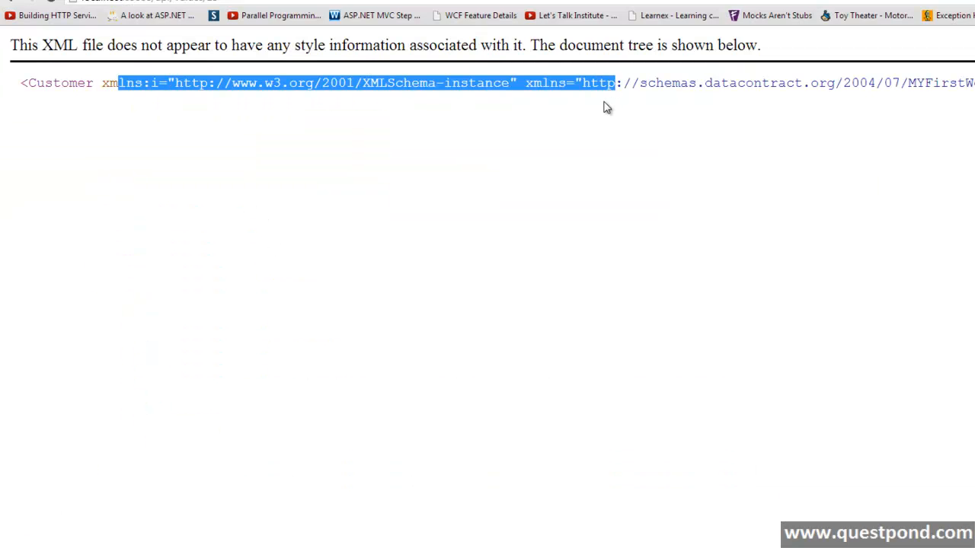
click(606, 107)
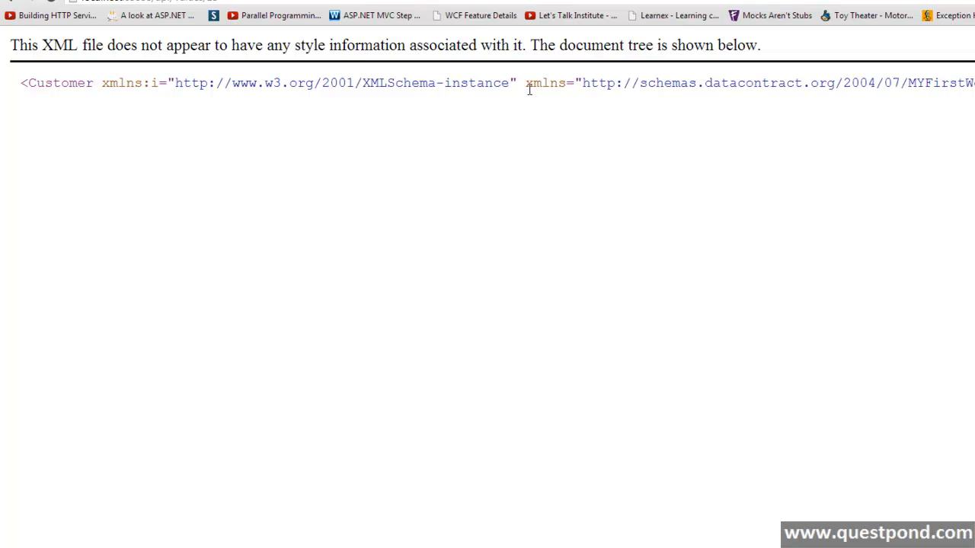
mouse_move(530, 97)
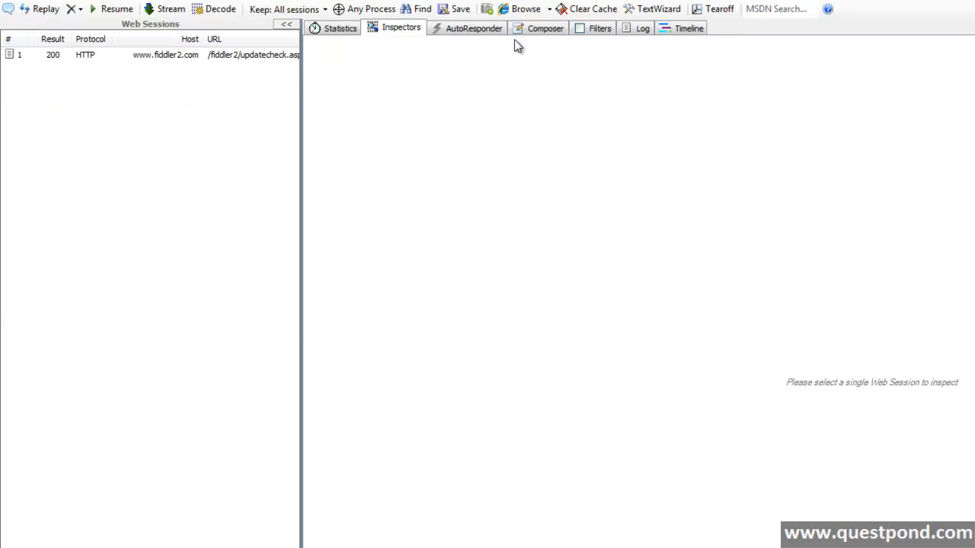
click(545, 27)
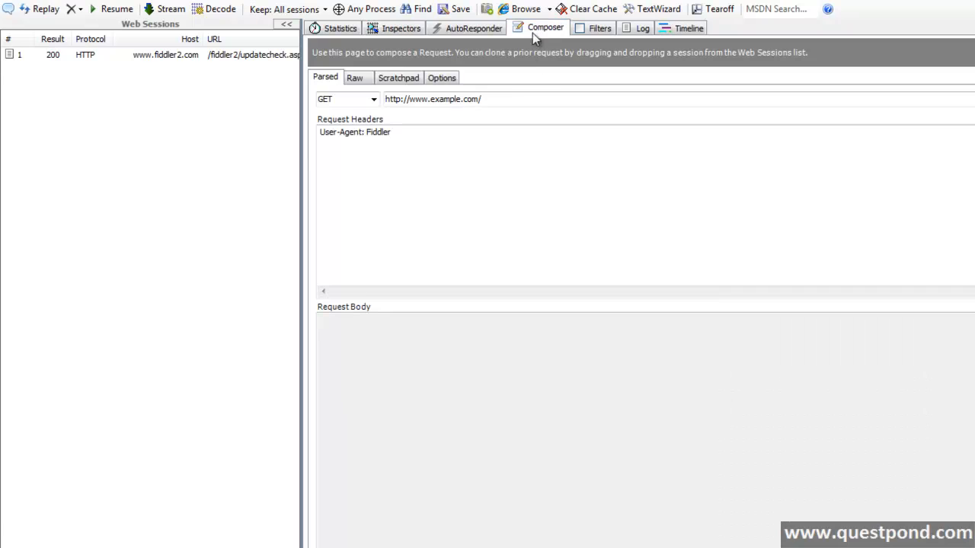
text(http://localhost:63888/api/Values)
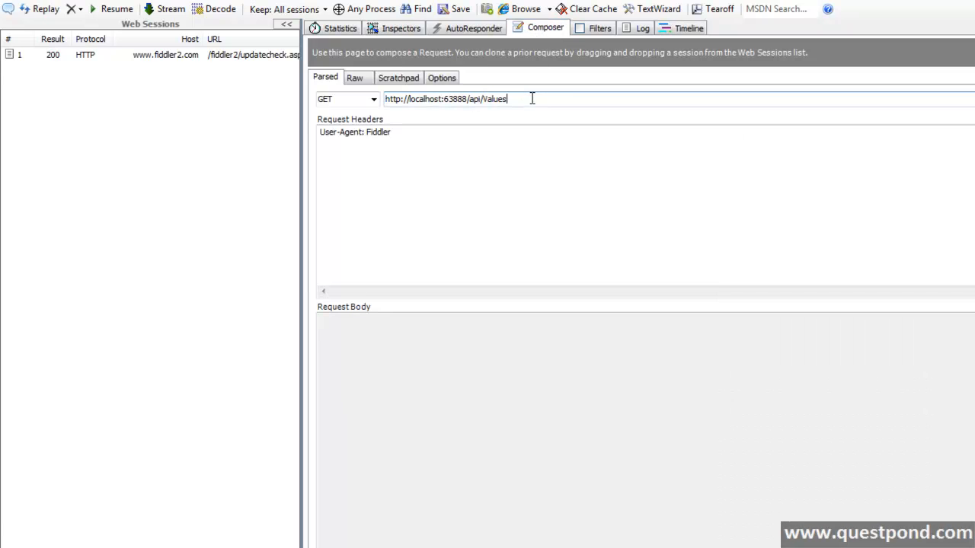
click(347, 97)
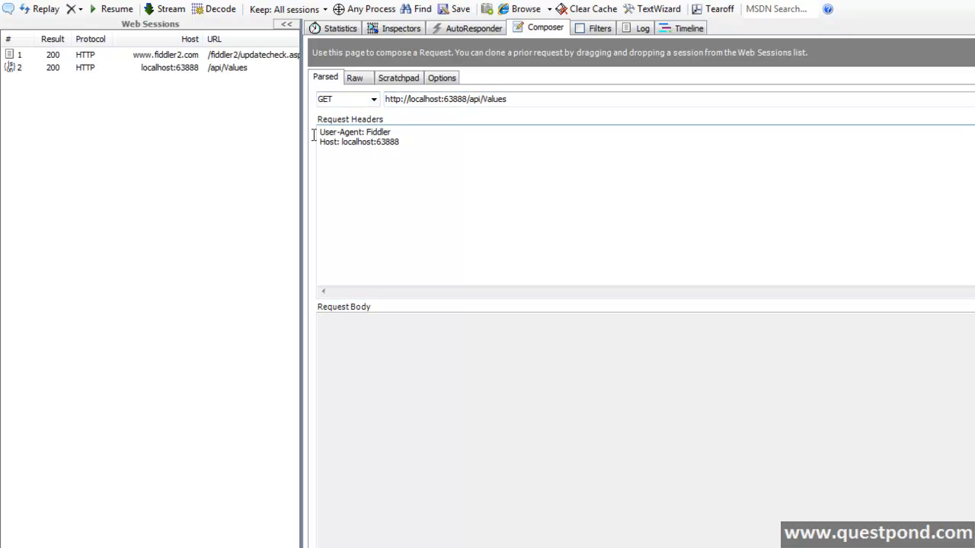
click(402, 27)
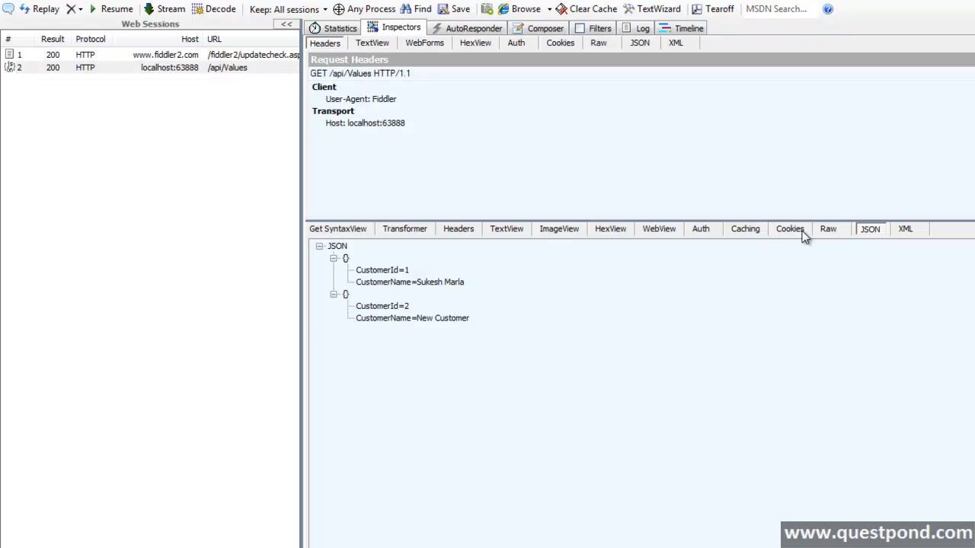
click(828, 228)
text(accept:)
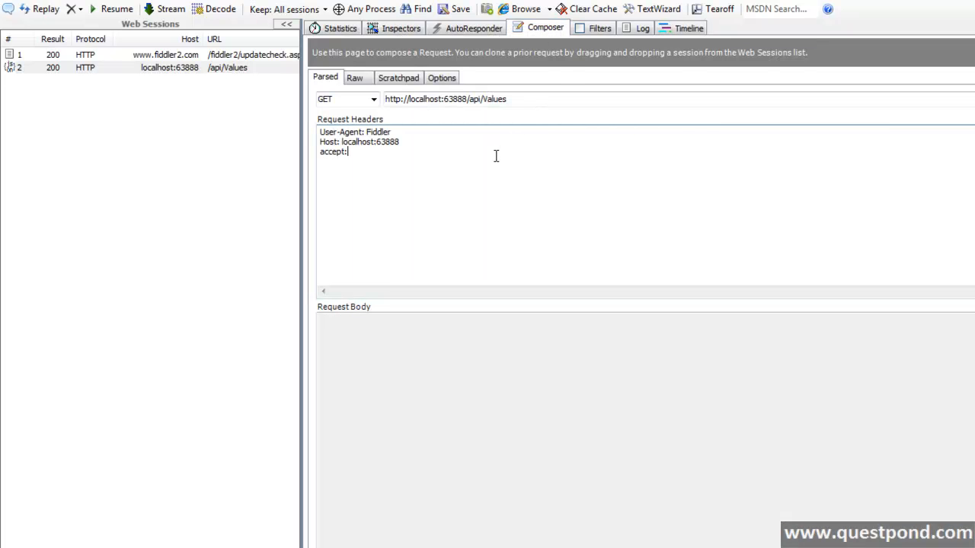
Add an accept: application/xml header to the composed request.
text(applic)
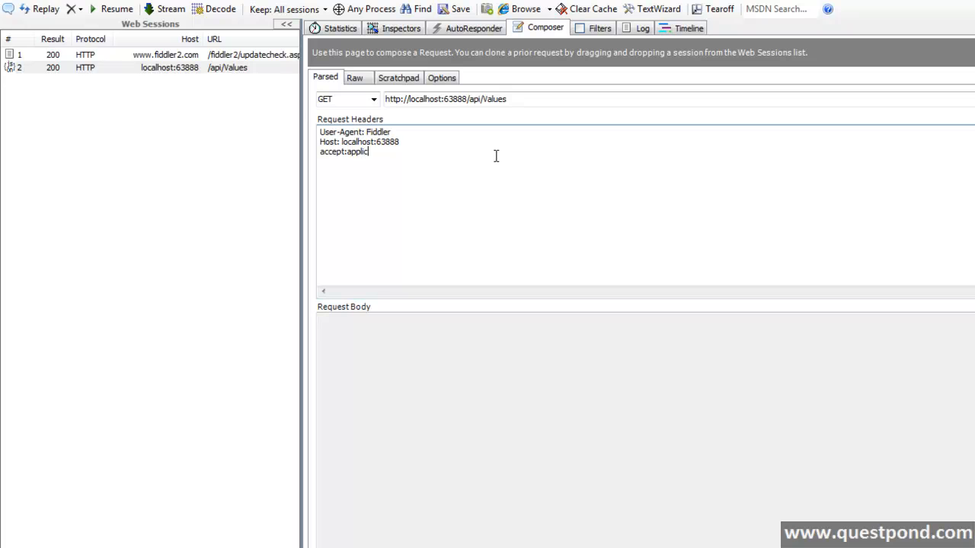
text(ation)
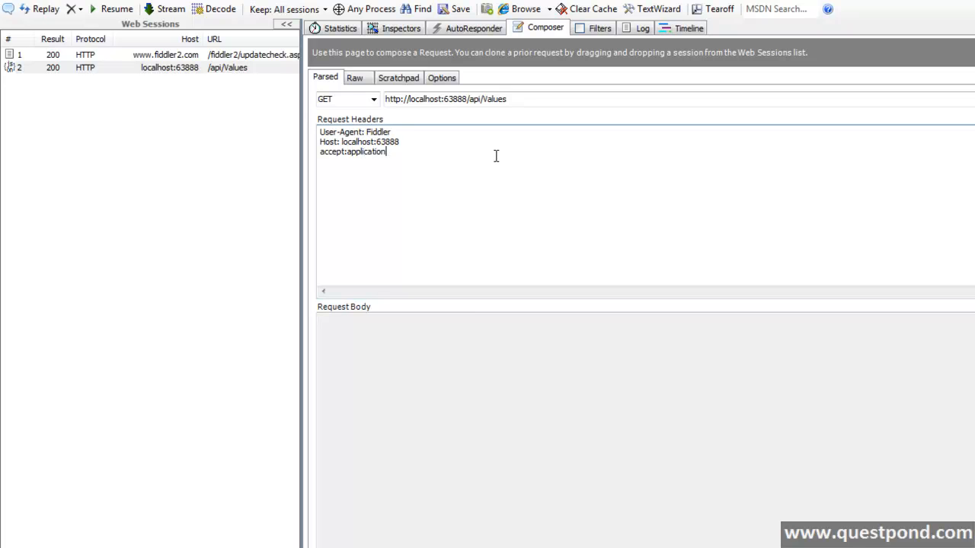
text(/xml)
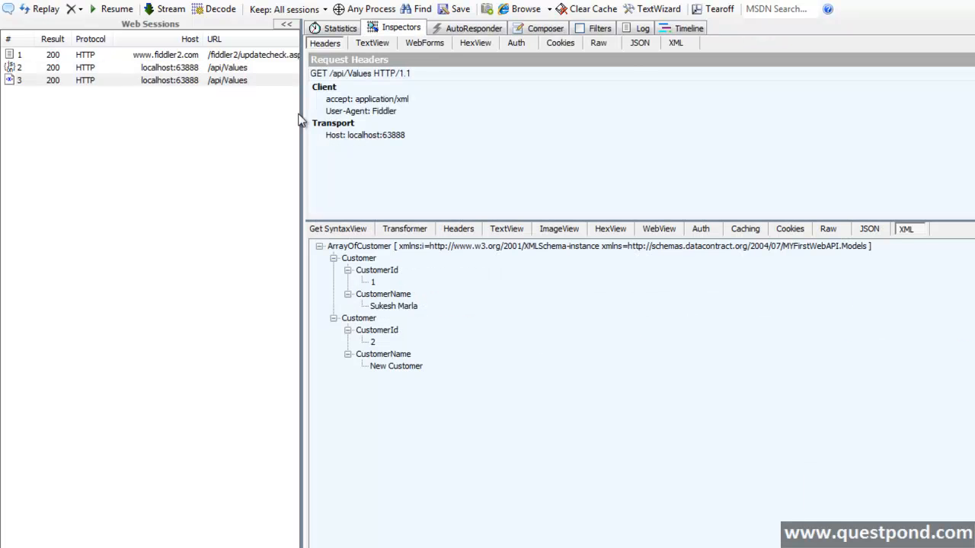
View the raw XML list, then request /api/Values/1 and view customer 1 as raw XML.
click(829, 228)
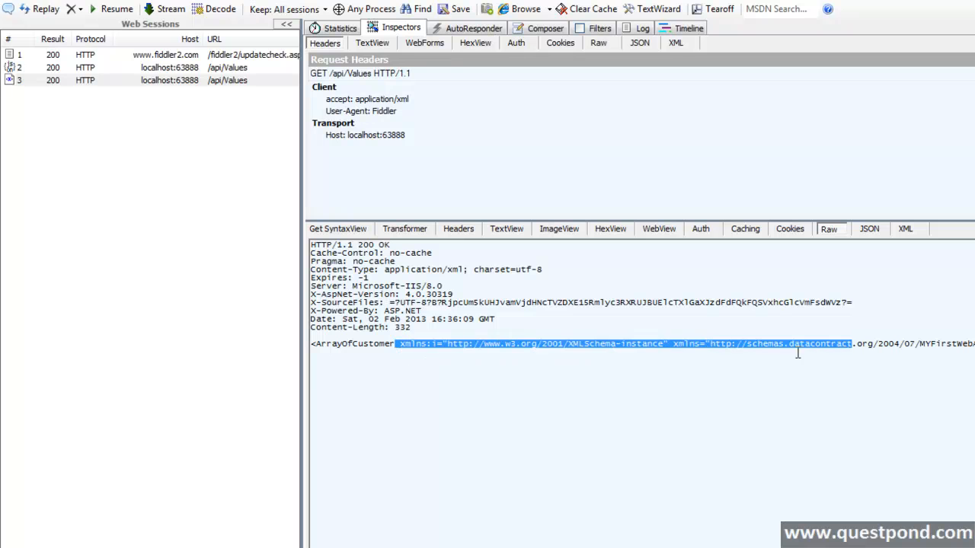
mouse_move(637, 207)
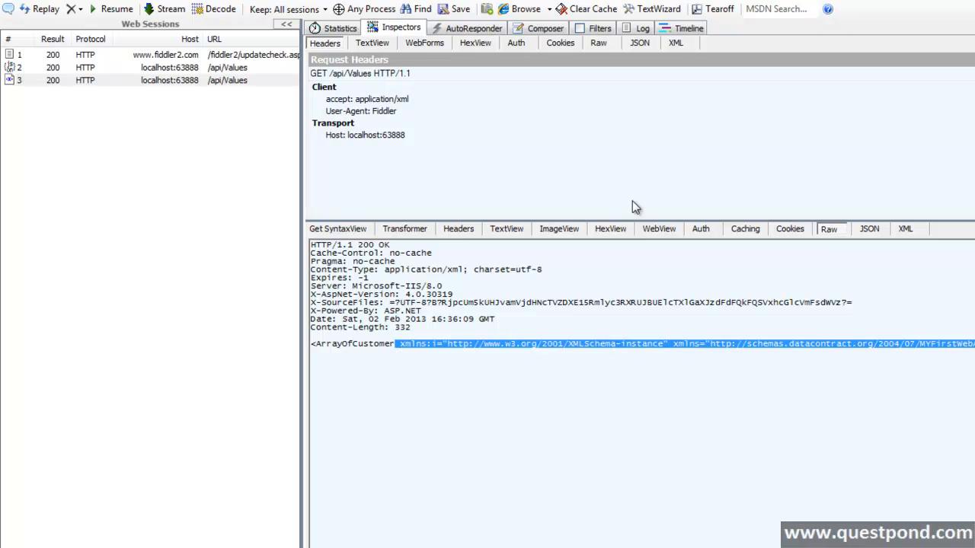
click(546, 27)
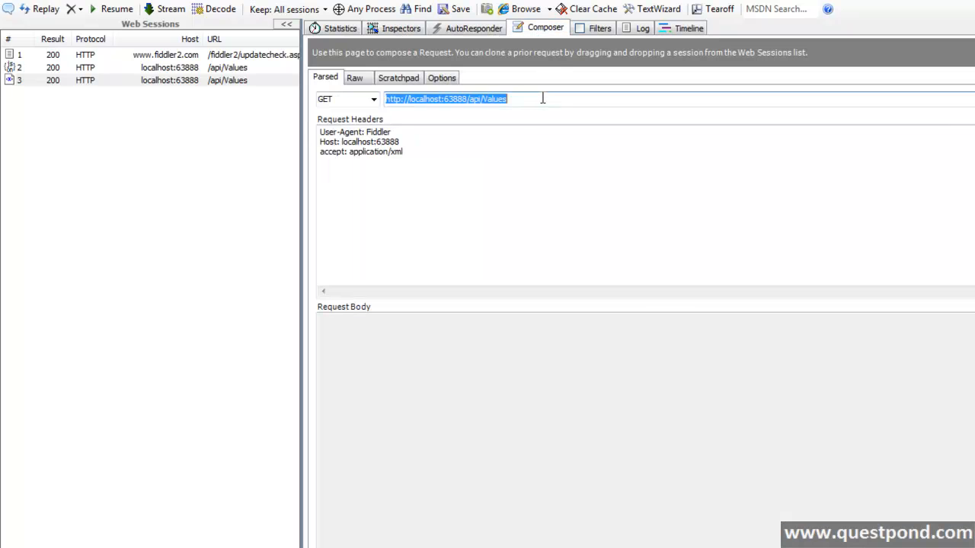
text(/1)
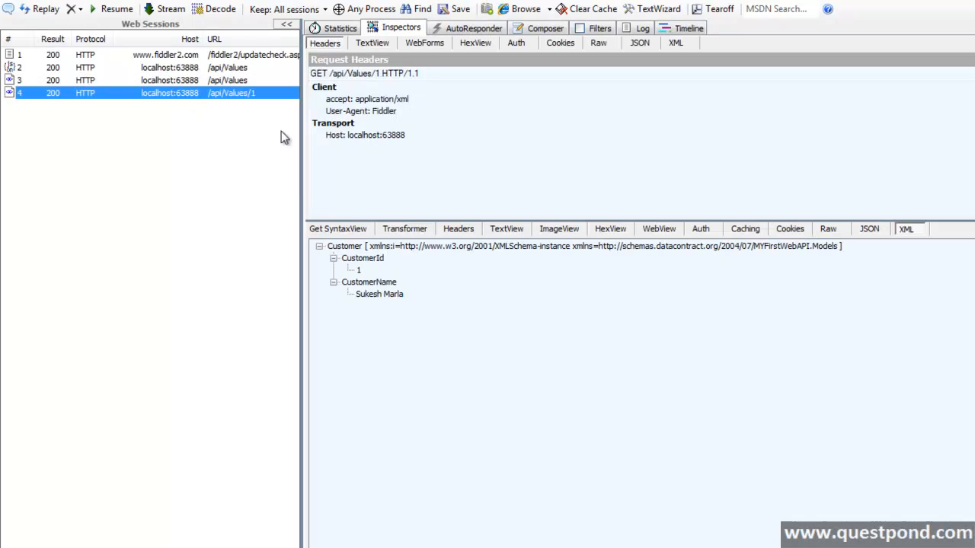
click(829, 228)
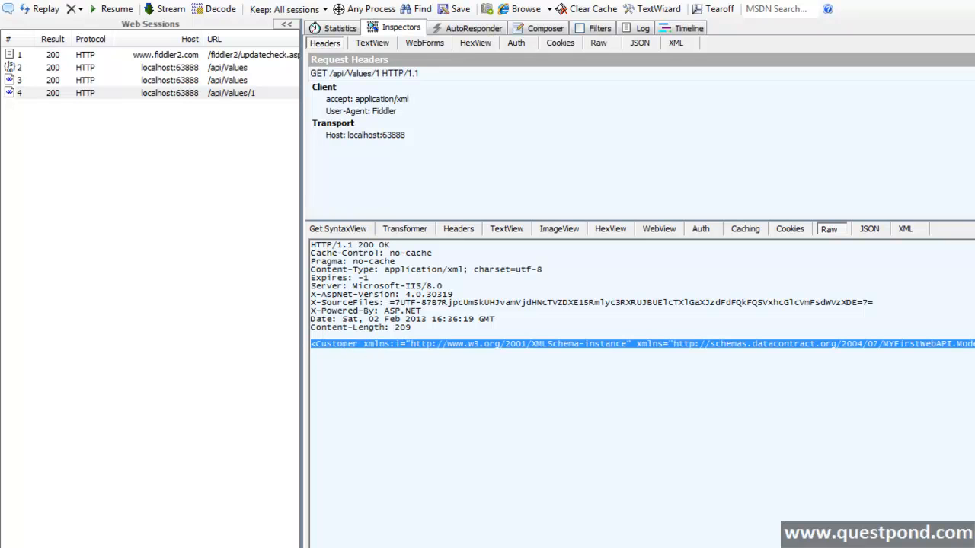
Re-execute /api/Values/1 with accept: application/json and view the response as a JSON tree.
click(539, 27)
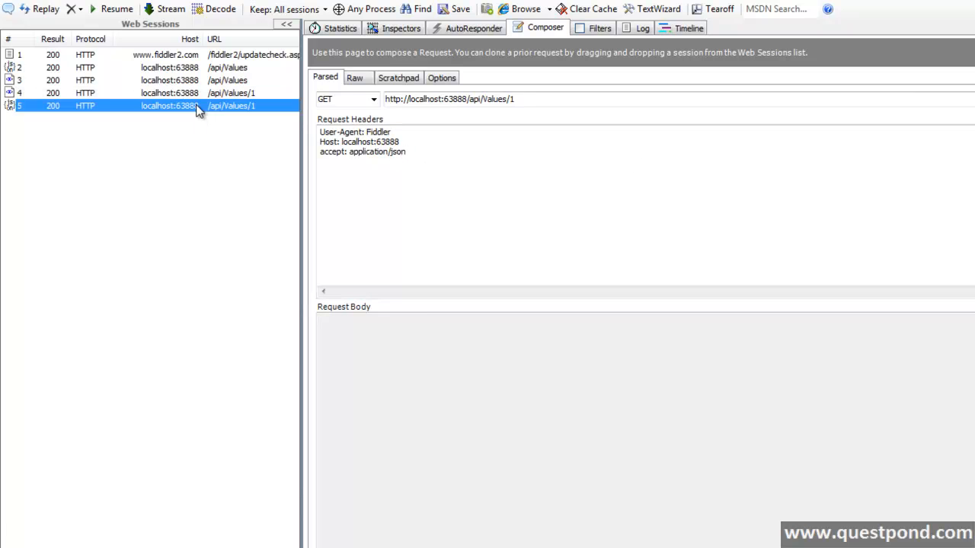
click(401, 28)
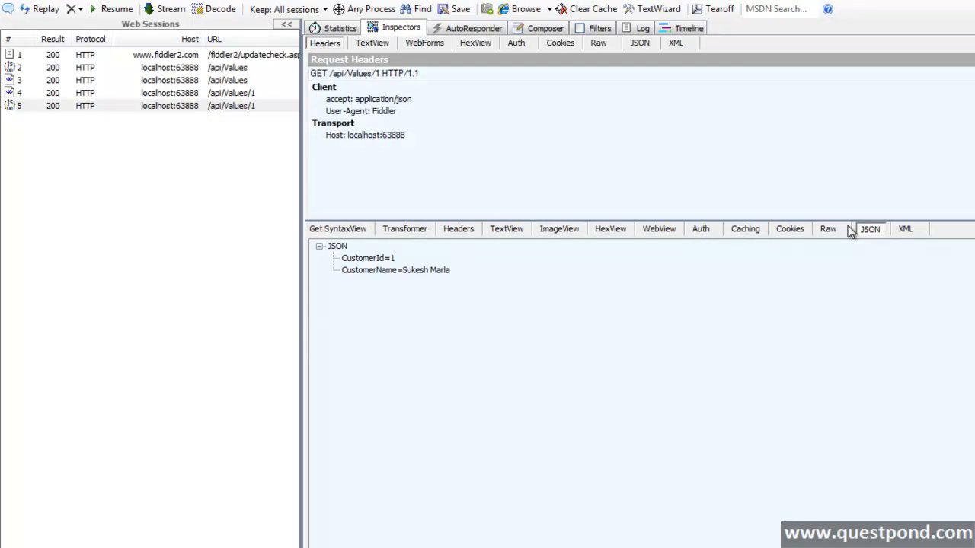
click(829, 228)
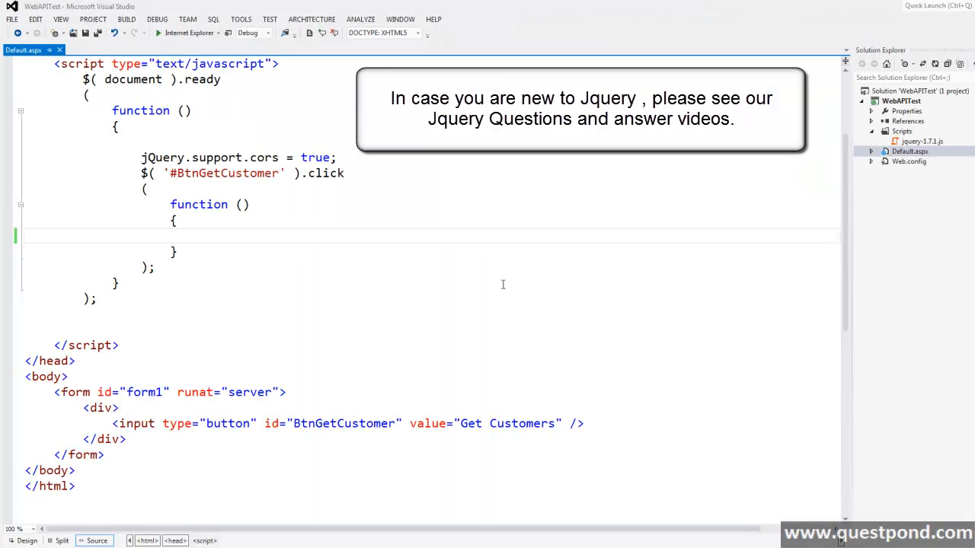
mouse_move(403, 278)
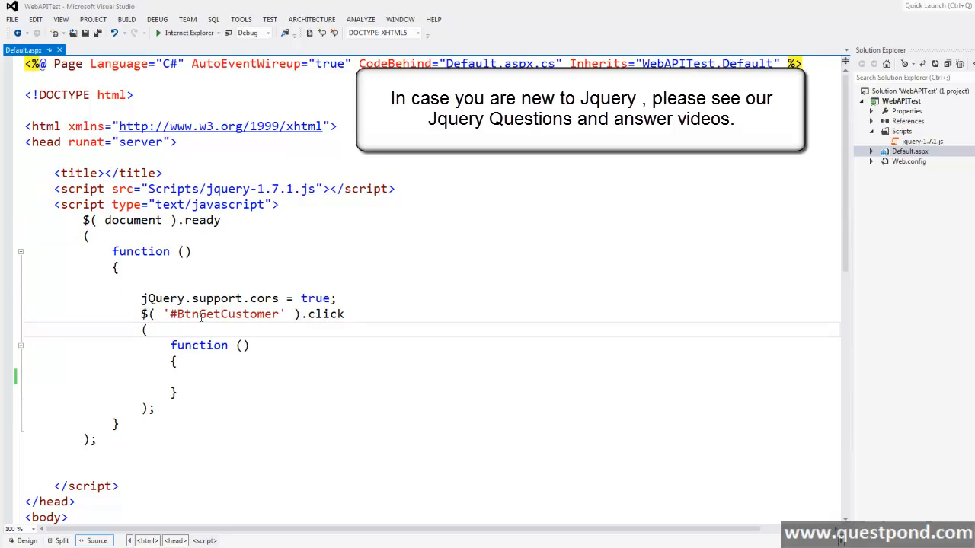
double_click(225, 314)
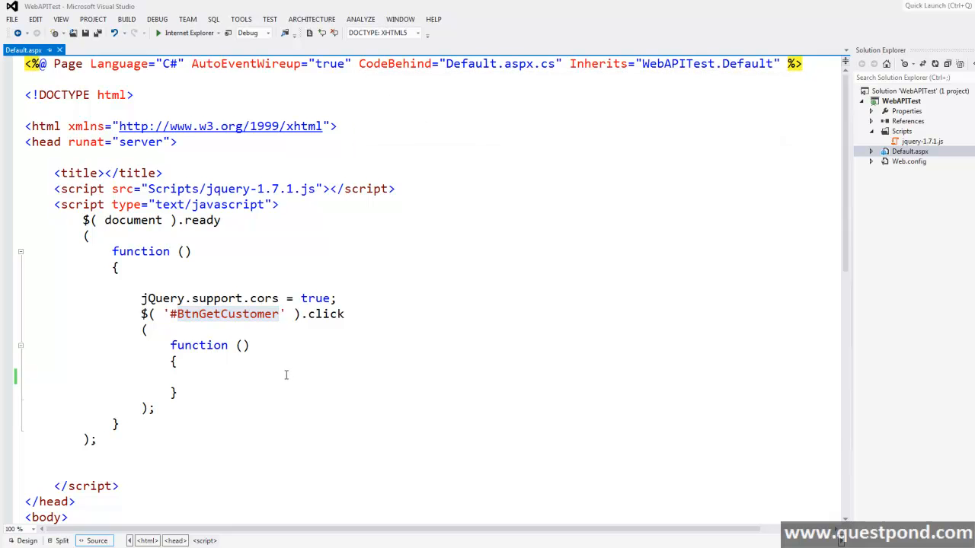
text($)
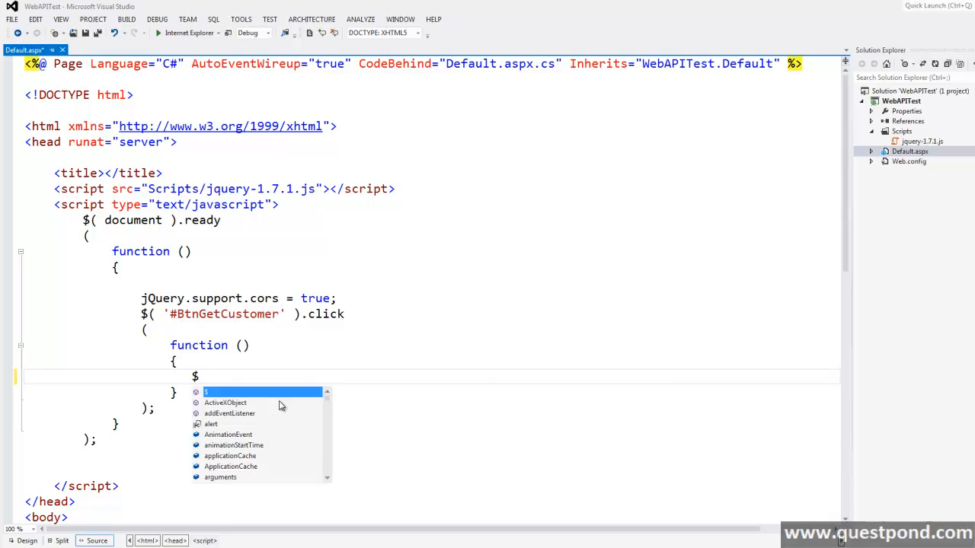
text(.AJAX)
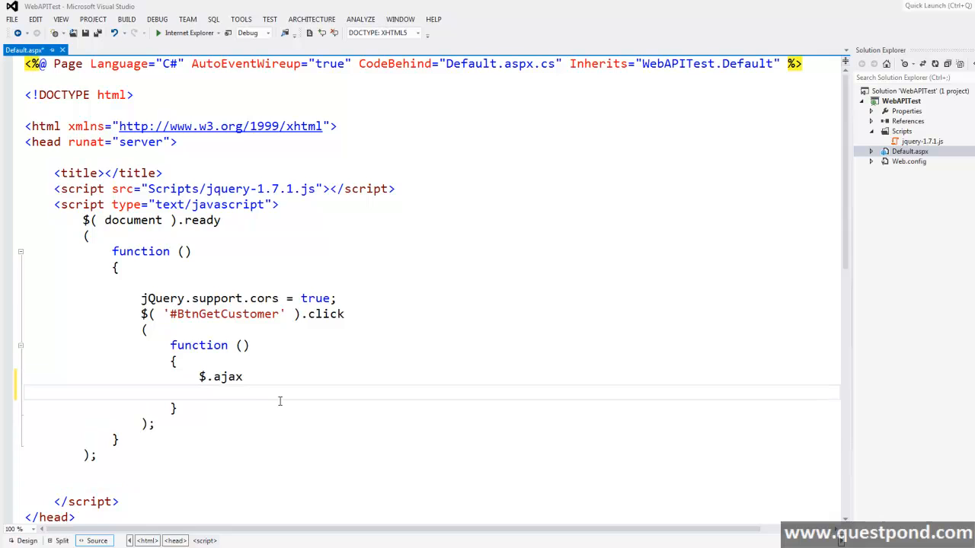
text(()
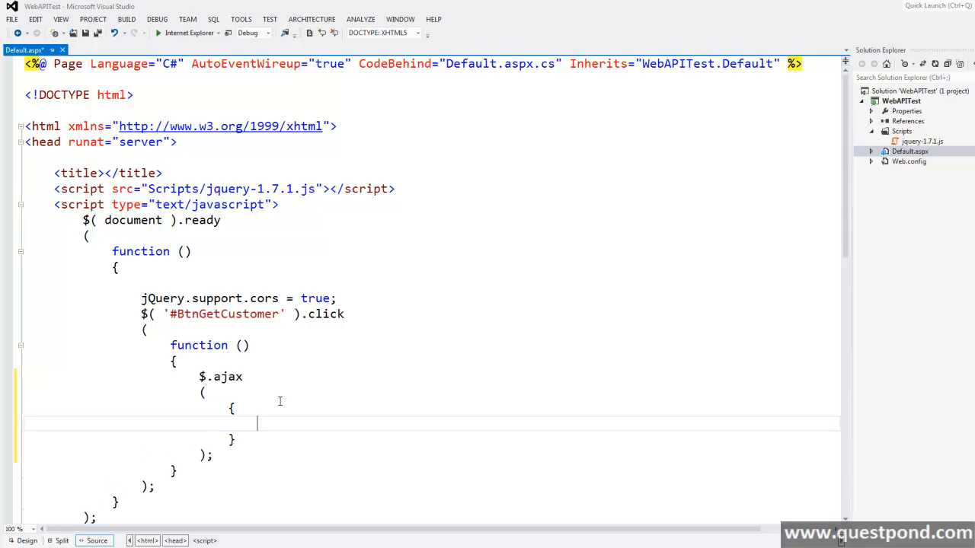
text(UR)
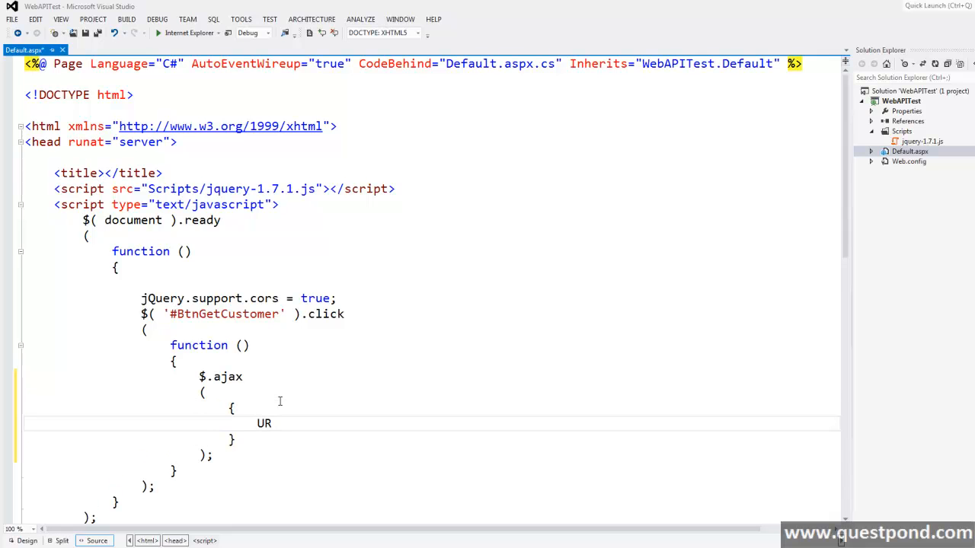
double_click(265, 423)
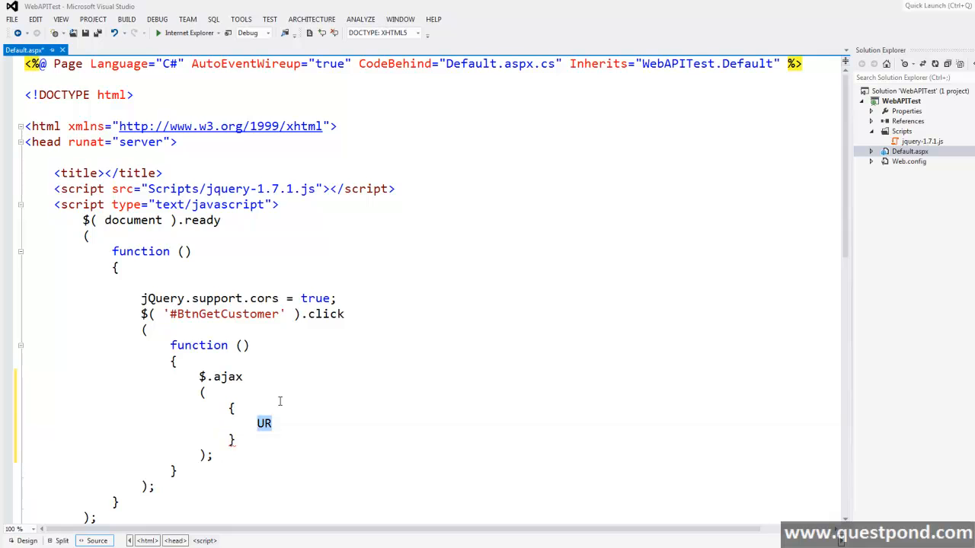
text(url)
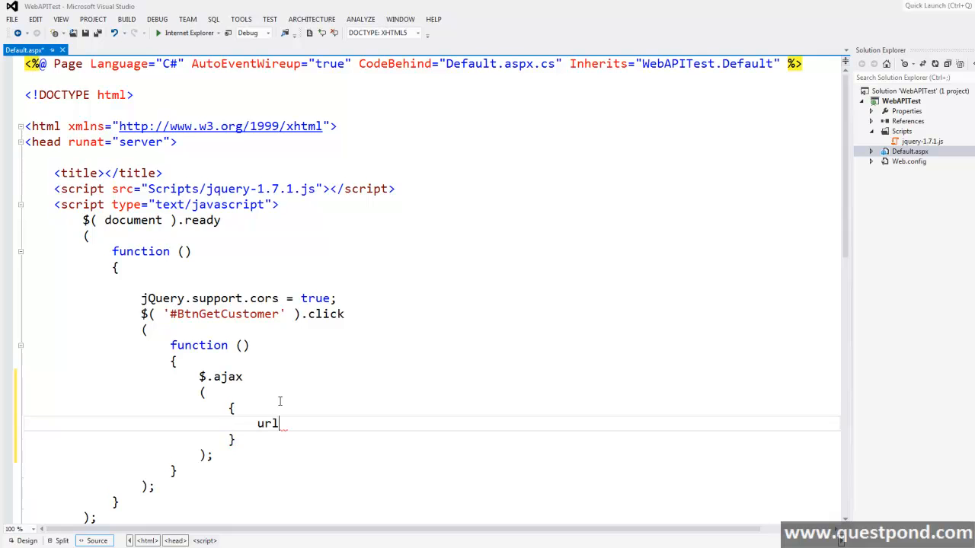
text(:')
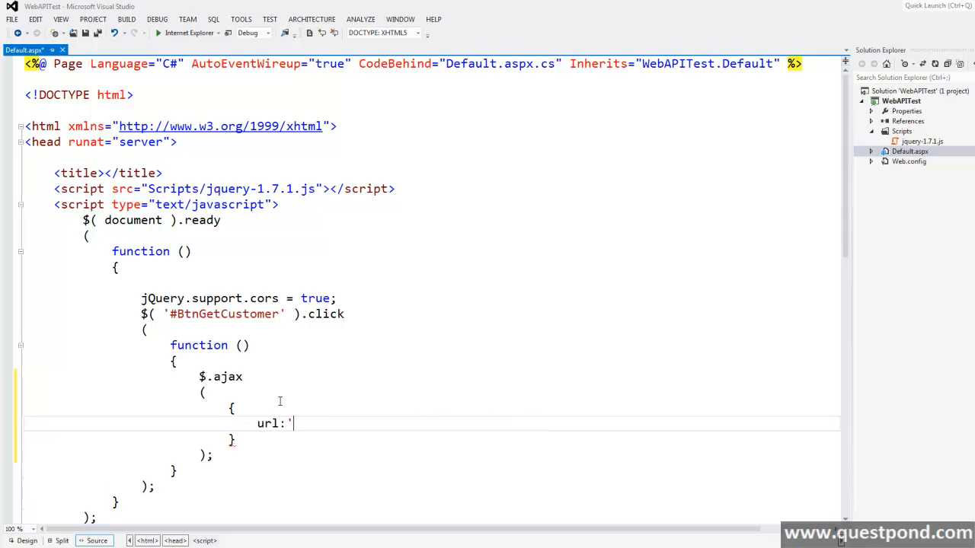
text(http://localhost:63888/api/Values/1',)
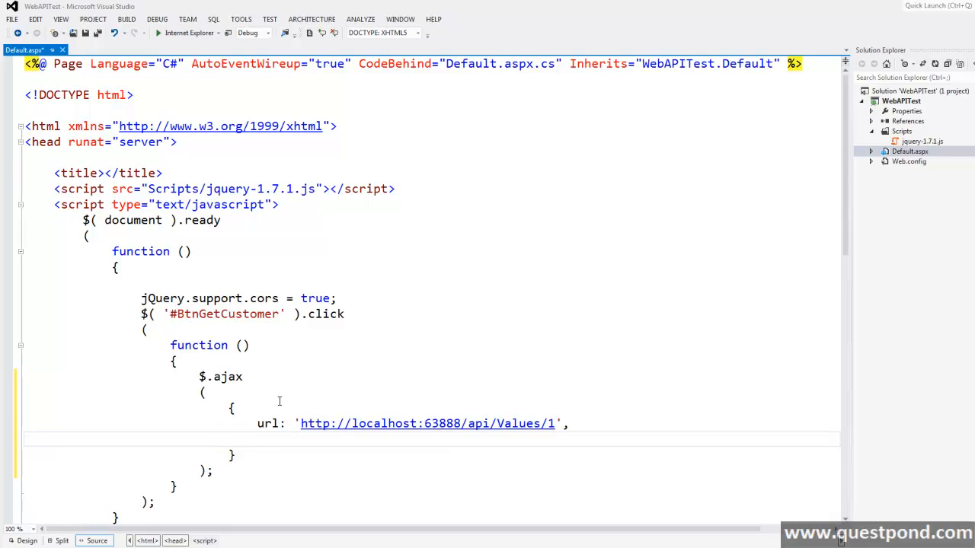
Add the ajax options type: 'GET' and dataType: 'json'.
text(type)
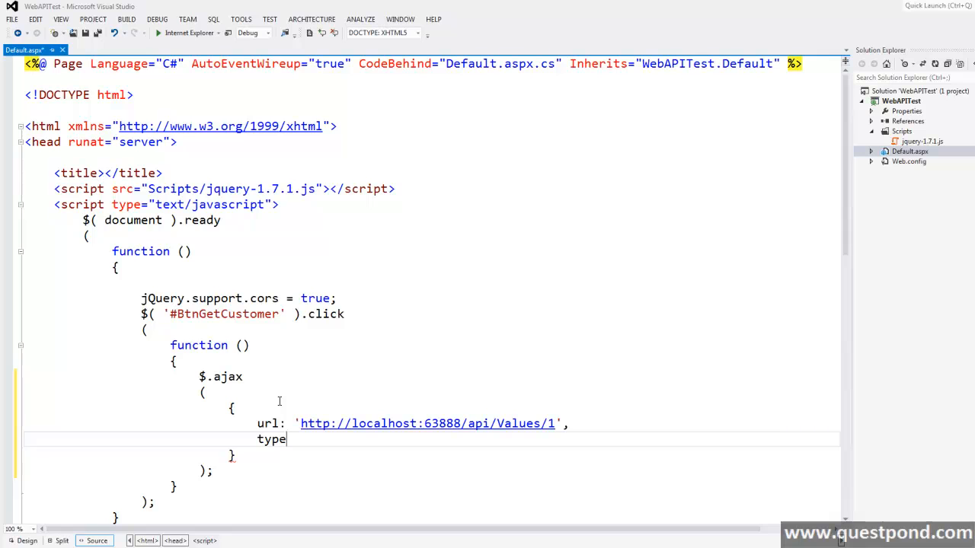
text(:')
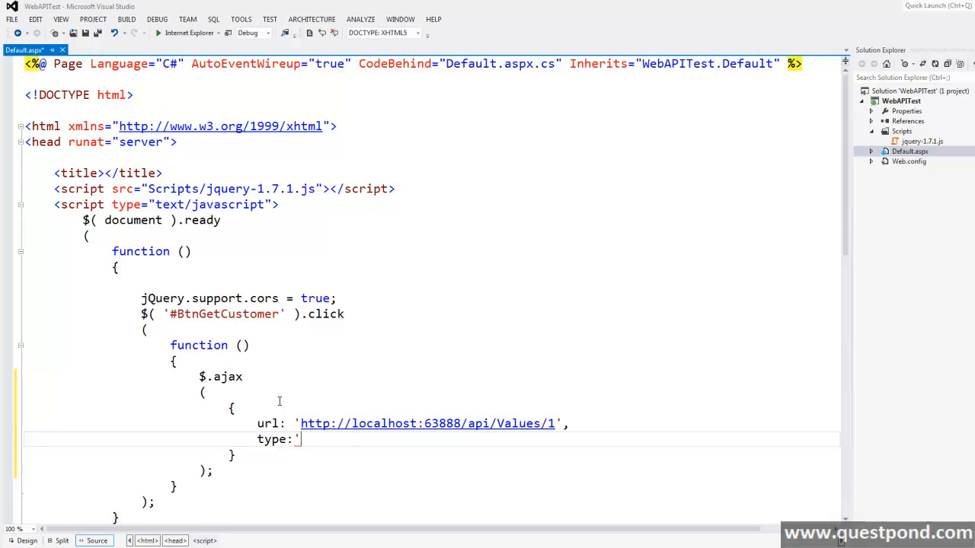
text(Get)
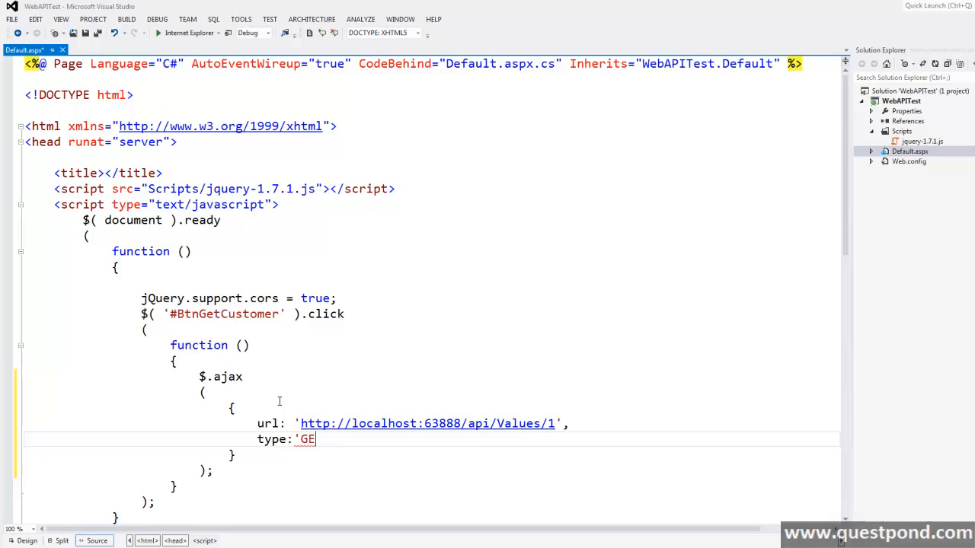
text(T',)
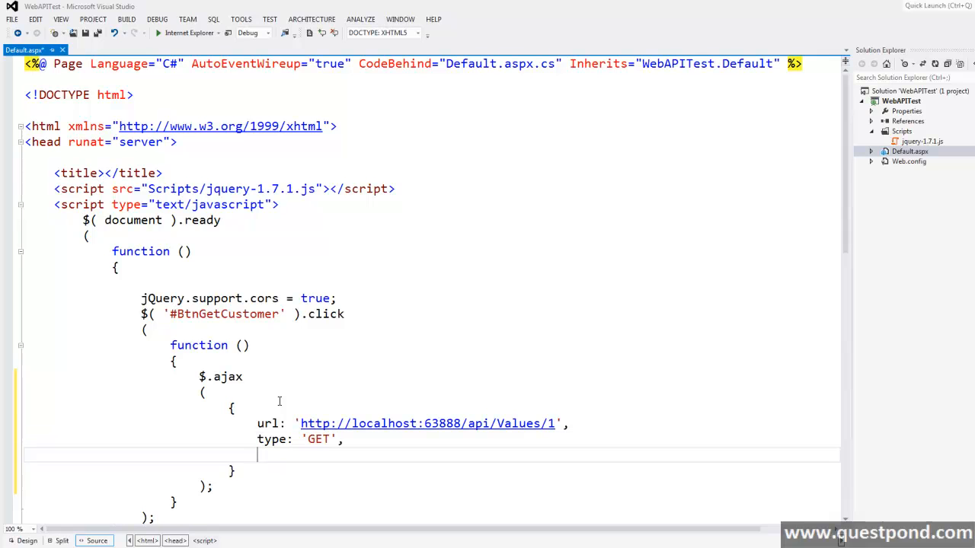
text(dataty)
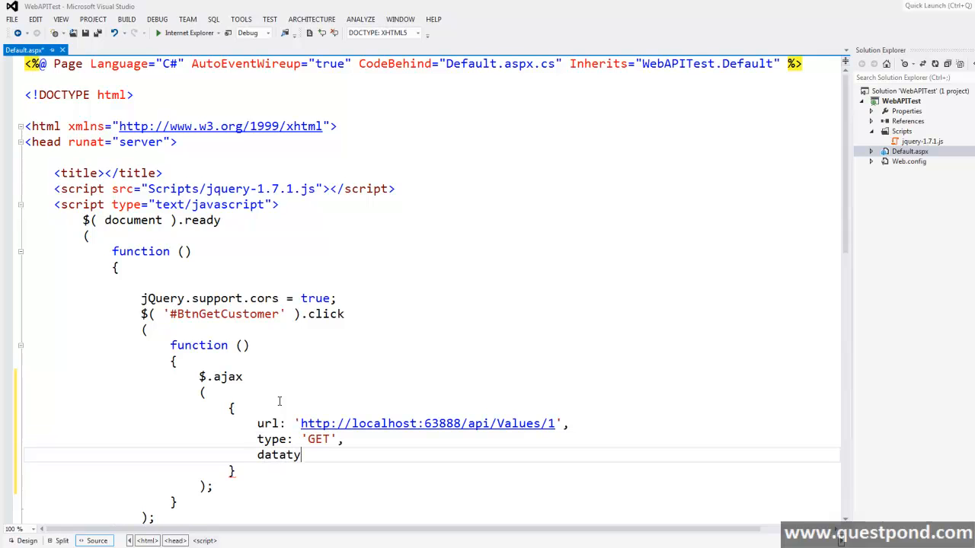
text(pe:)
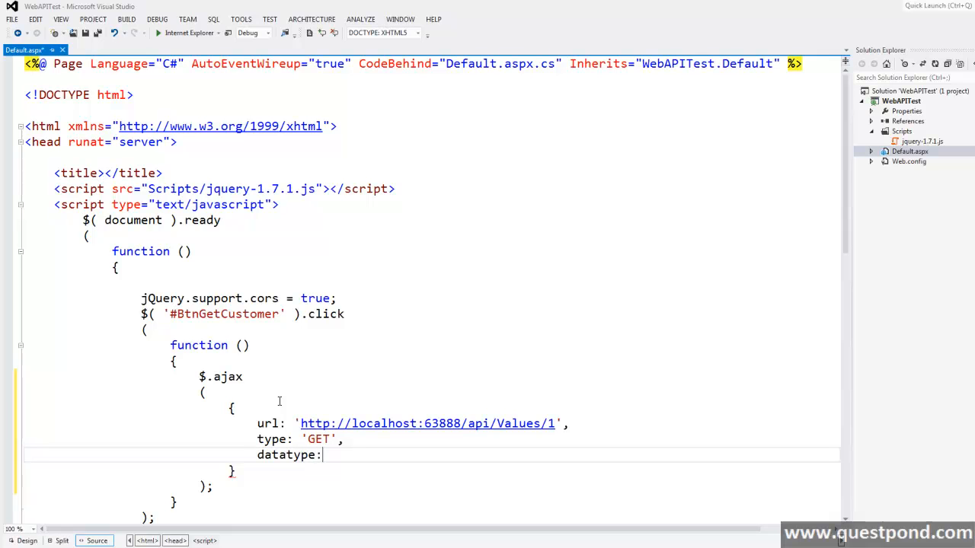
text(')
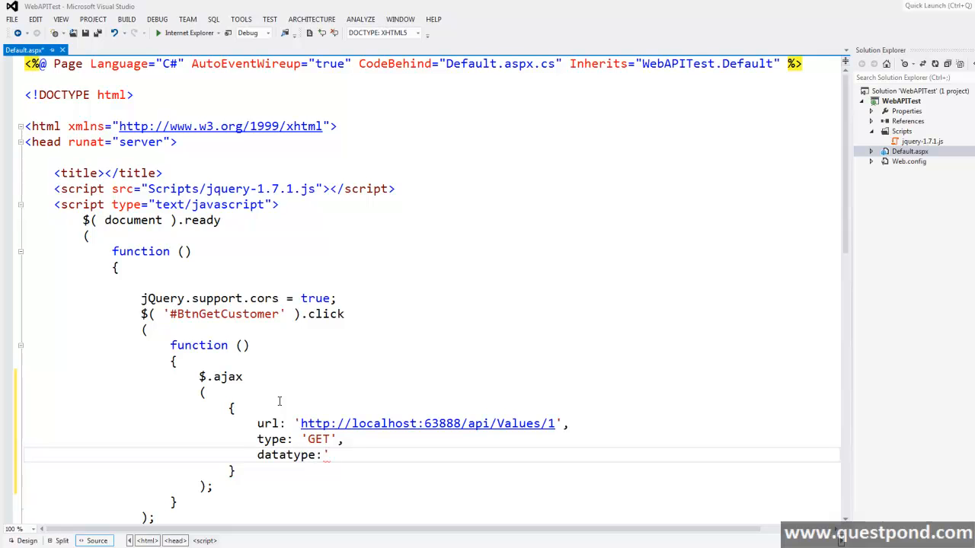
text(json)
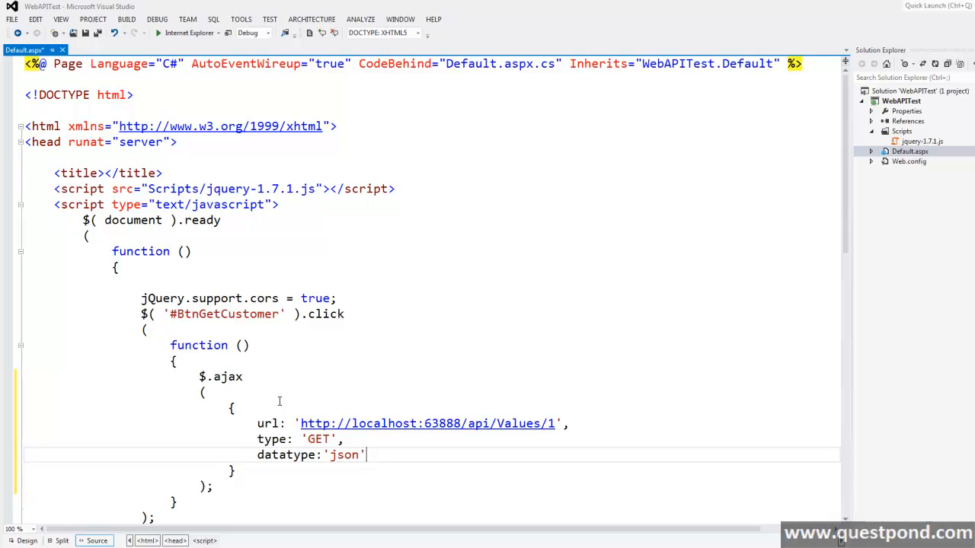
key(Enter)
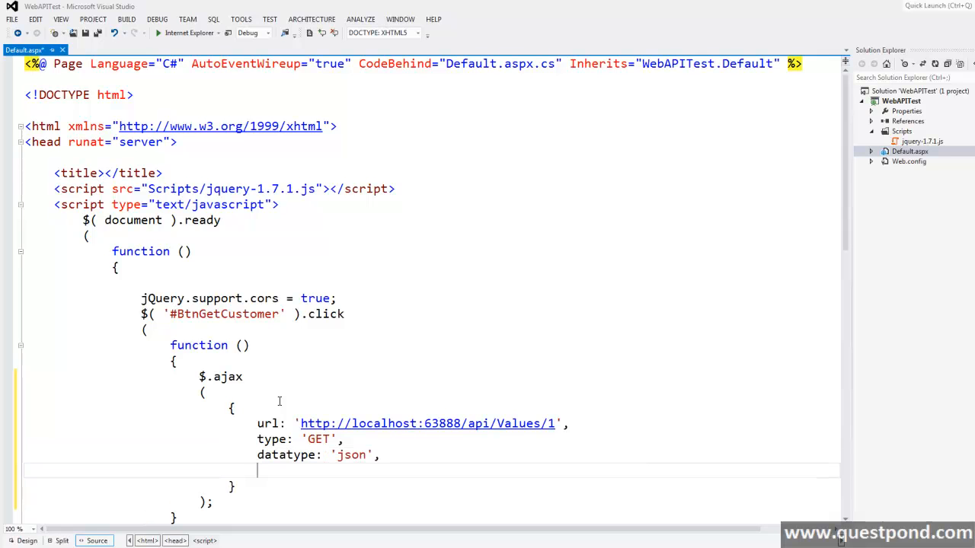
Add success: function (data) { alert(data.CustomerName); } to the ajax options.
text(succes)
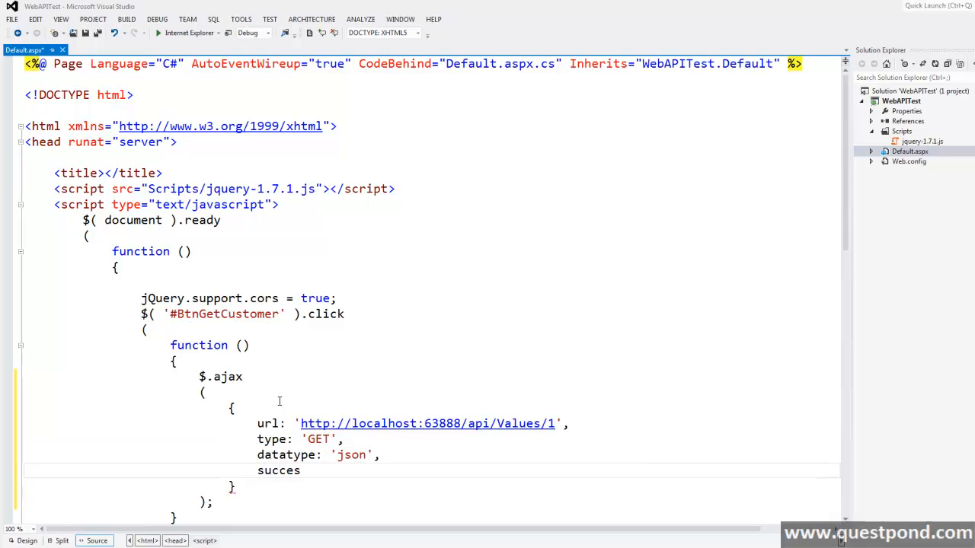
text(s:fun)
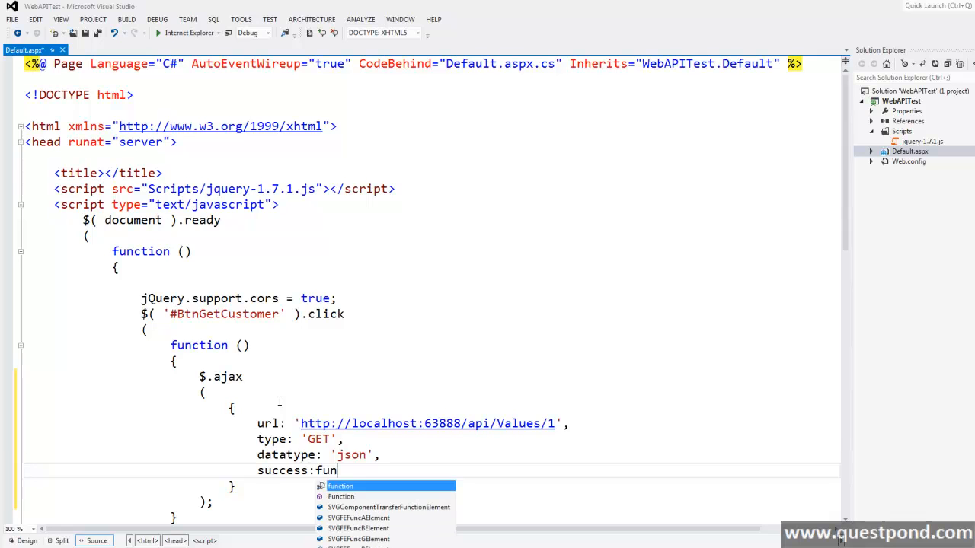
text(ction ()
text(})
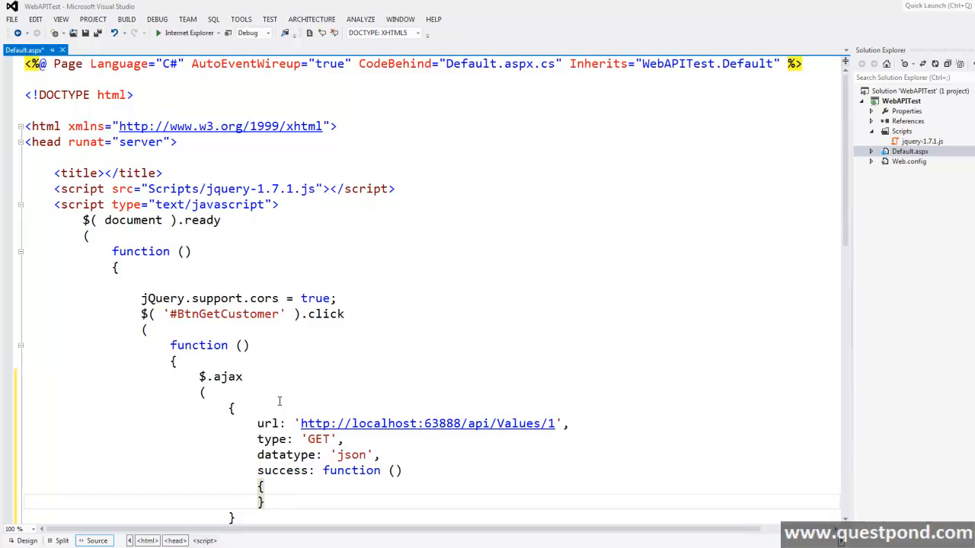
scroll(down, 3)
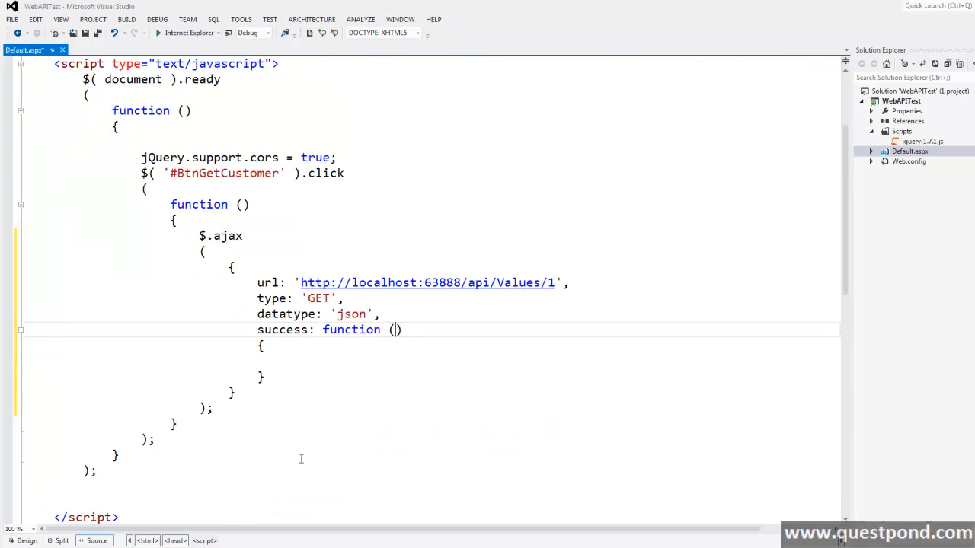
text(data)
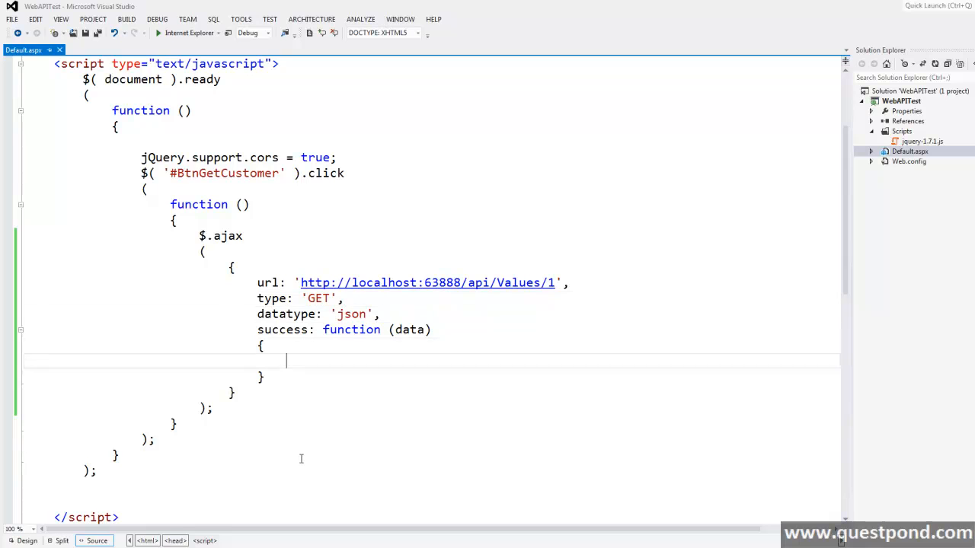
text(alert( message );)
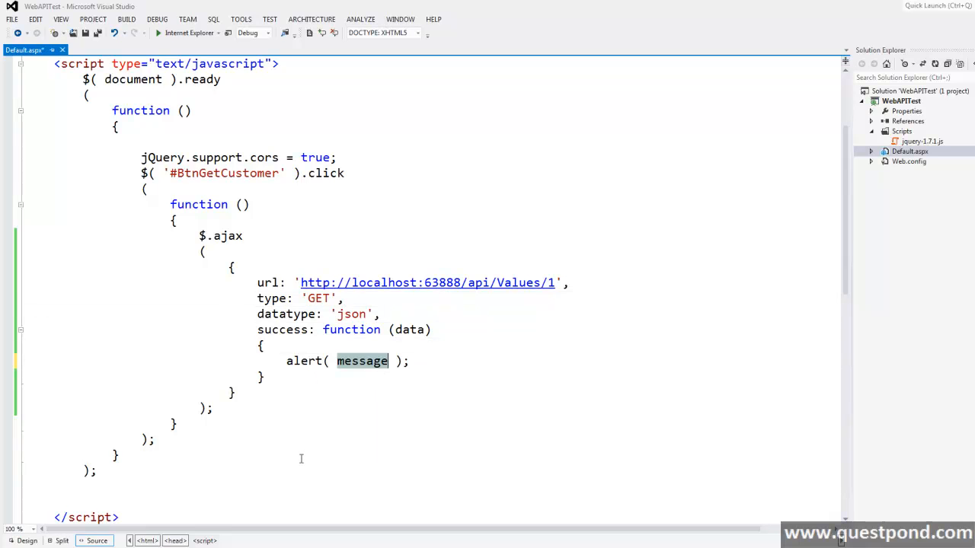
text(data.C)
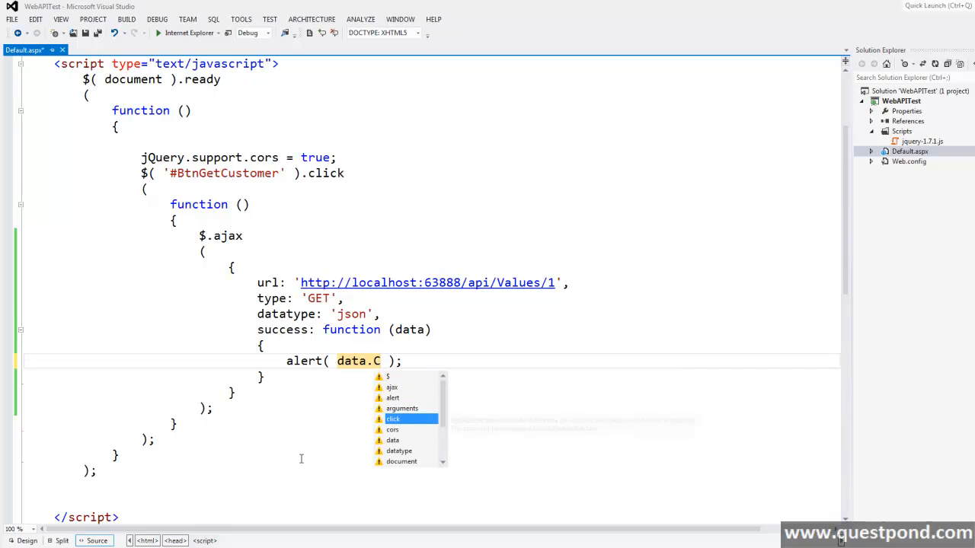
text(ustomerN)
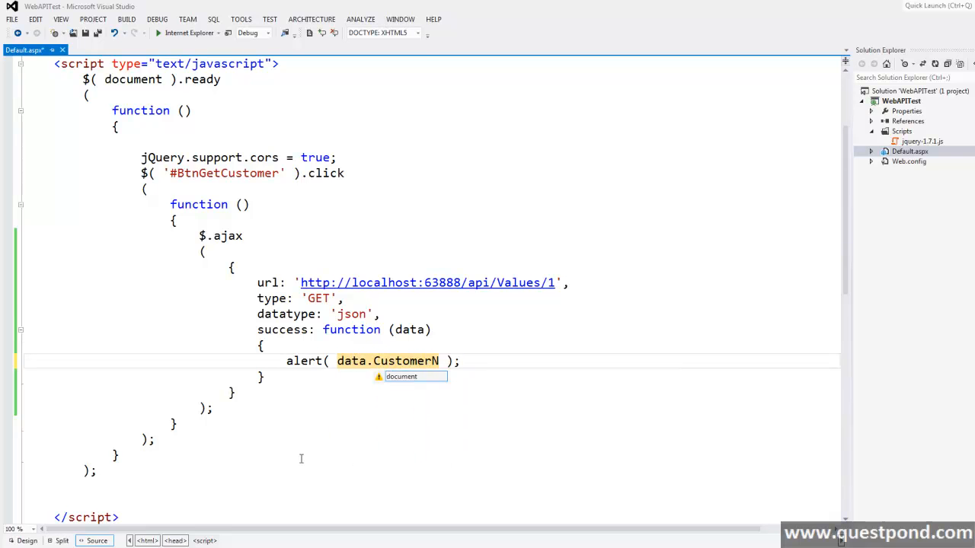
text(ame)
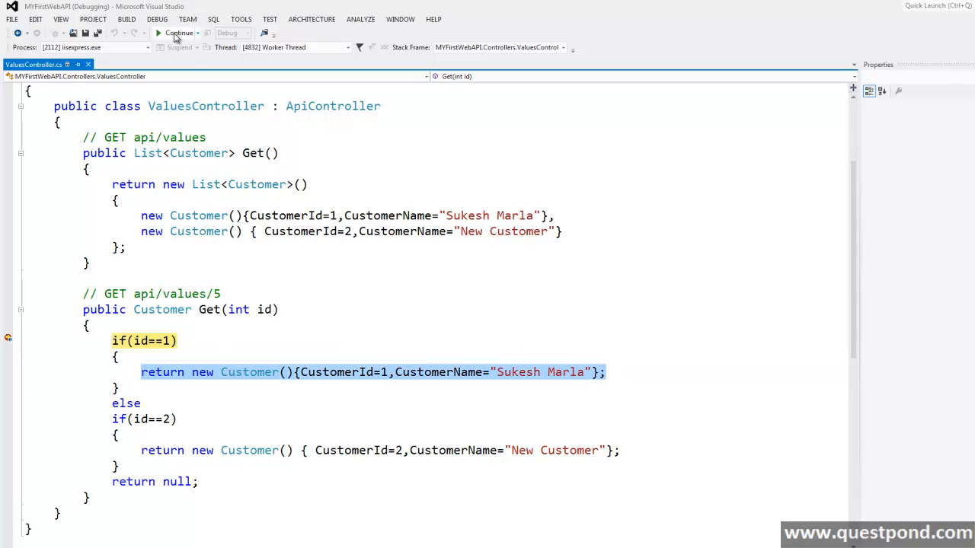
Continue the paused Get request and dismiss the Sukesh Marla alert in Internet Explorer.
click(179, 33)
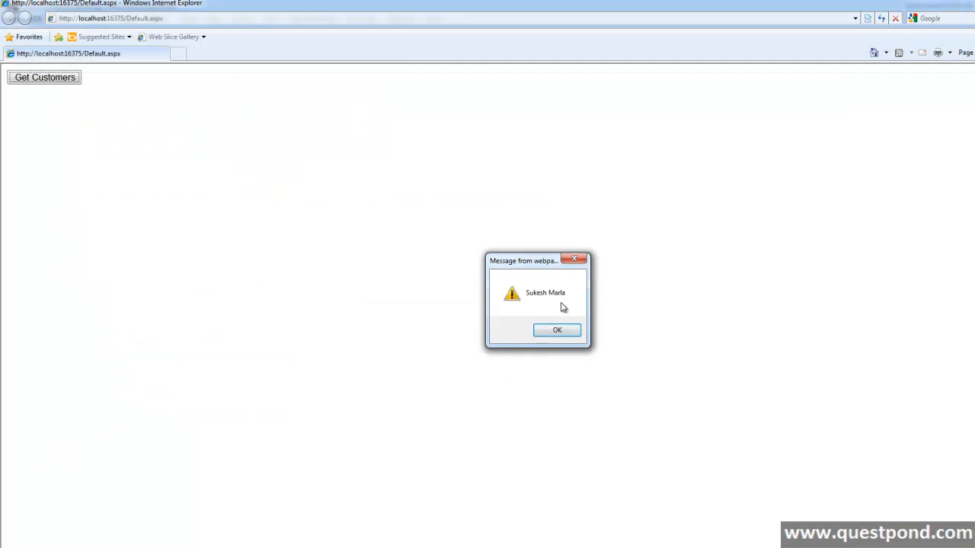
click(557, 329)
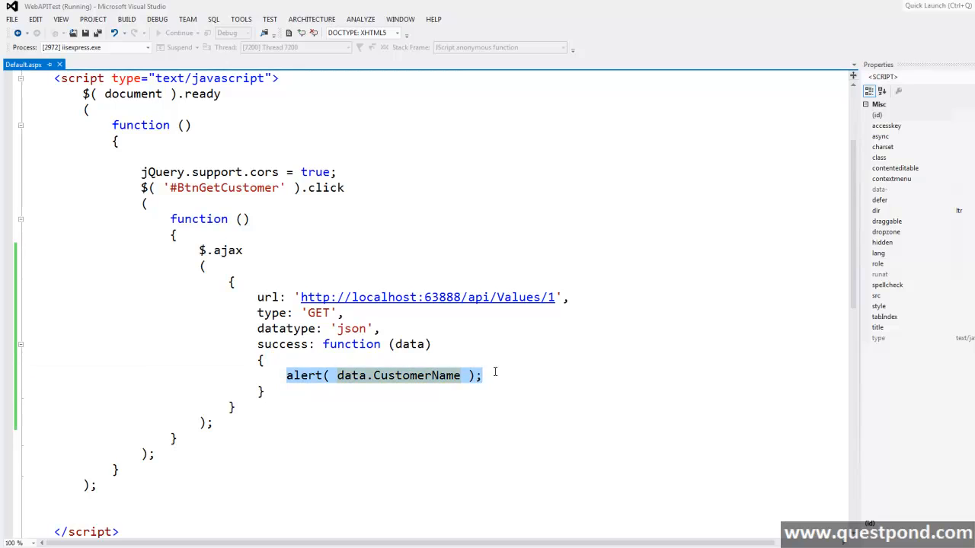
Change the ajax url from api/Values/1 to api/Values.
click(548, 297)
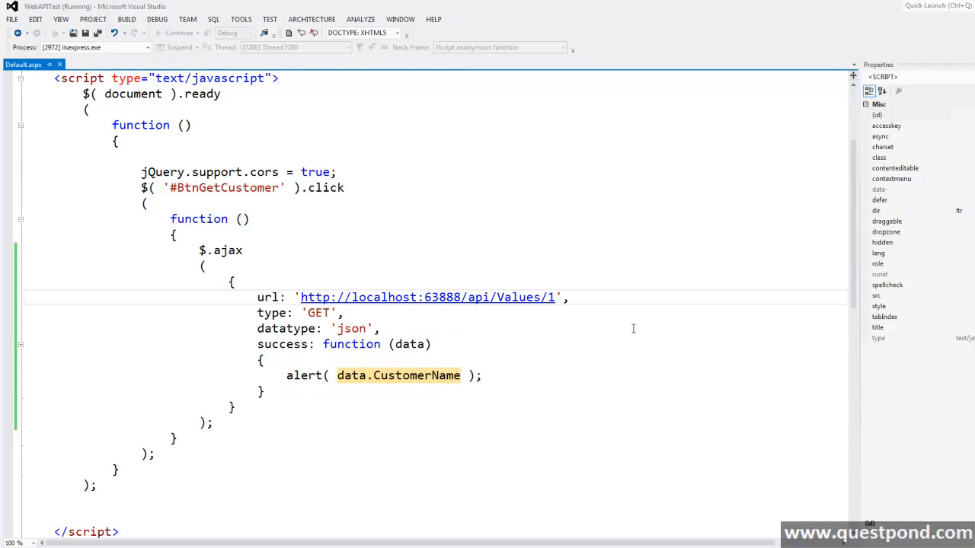
key(BackSpace)
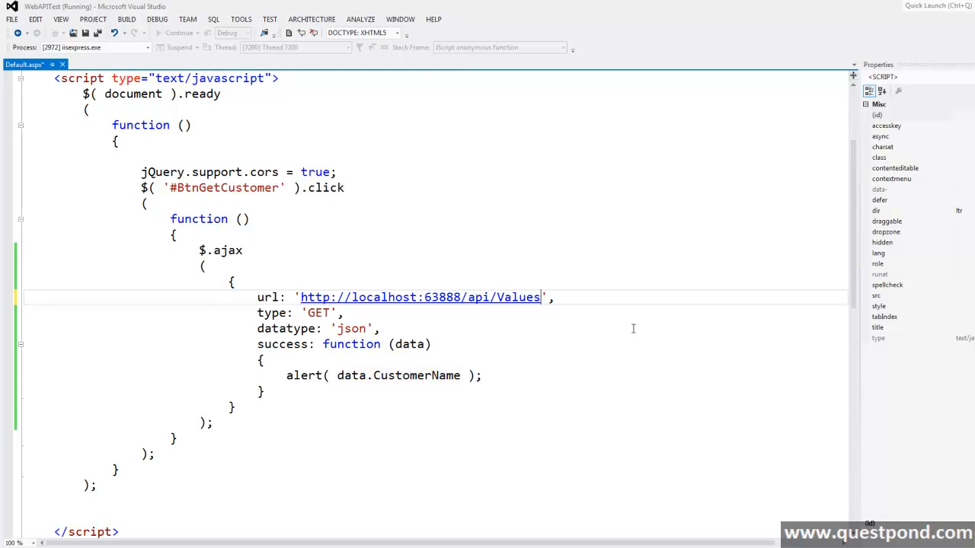
scroll(down, 3)
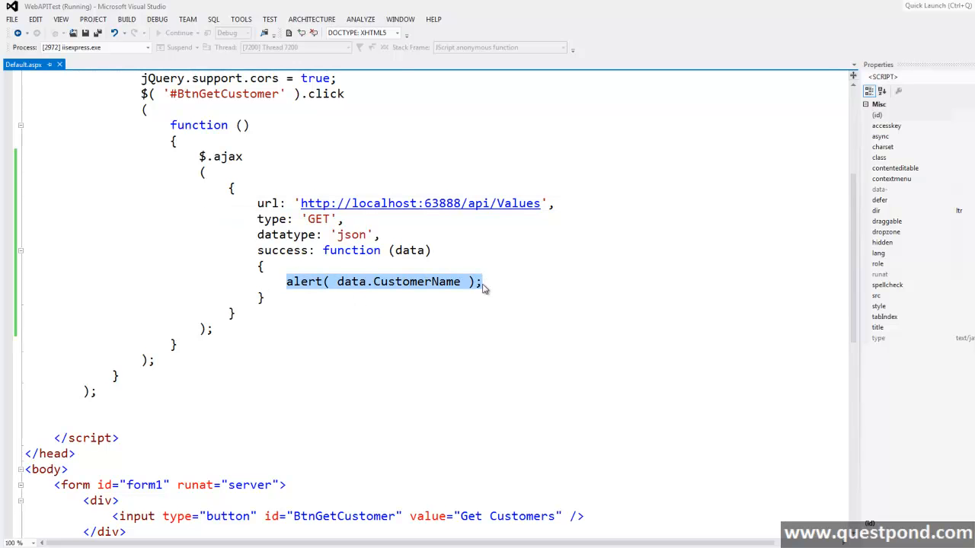
Replace the alert with $.each(data, function (key, customer) { alert(customer.CustomerName); }).
text($.each)
text(()
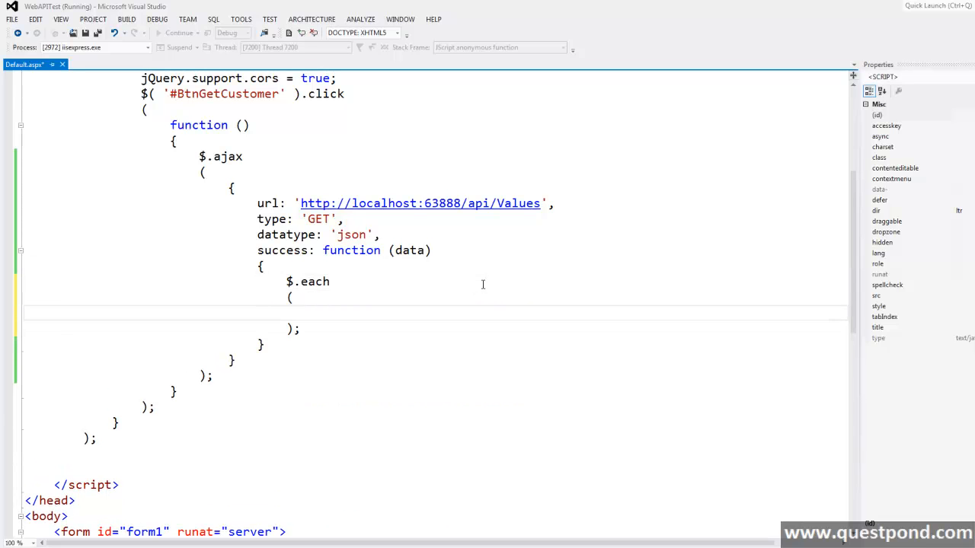
text(data,)
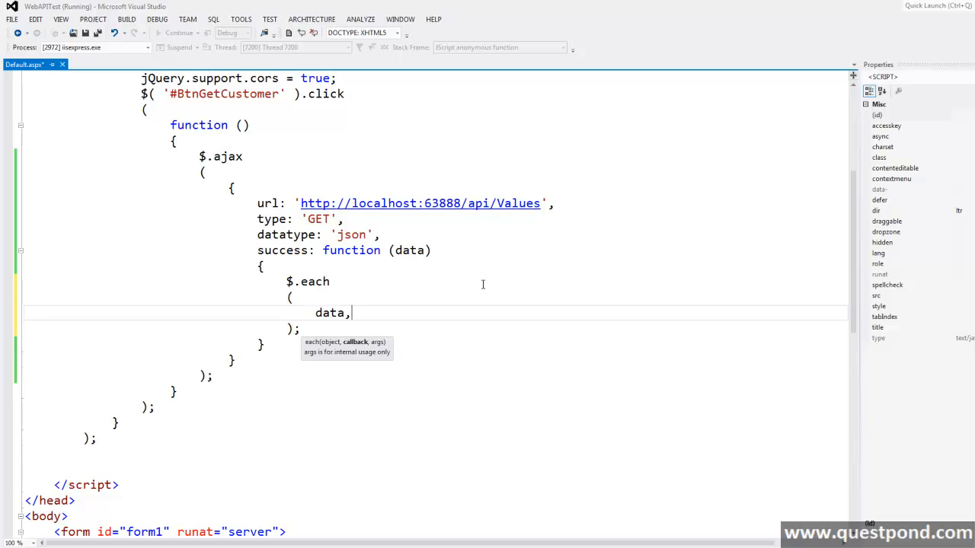
text(function)
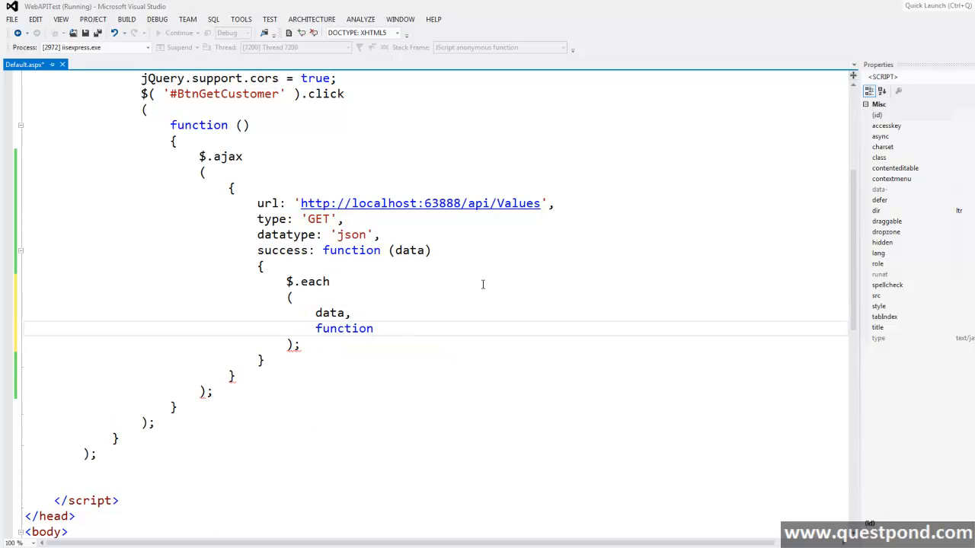
text((key)
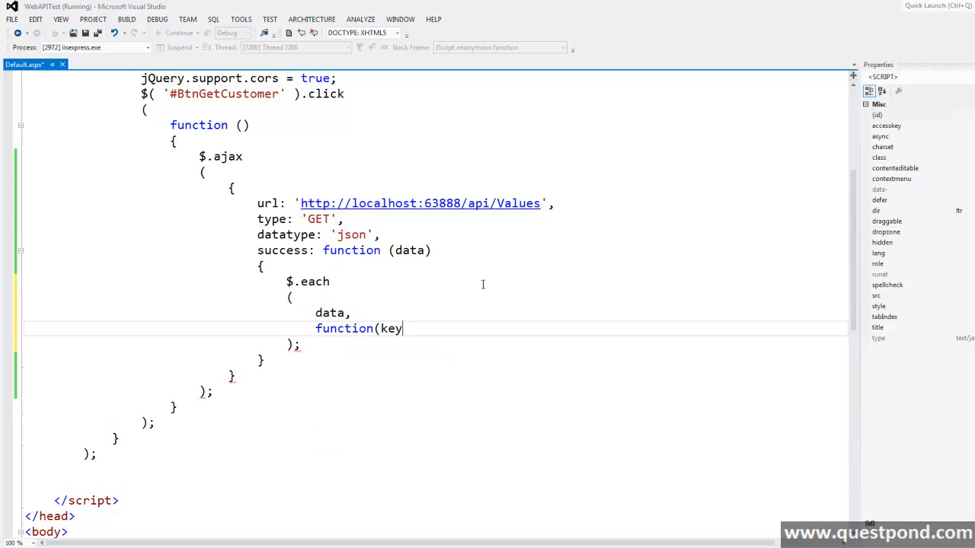
text(,cu)
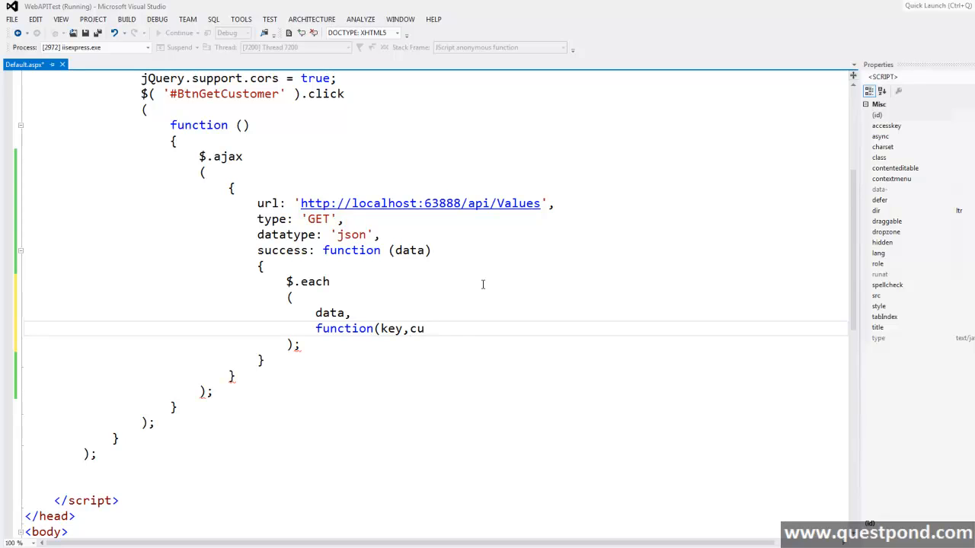
text(stomer))
text({)
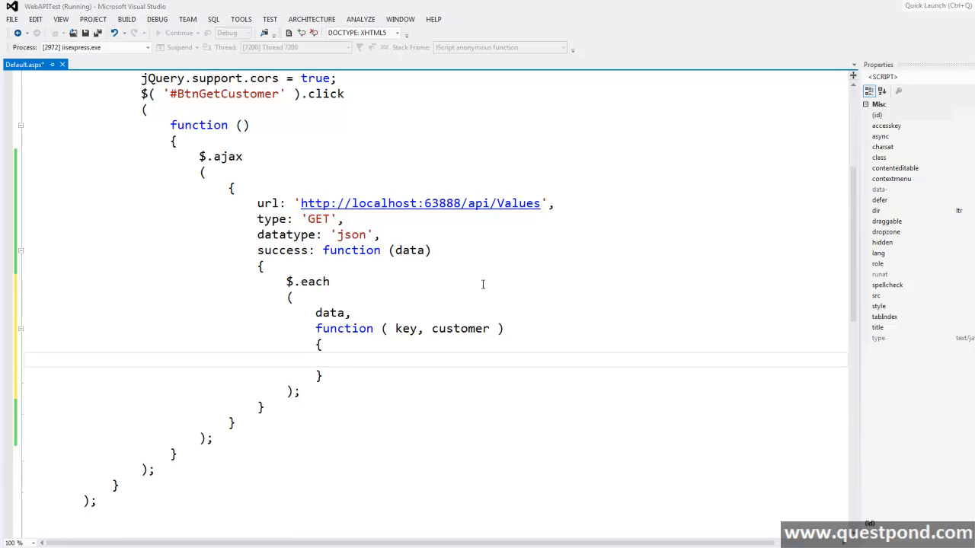
text(alert)
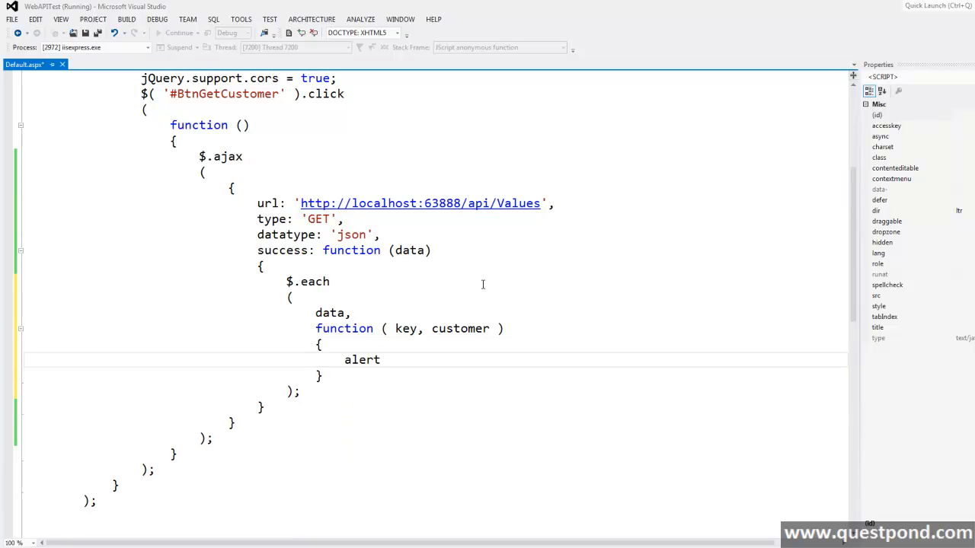
text((cust)
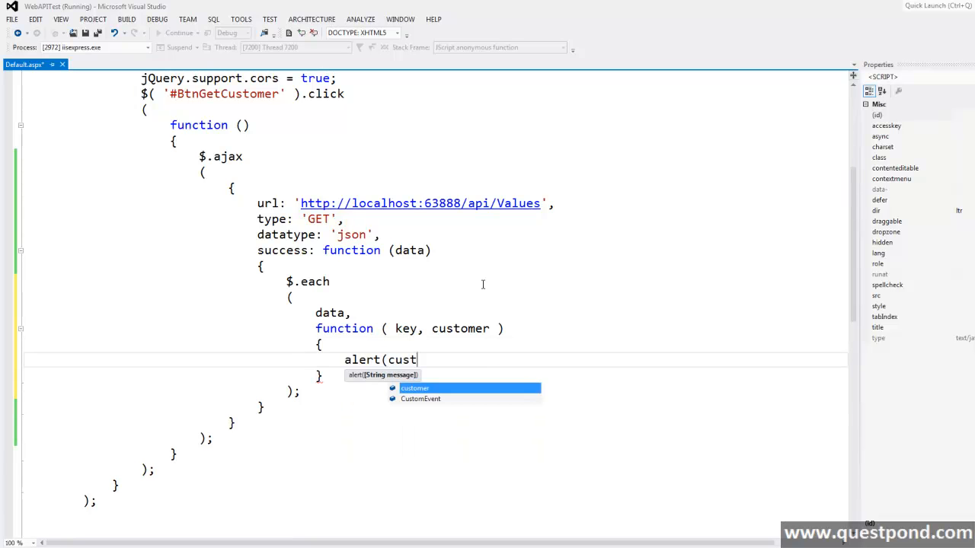
text(omer.Cust)
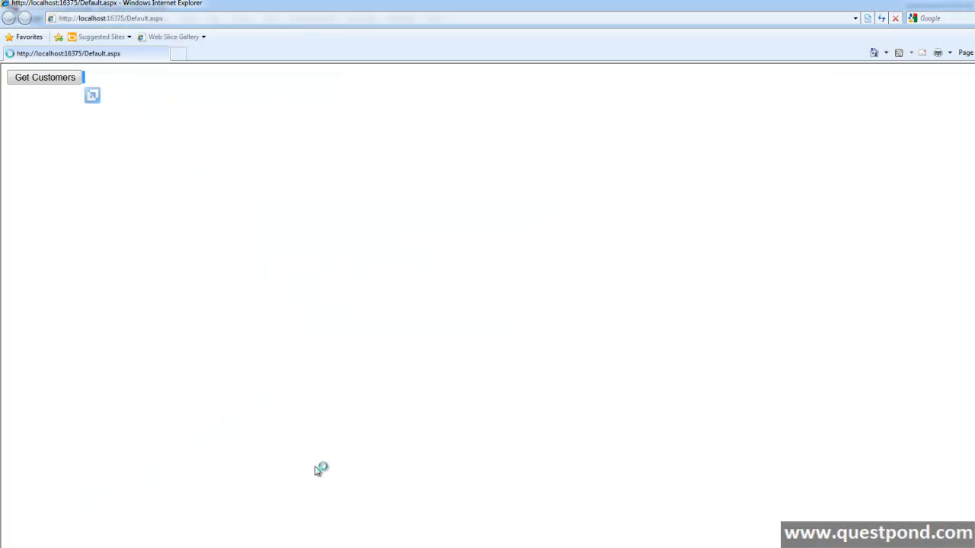
click(44, 76)
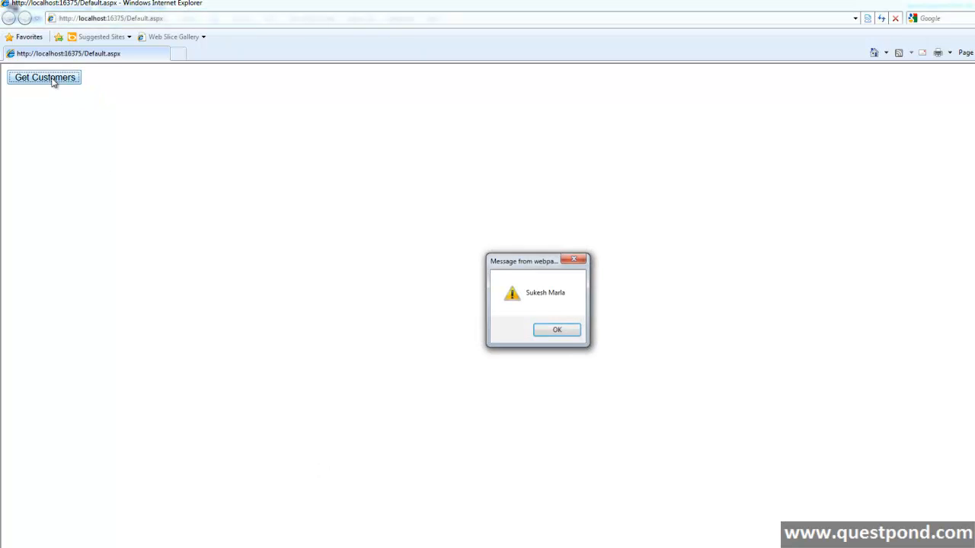
click(558, 329)
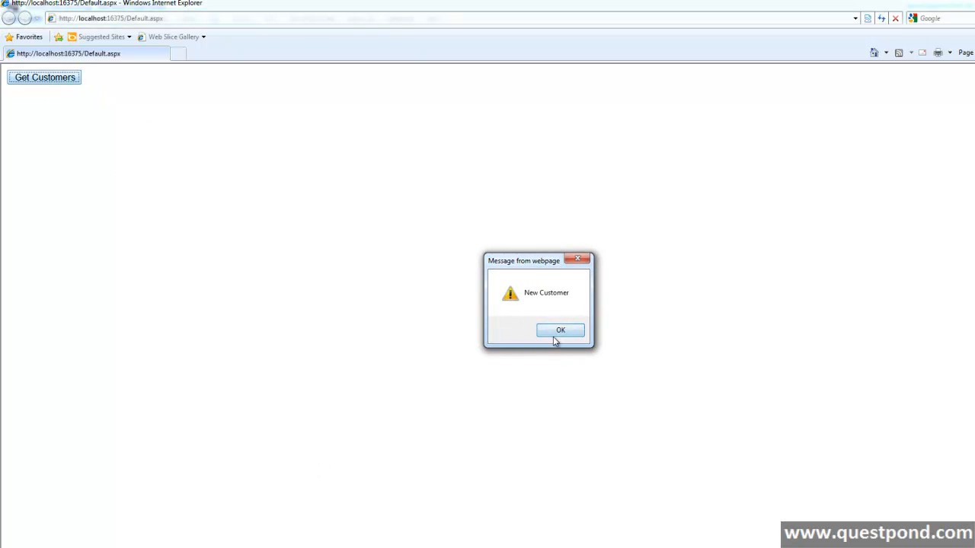
click(560, 329)
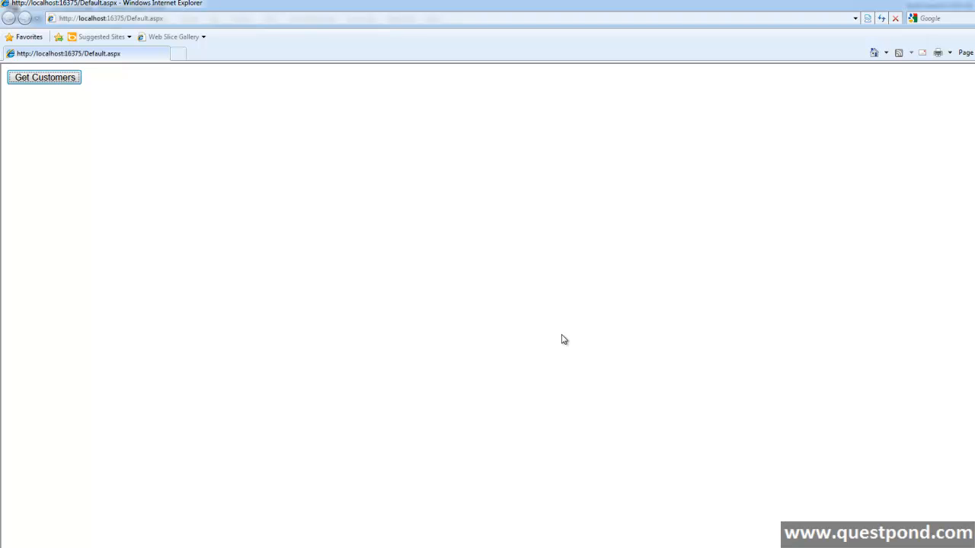